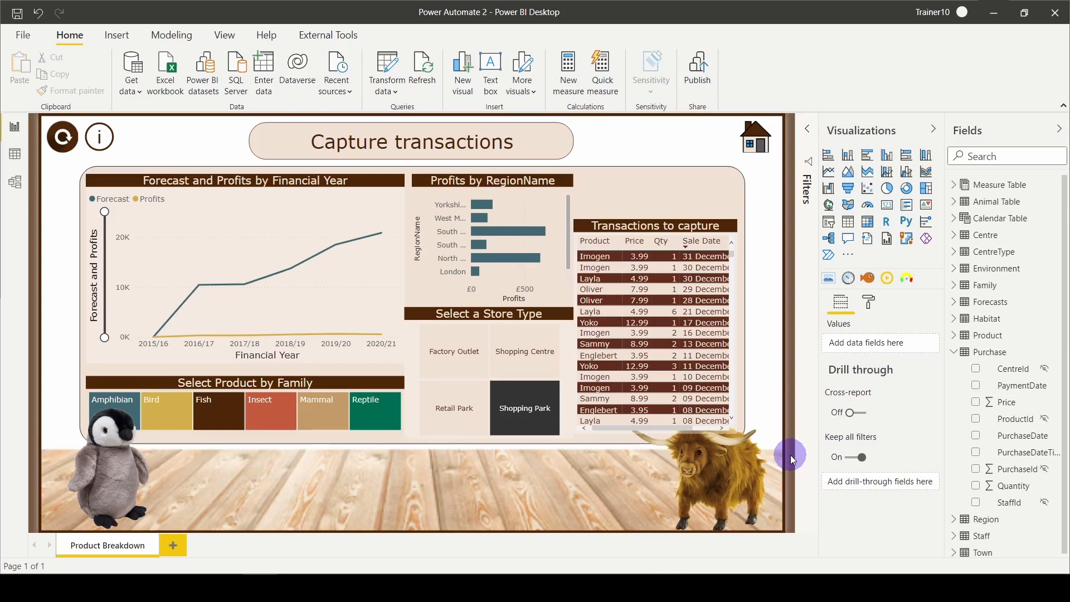
mouse_move(814, 296)
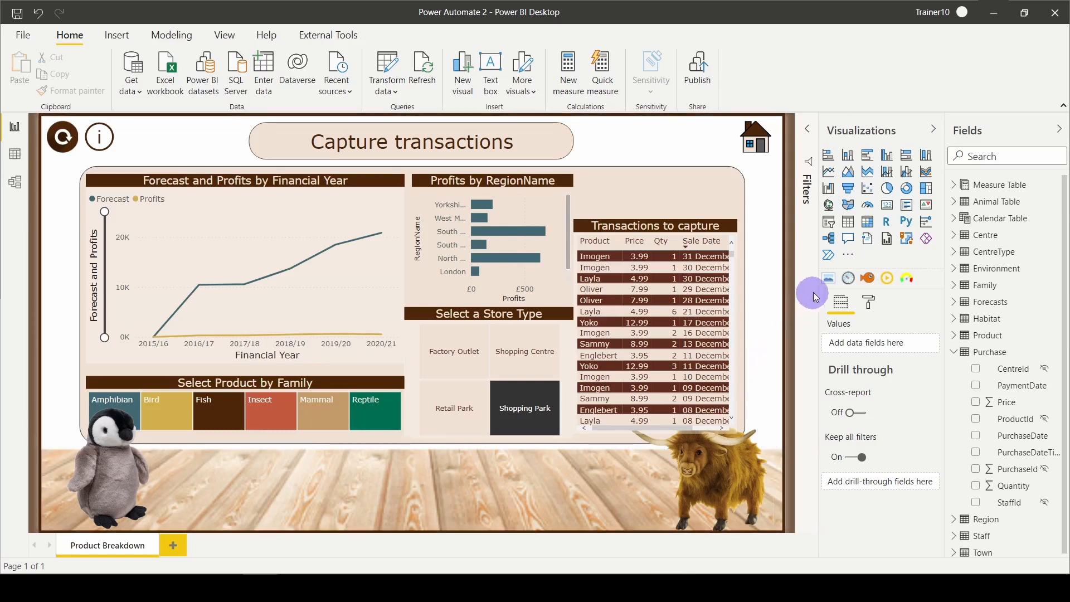
mouse_move(828, 261)
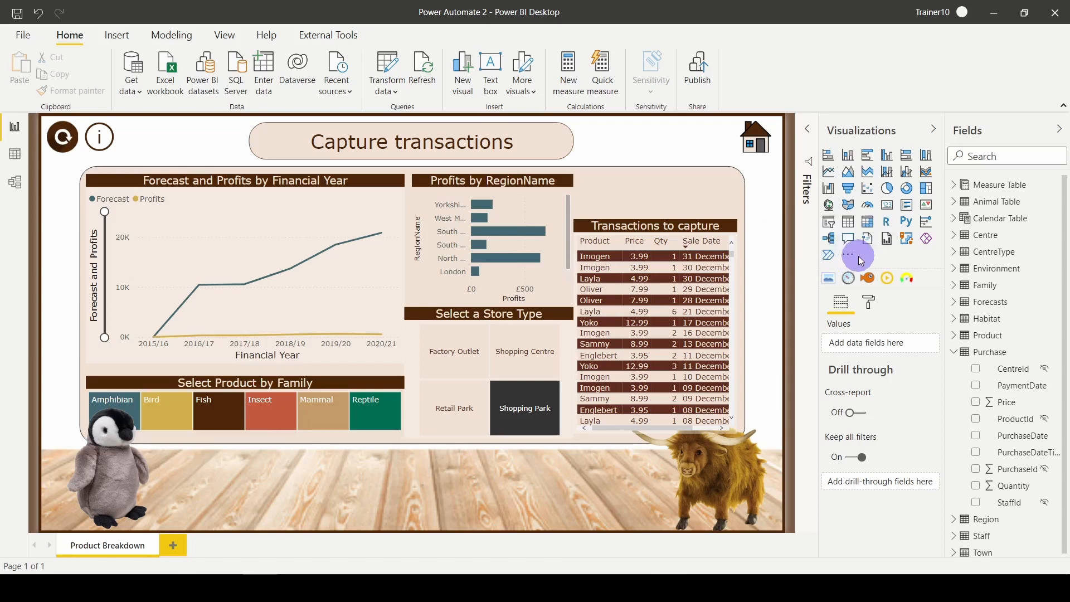
Reveal the extra visual types in the Visualizations pane, including Power Automate
click(848, 257)
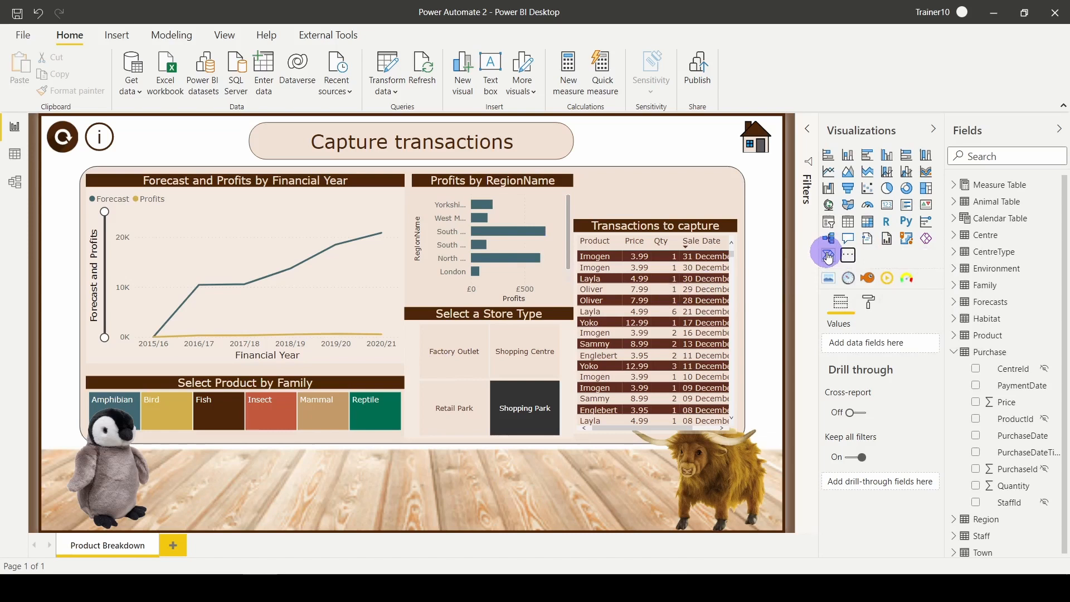
Add a Power Automate visual and fit it above the Transactions to capture table
click(828, 257)
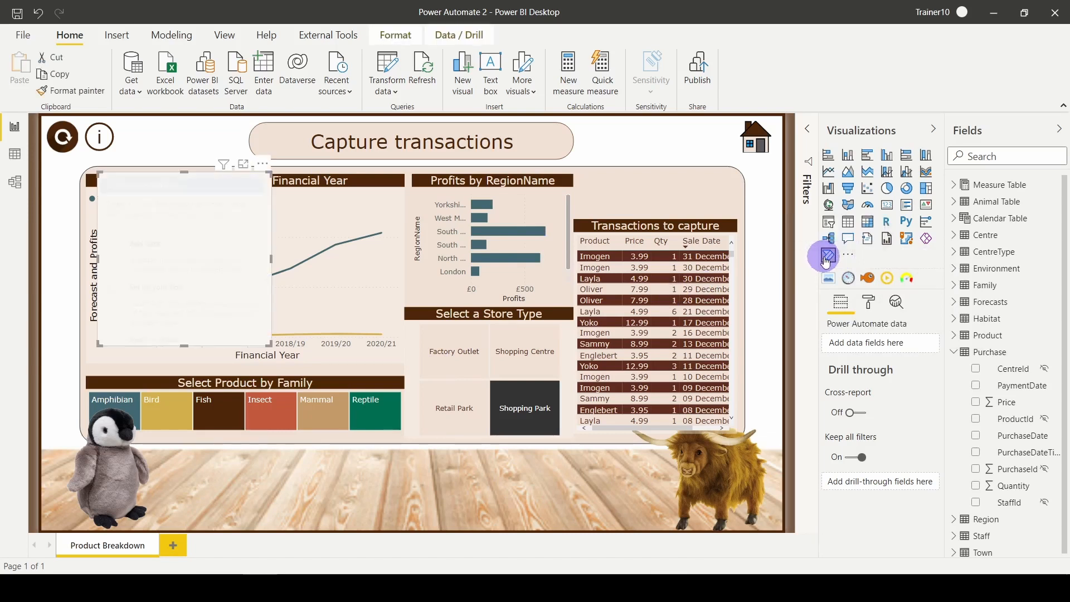
click(826, 257)
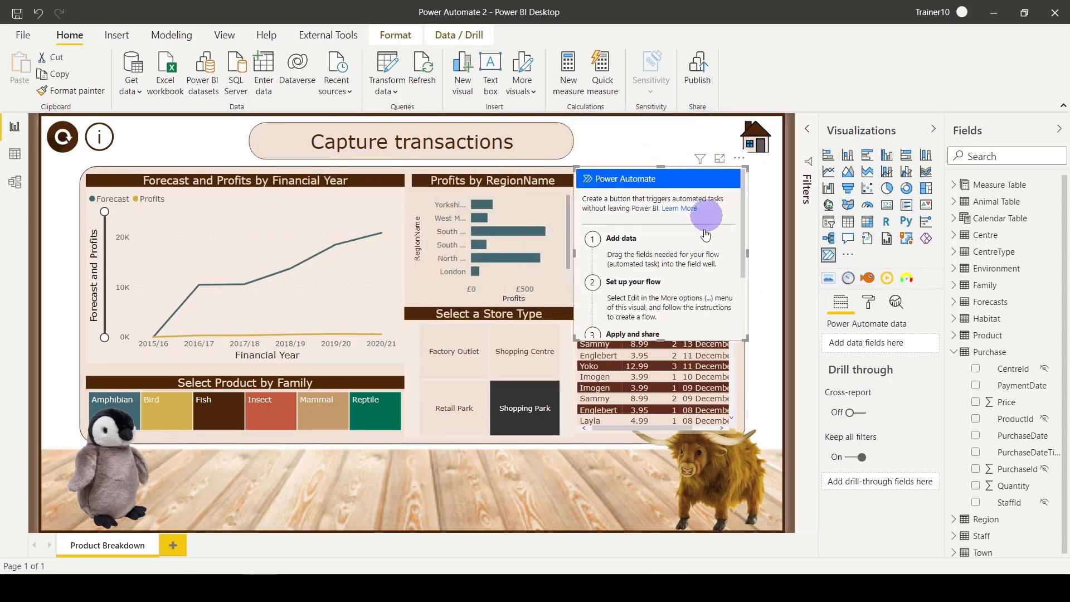
scroll(down, 3)
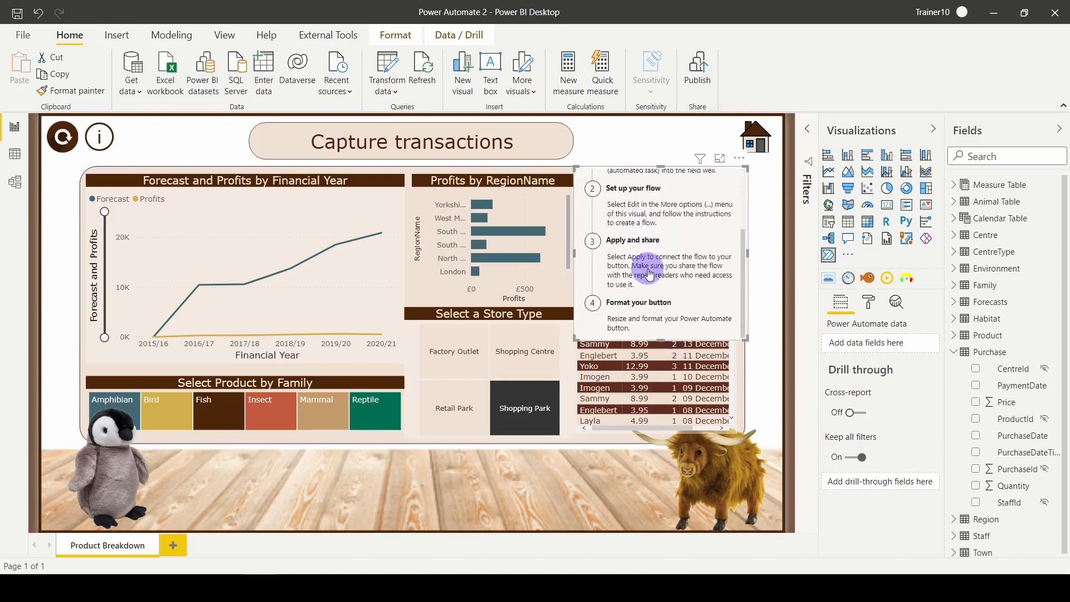
scroll(up, 3)
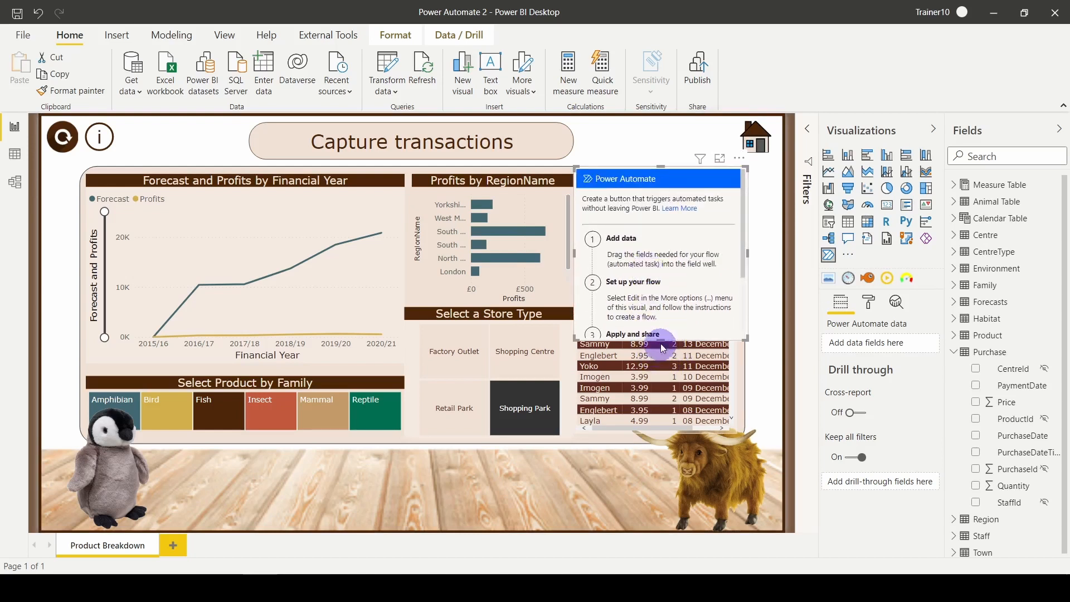
scroll(up, 3)
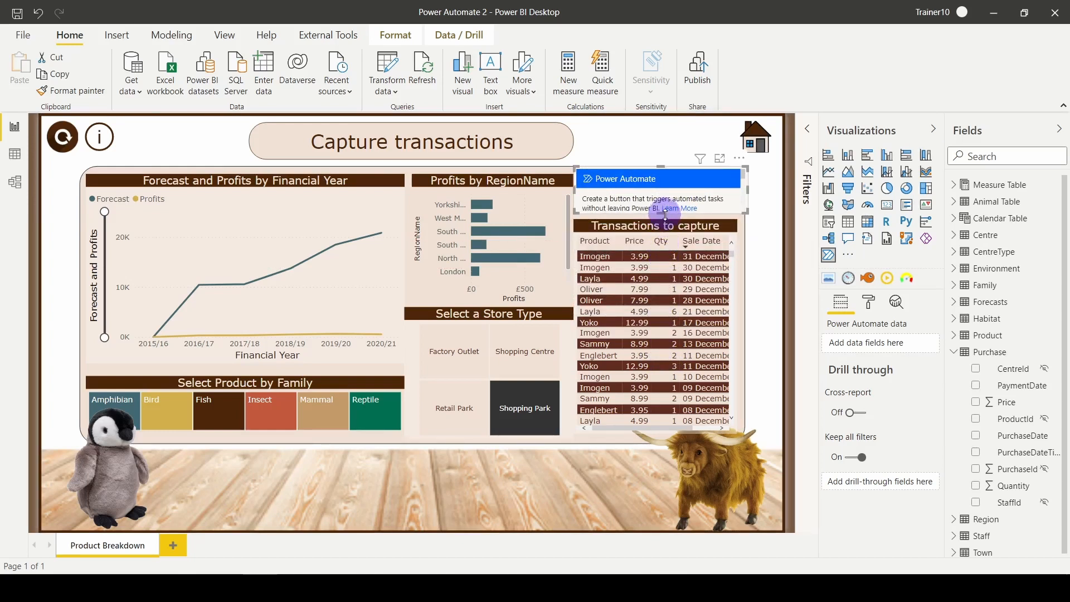
mouse_move(710, 245)
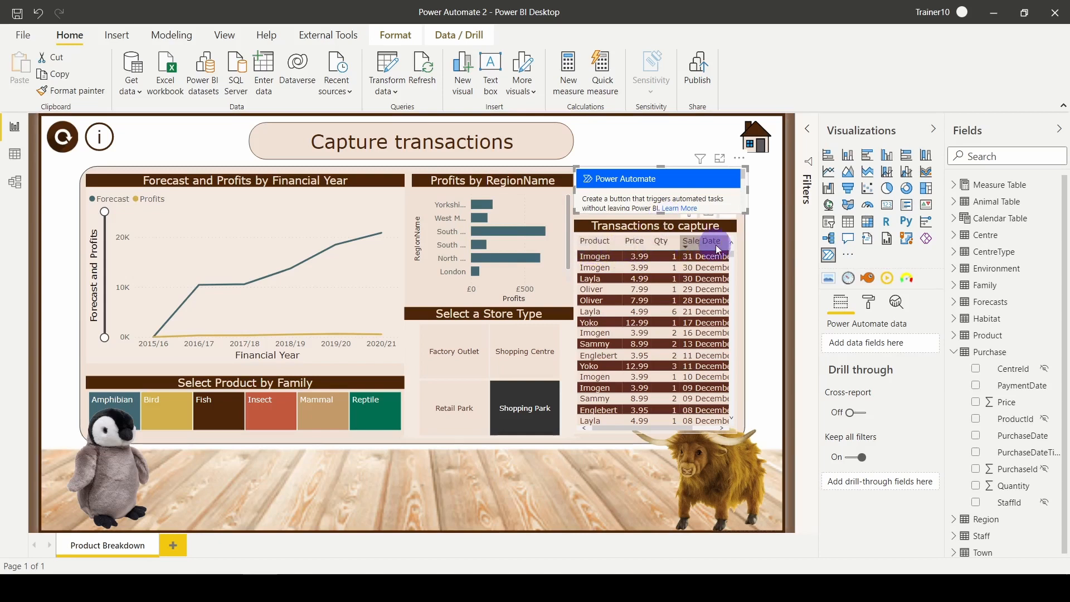
mouse_move(633, 241)
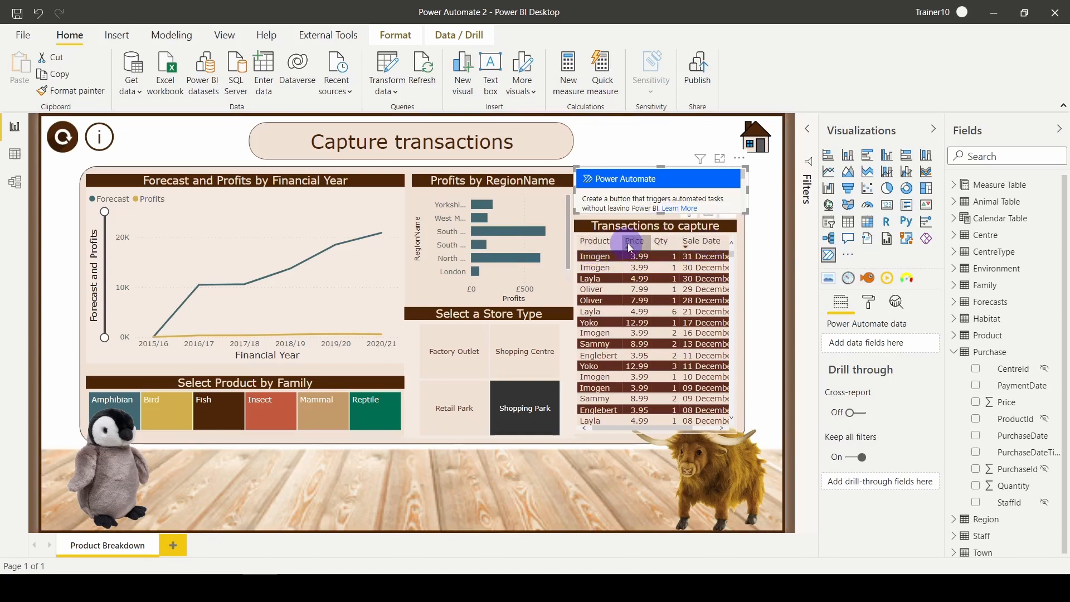
mouse_move(861, 377)
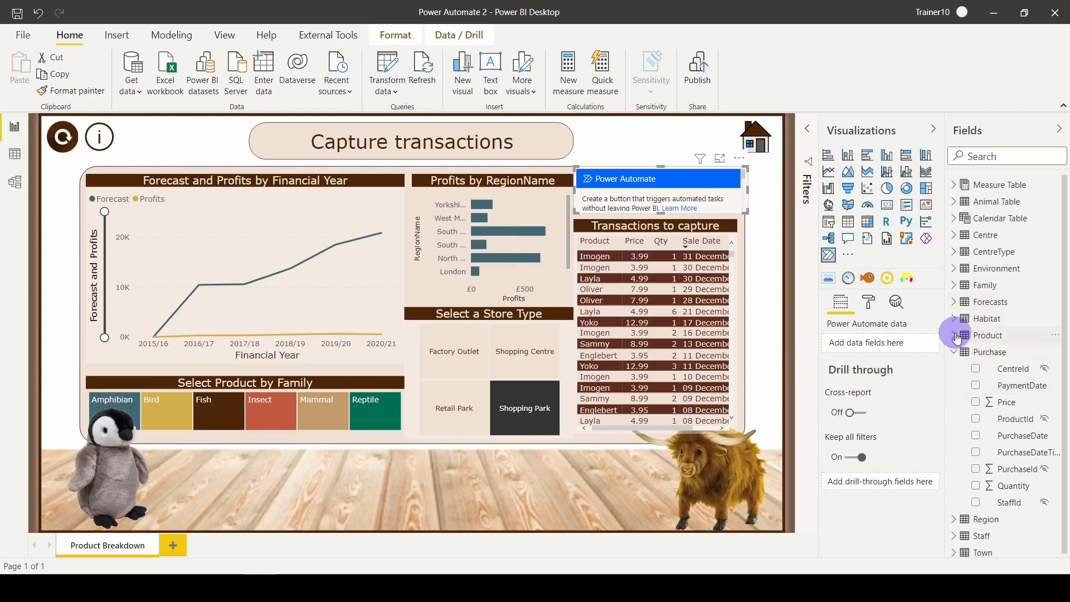
Feed the Power Automate button ProductName from Product and Price from Purchase
click(955, 336)
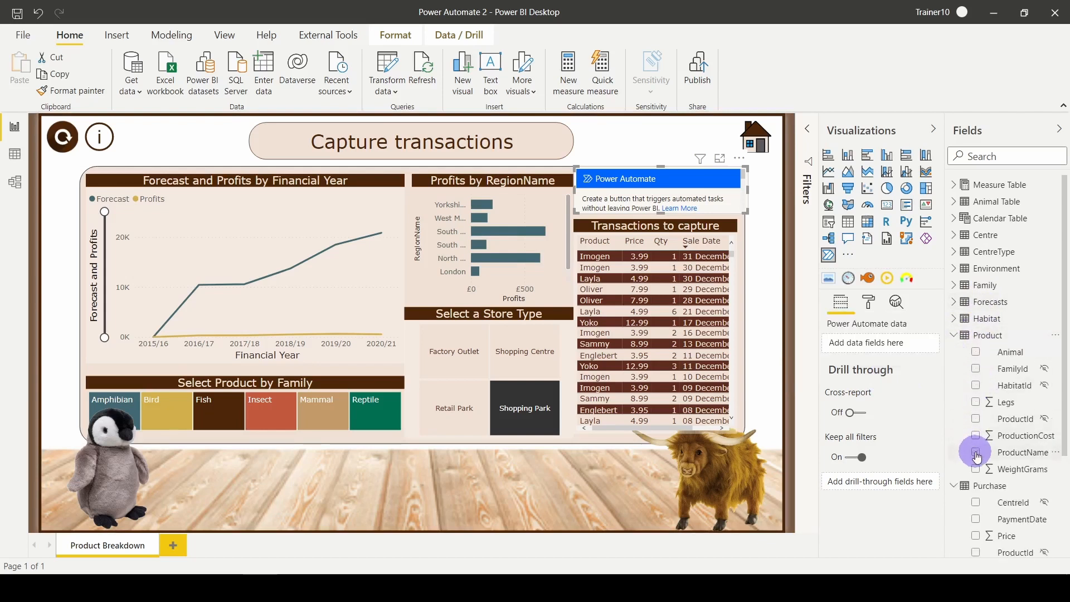
click(956, 336)
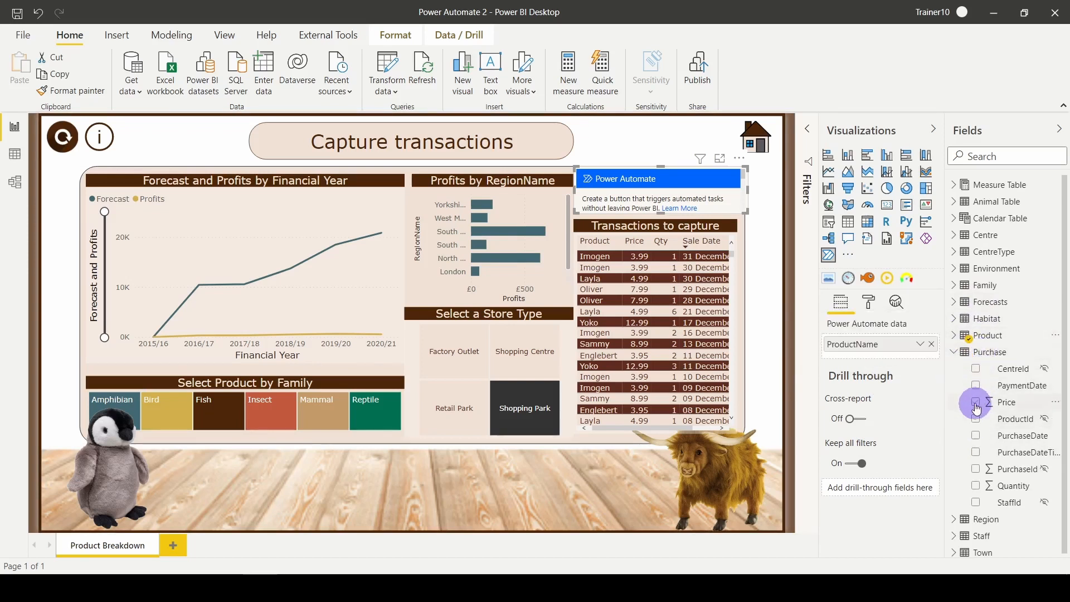
click(977, 402)
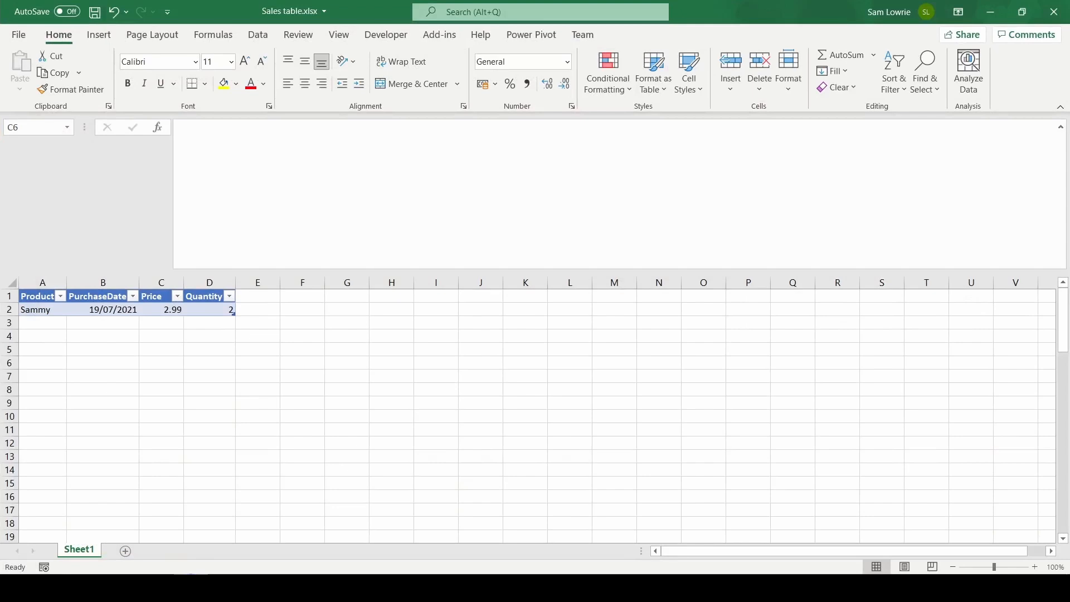
Review the four-column Sales table in Sales table.xlsx, then close the workbook
click(42, 309)
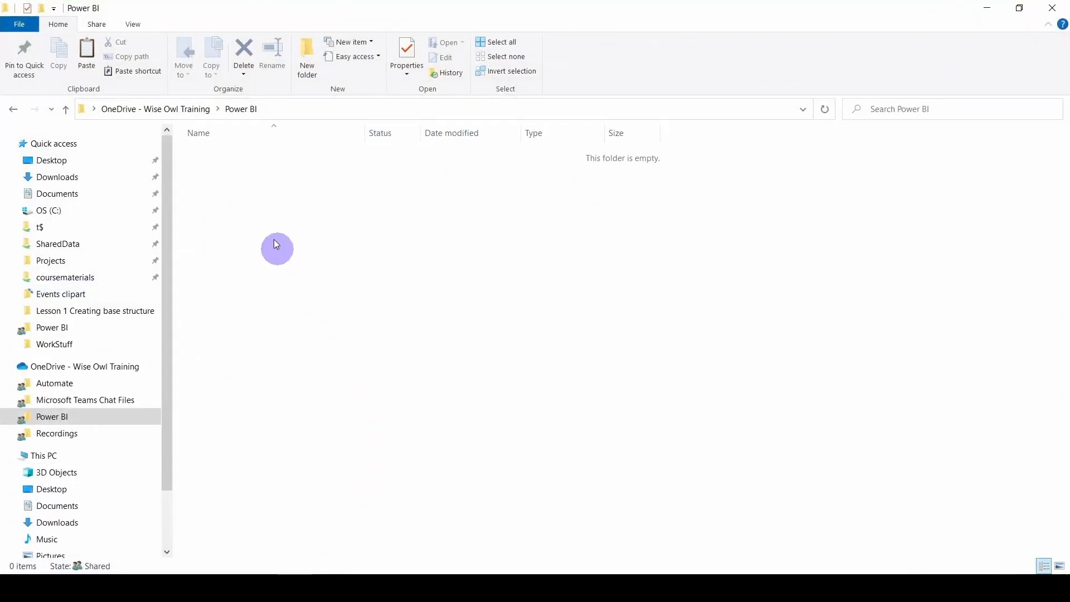
mouse_move(248, 217)
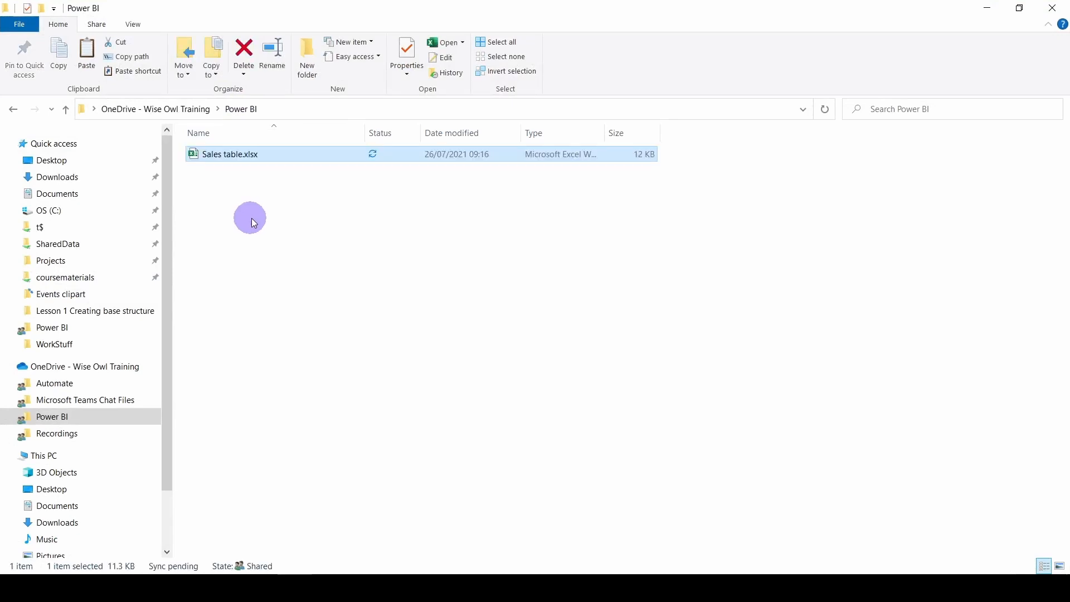
Reopen Sales table.xlsx from the OneDrive Power BI folder in Excel
double_click(229, 154)
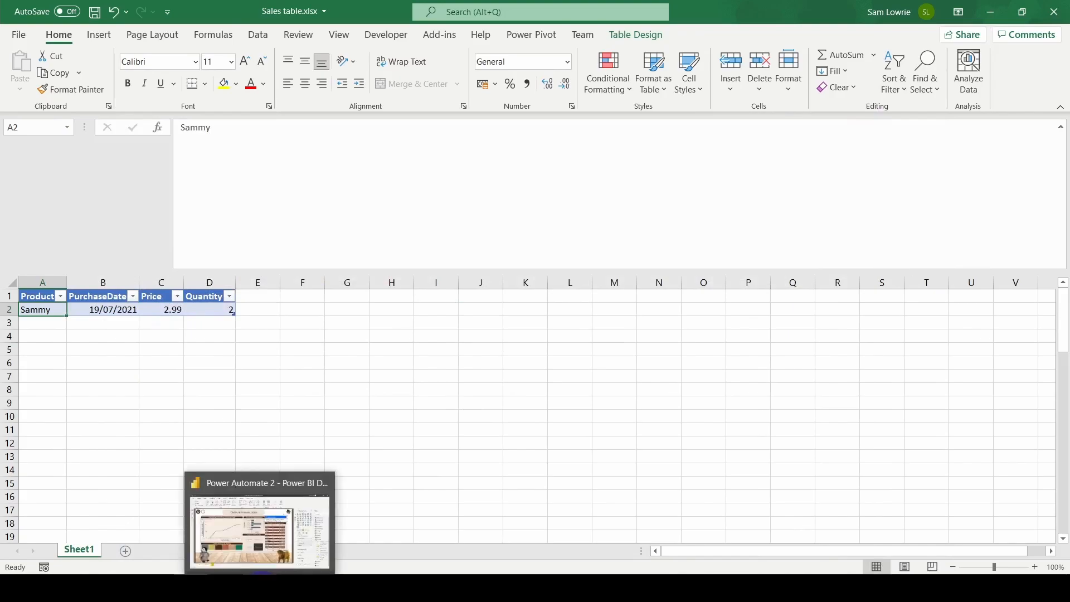
Return to the report and put the Power Automate visual into Edit mode showing its flows
click(260, 522)
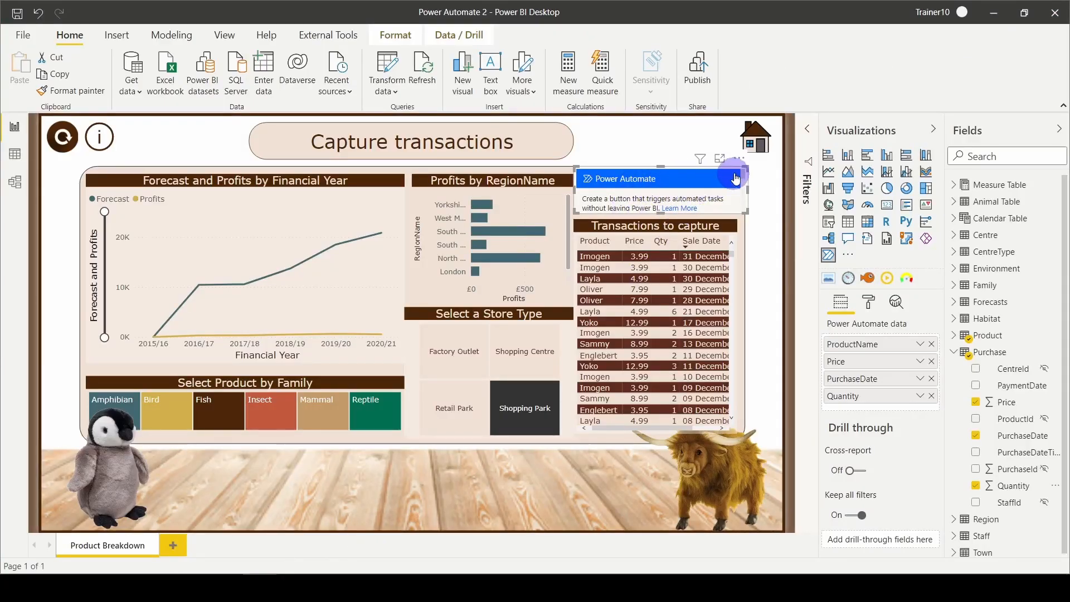
mouse_move(740, 163)
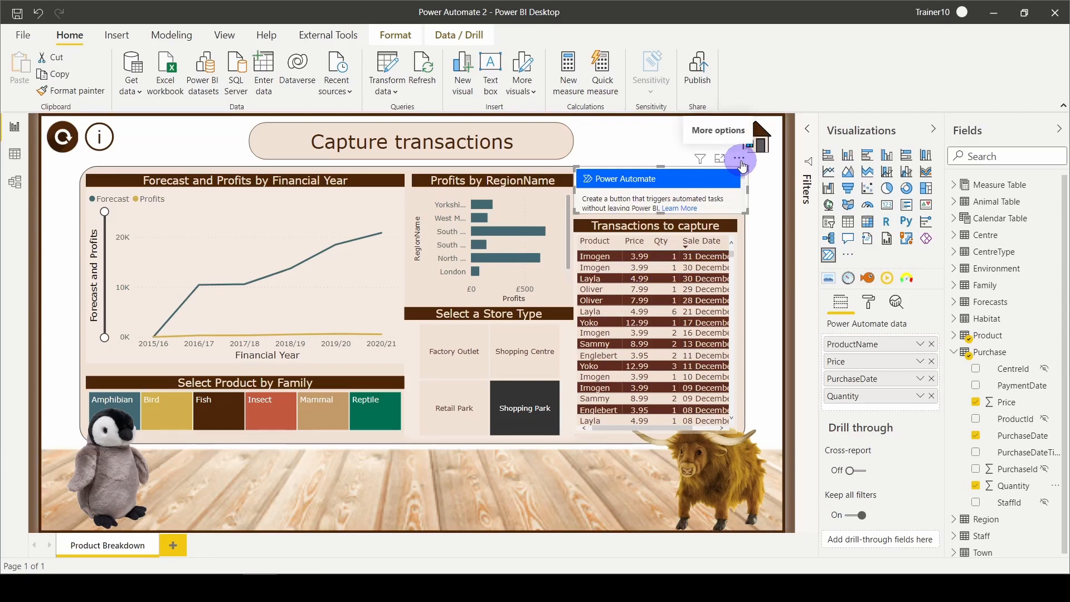
click(740, 159)
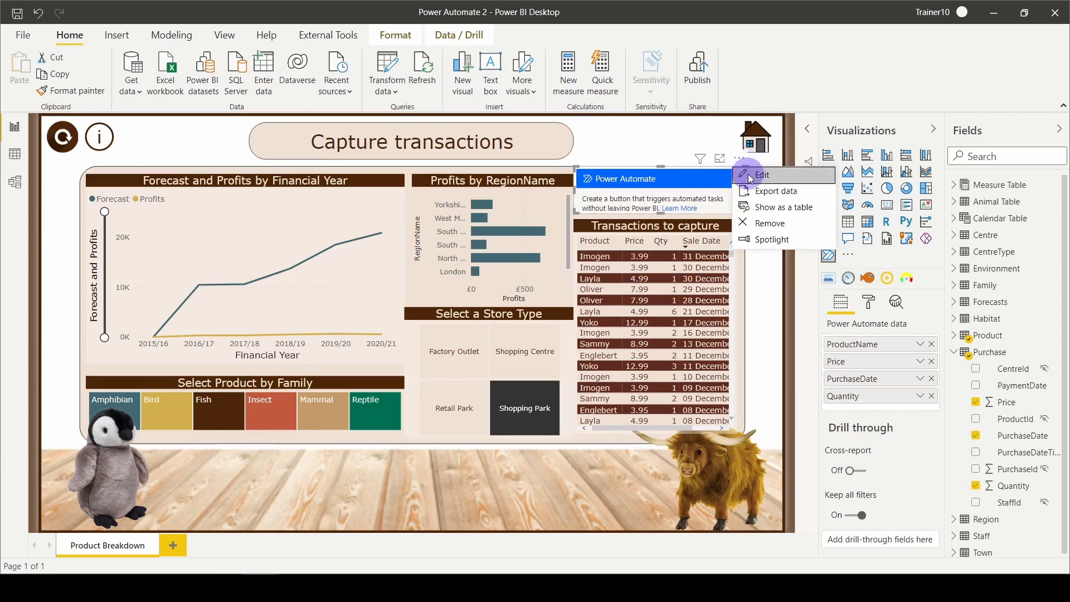
click(759, 175)
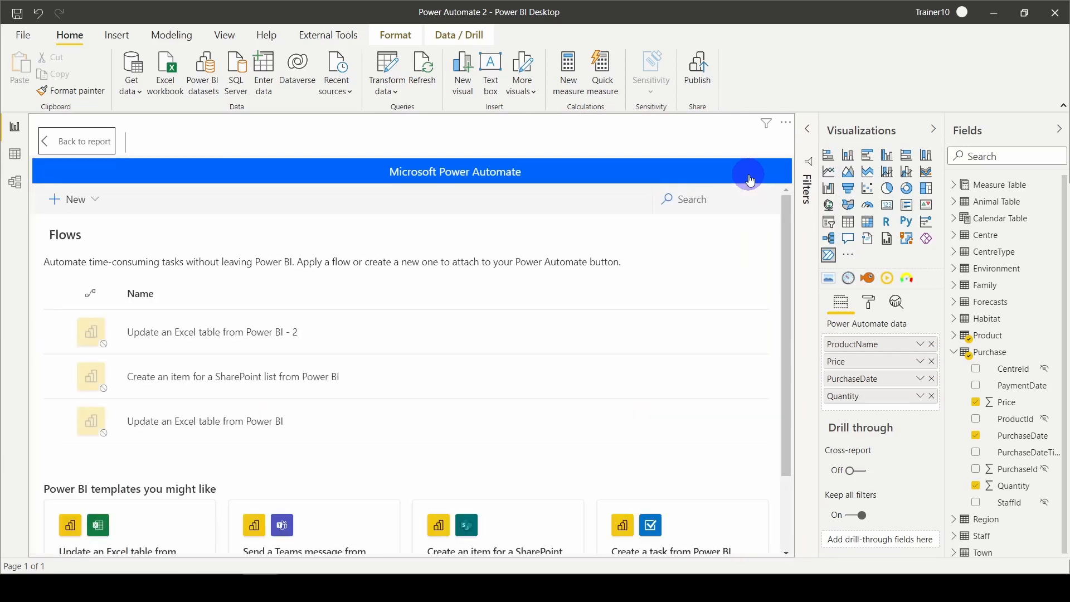
mouse_move(242, 356)
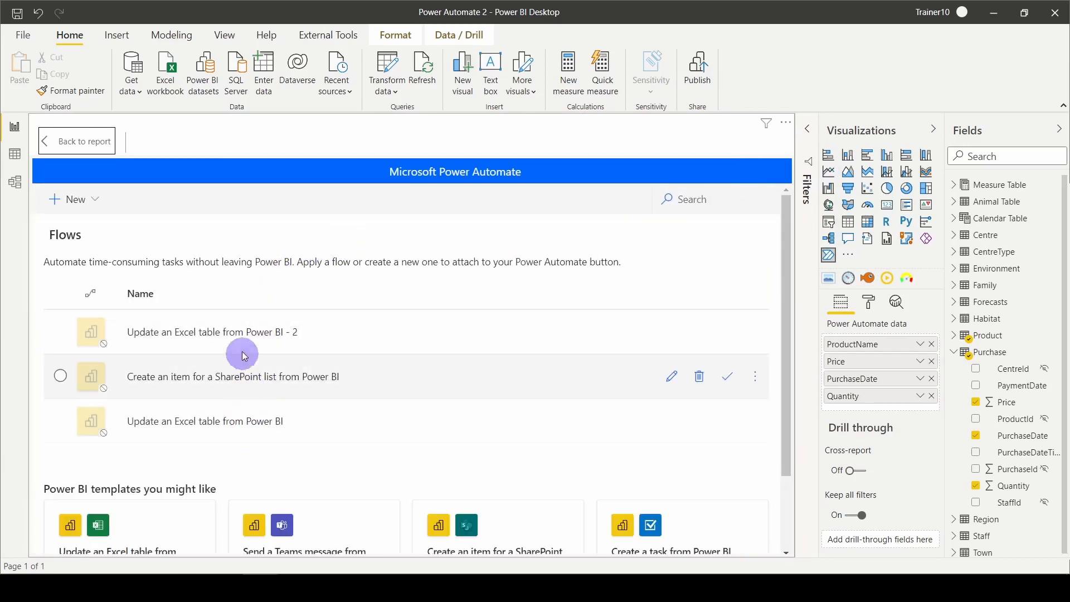
mouse_move(234, 274)
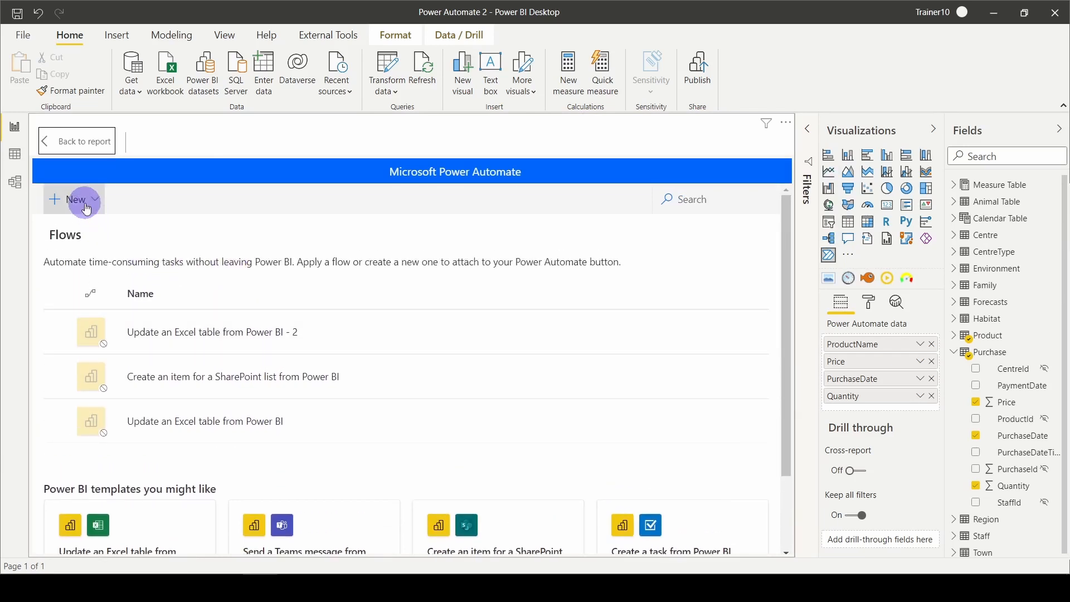
Create a new instant cloud flow starting from the Power BI button-clicked trigger
click(77, 199)
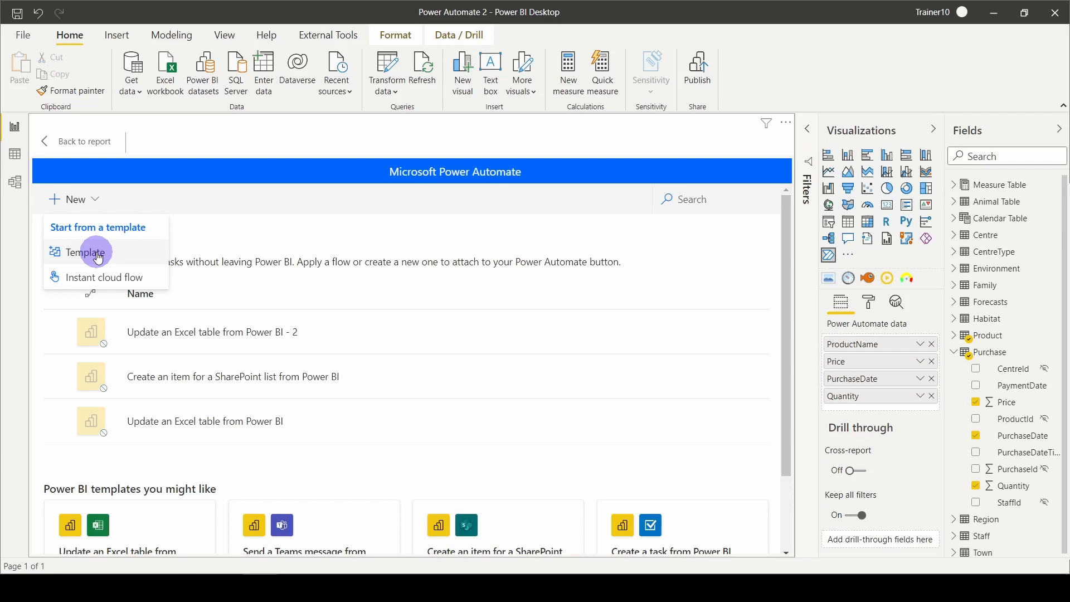
mouse_move(124, 280)
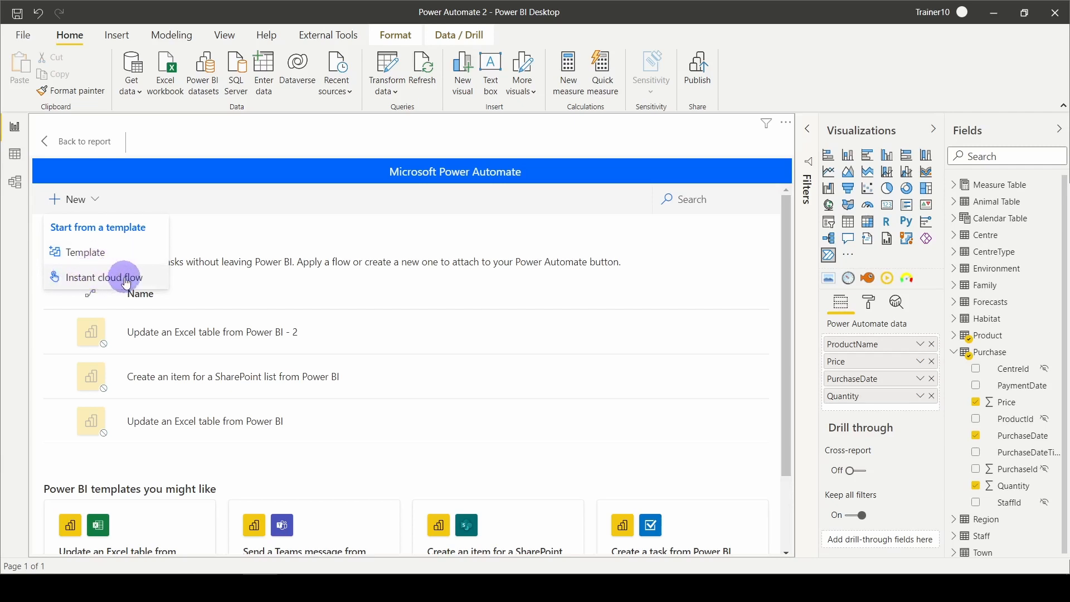
mouse_move(80, 281)
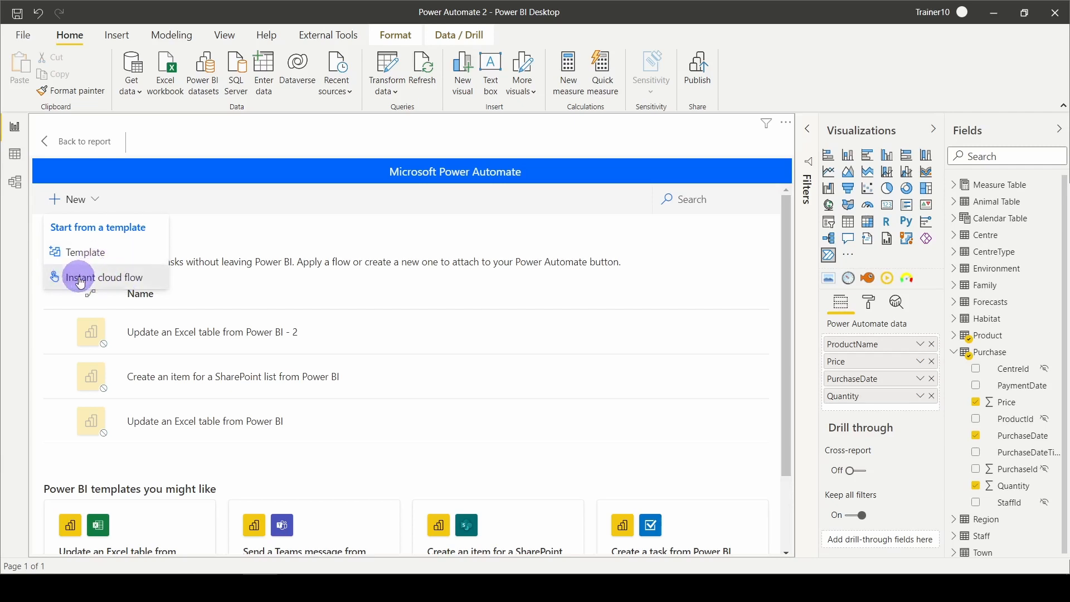
click(106, 276)
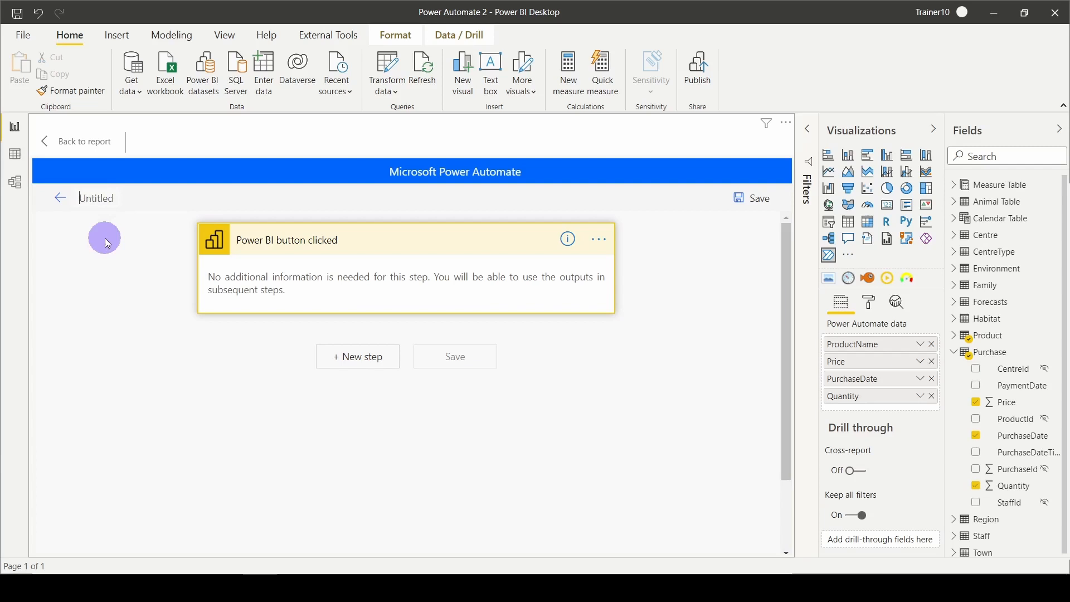
Name the new flow 'Capture Rows'
text(Captr)
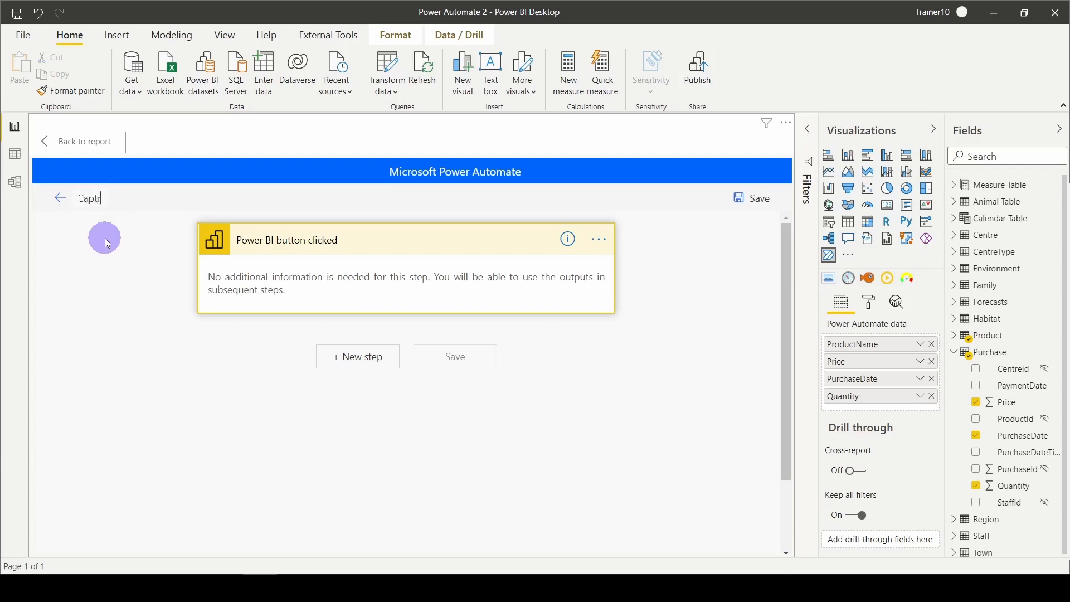
text(ure)
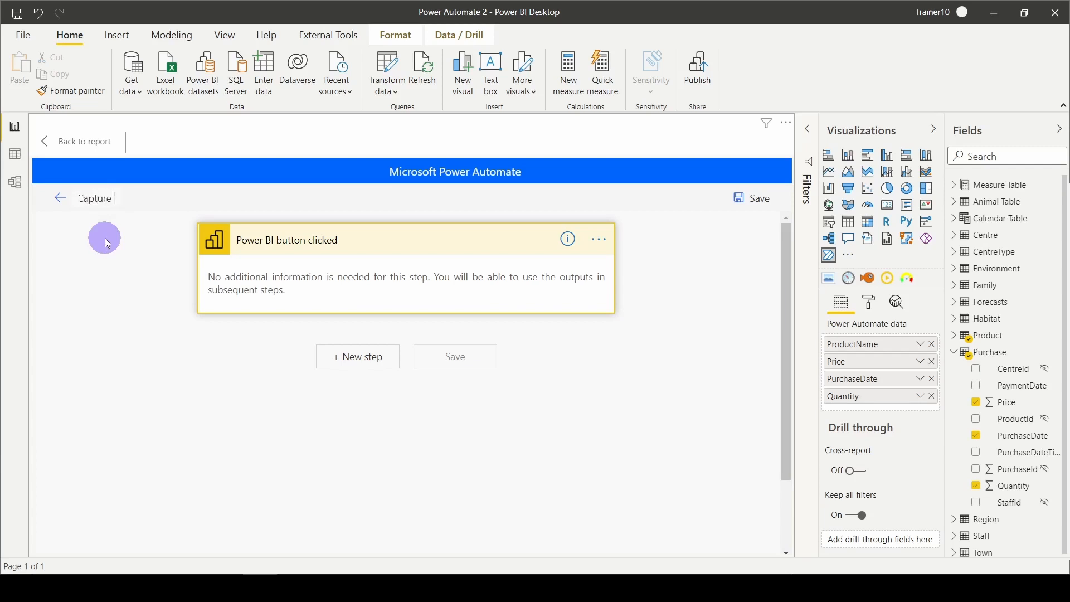
text(Rows)
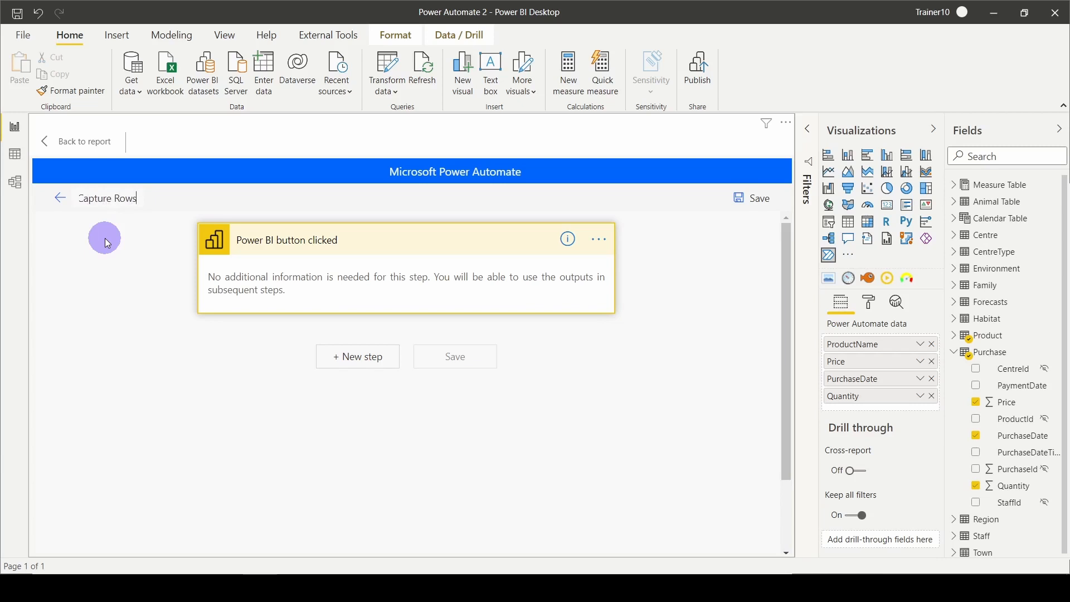
mouse_move(292, 247)
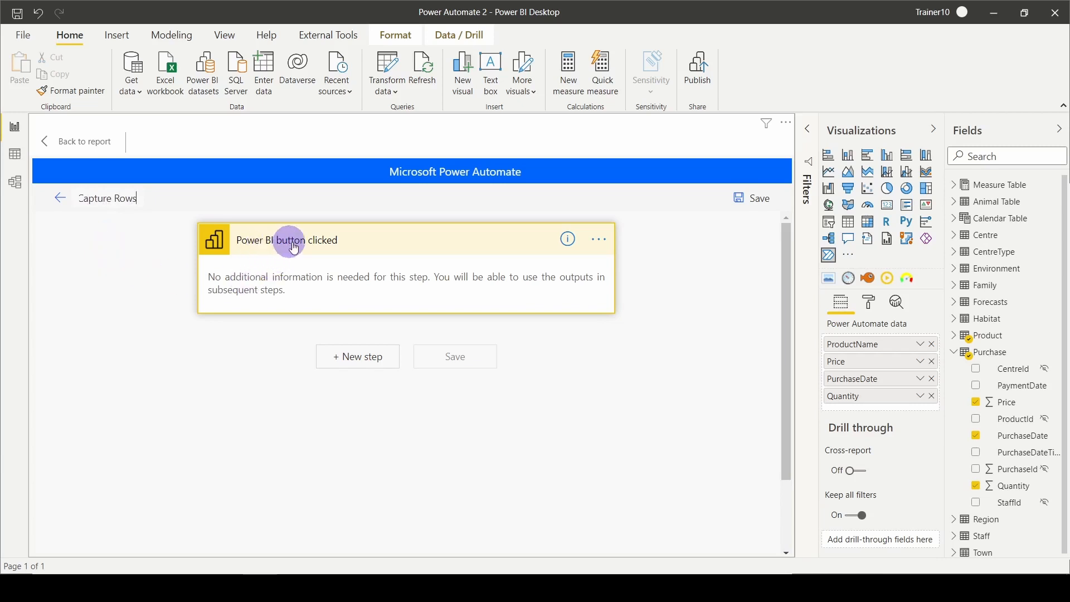
mouse_move(367, 357)
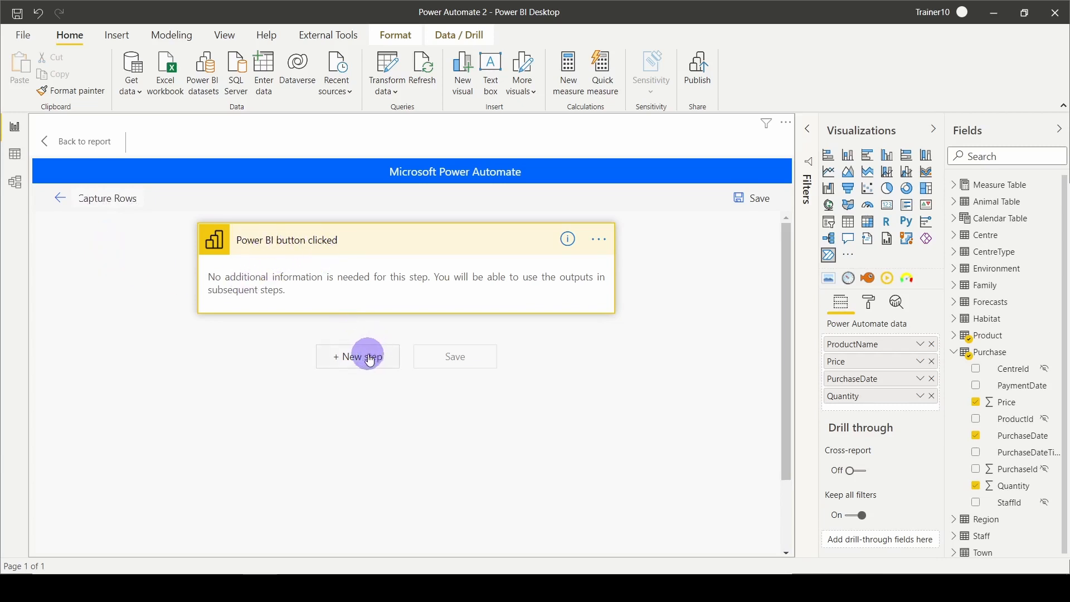
Follow the trigger with an Excel Online (Business) 'Add a row into a table' action
click(357, 357)
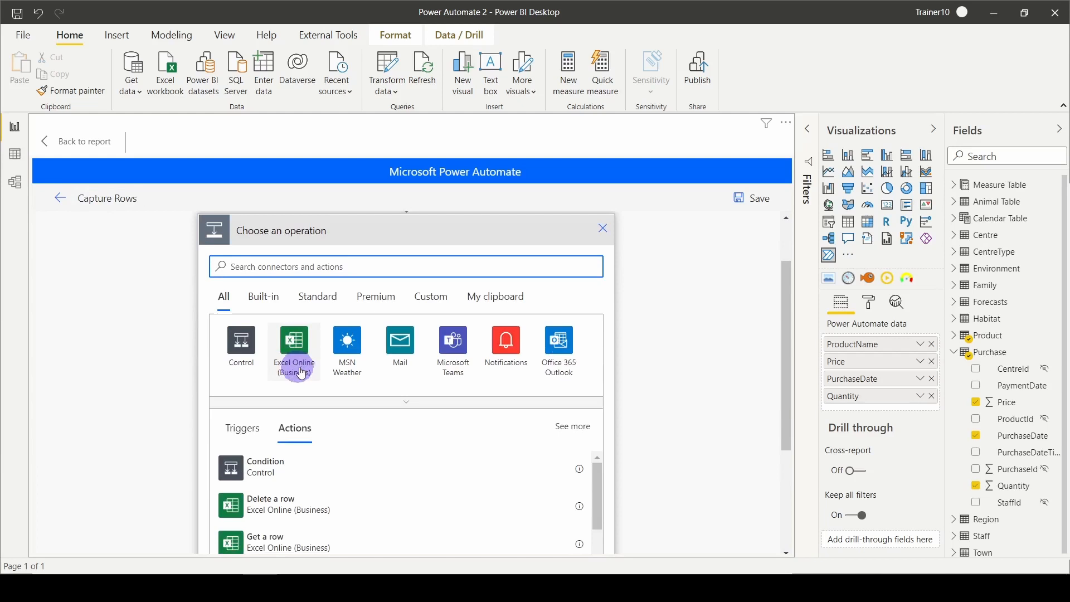
click(293, 346)
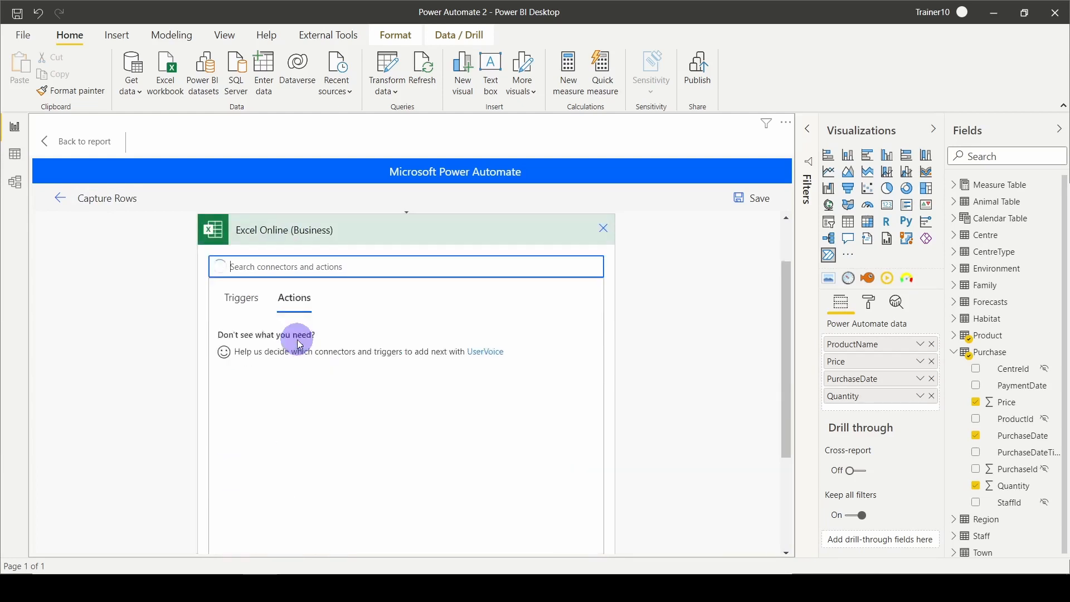
click(293, 300)
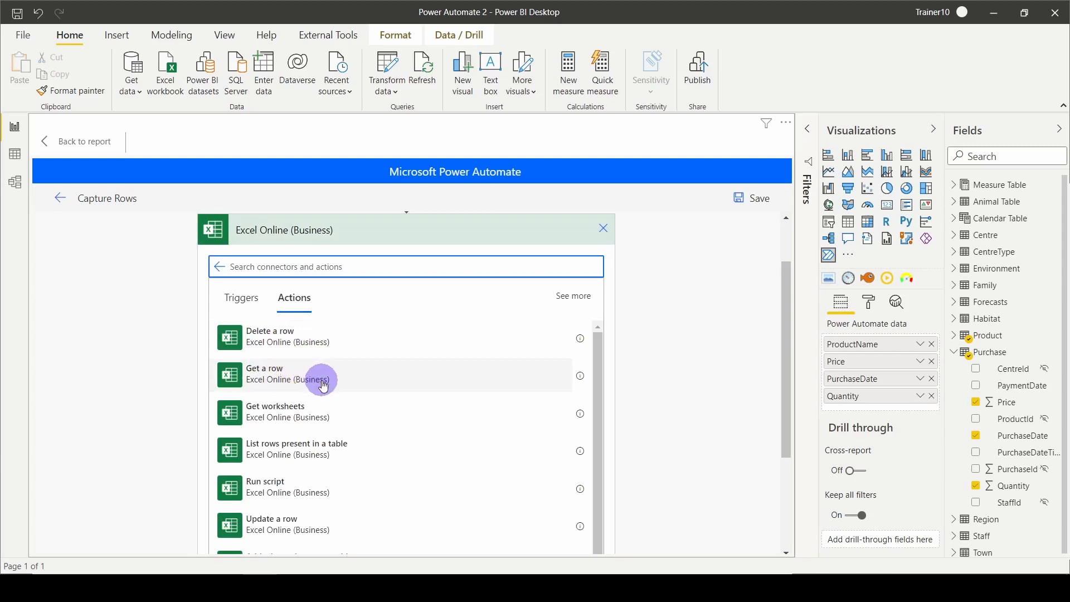
scroll(down, 3)
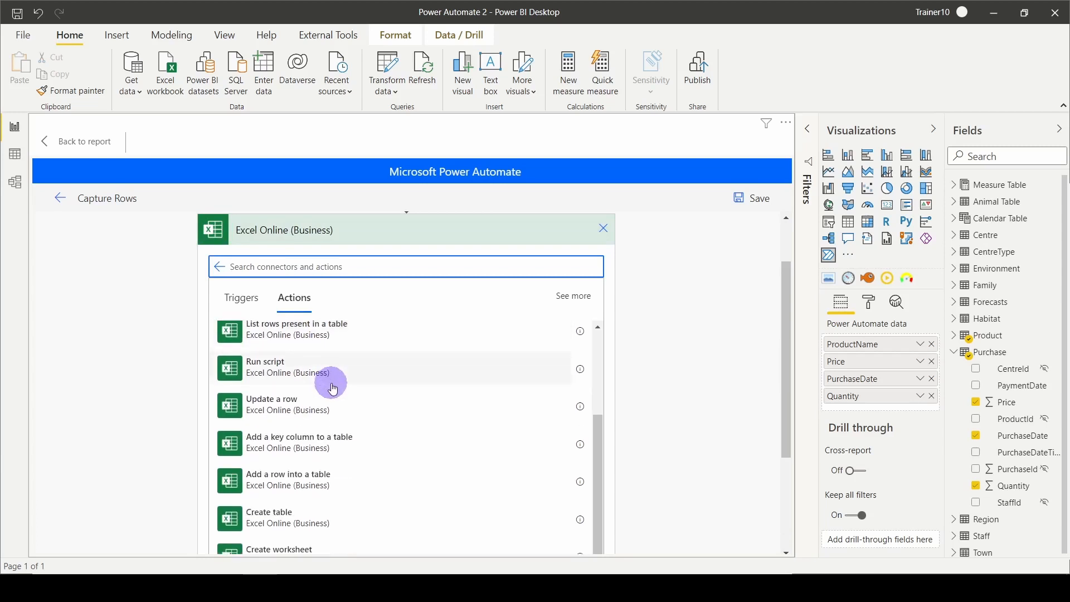
scroll(down, 3)
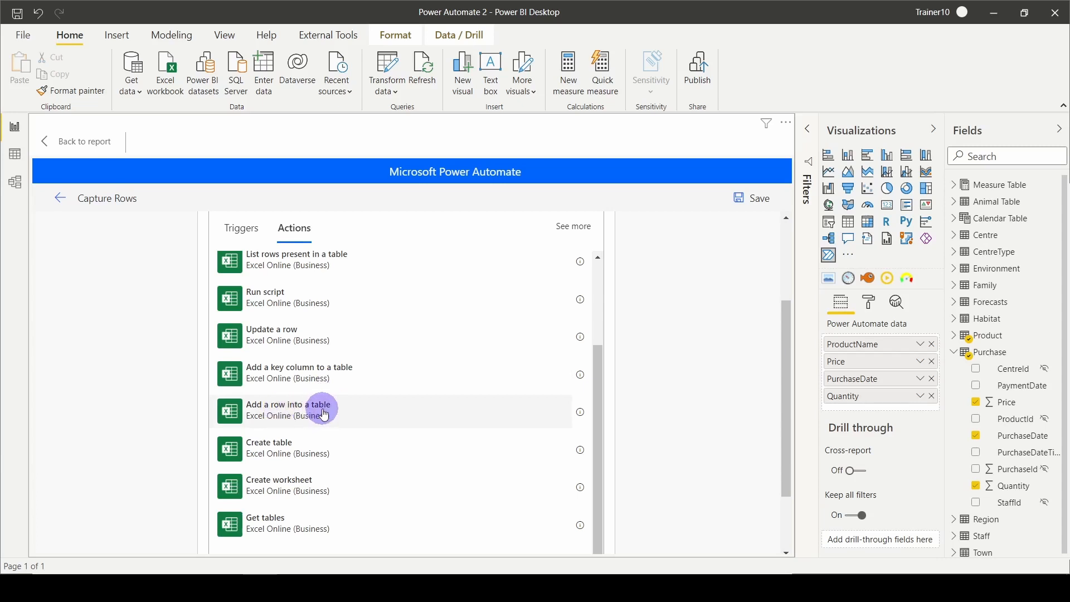
click(288, 409)
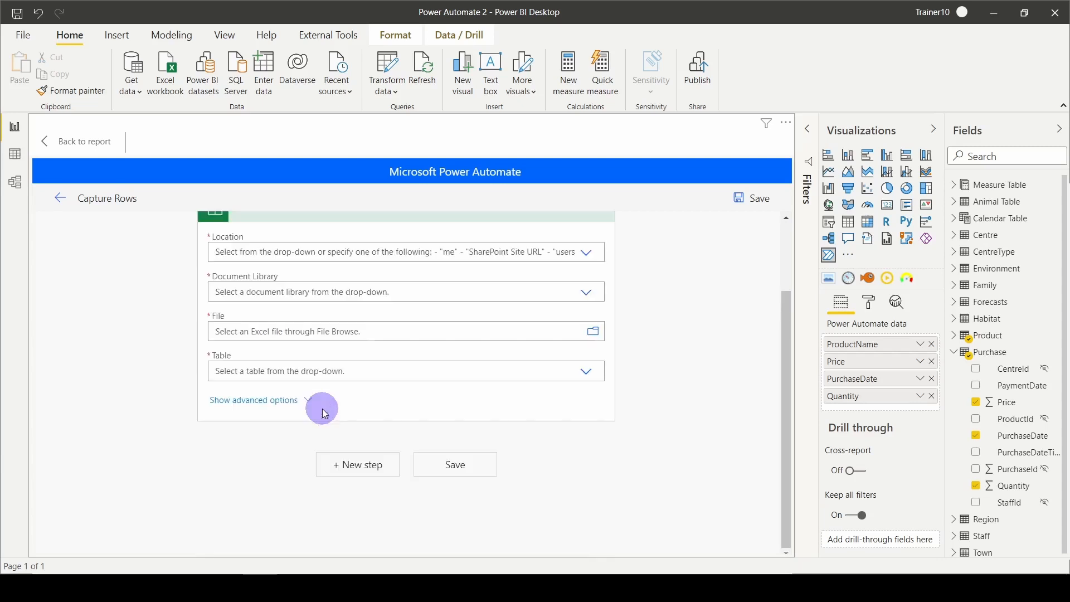
scroll(up, 3)
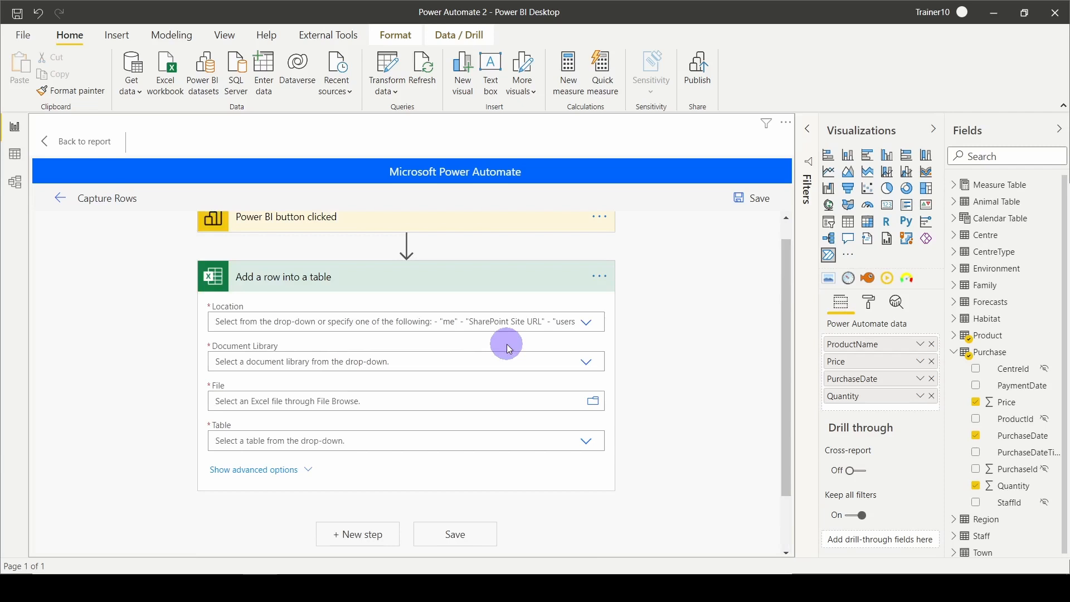
mouse_move(506, 354)
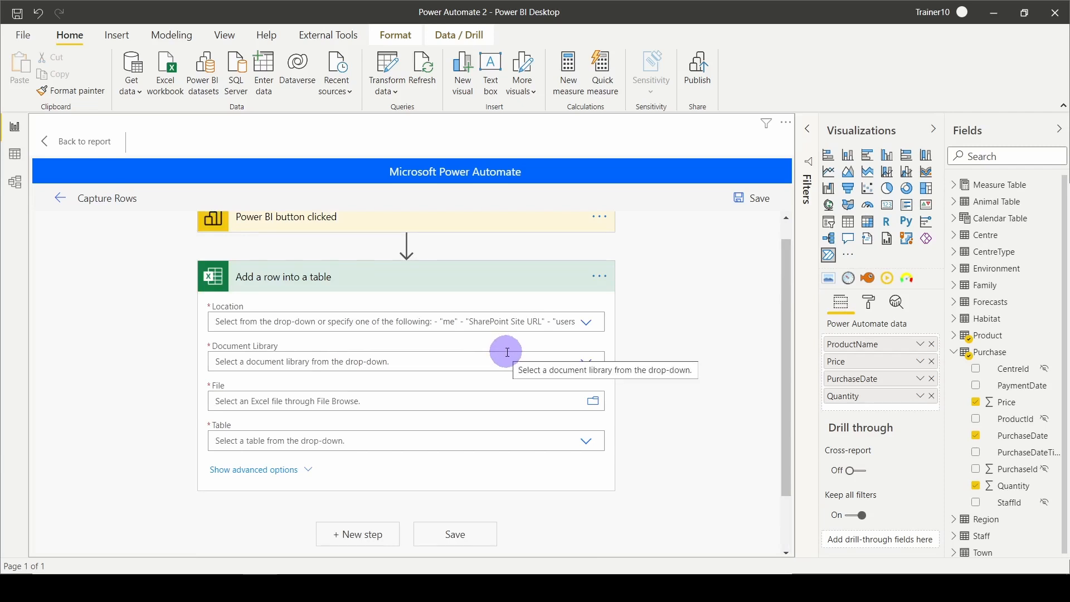
mouse_move(947, 19)
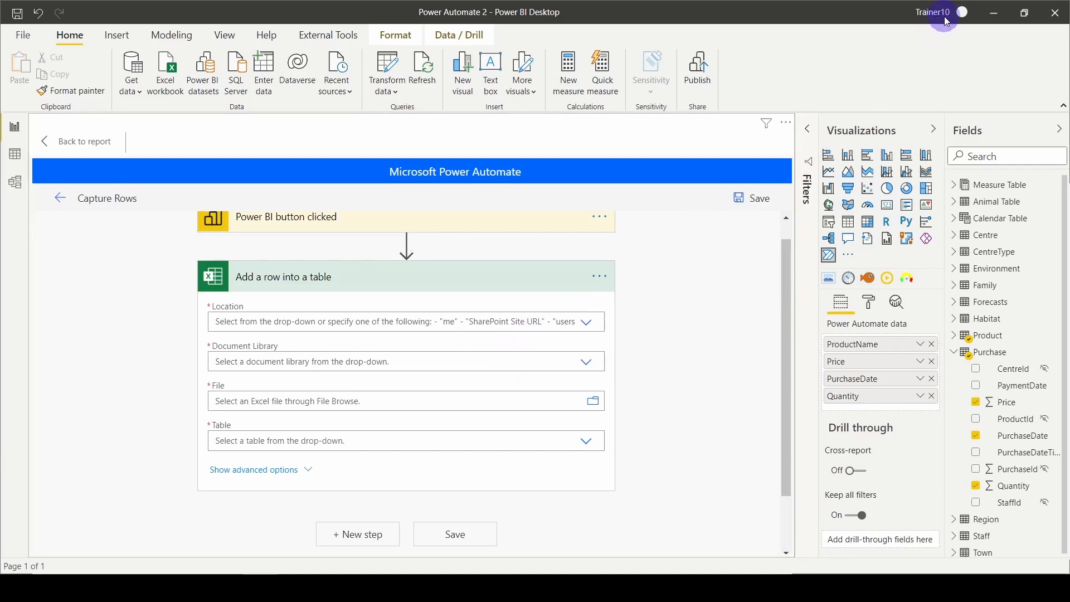
mouse_move(598, 274)
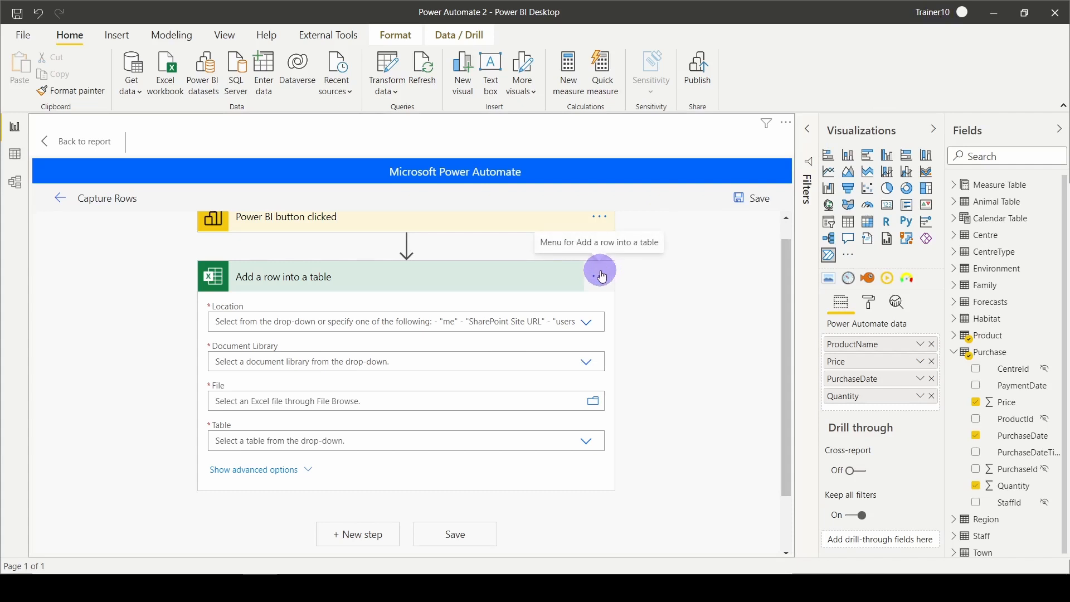
click(600, 217)
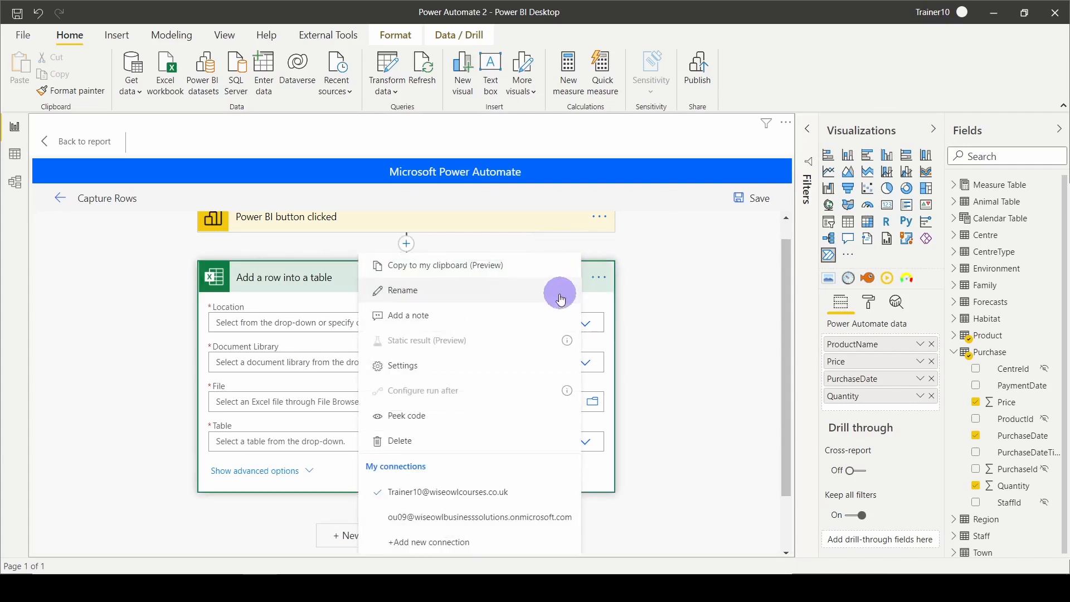
mouse_move(478, 522)
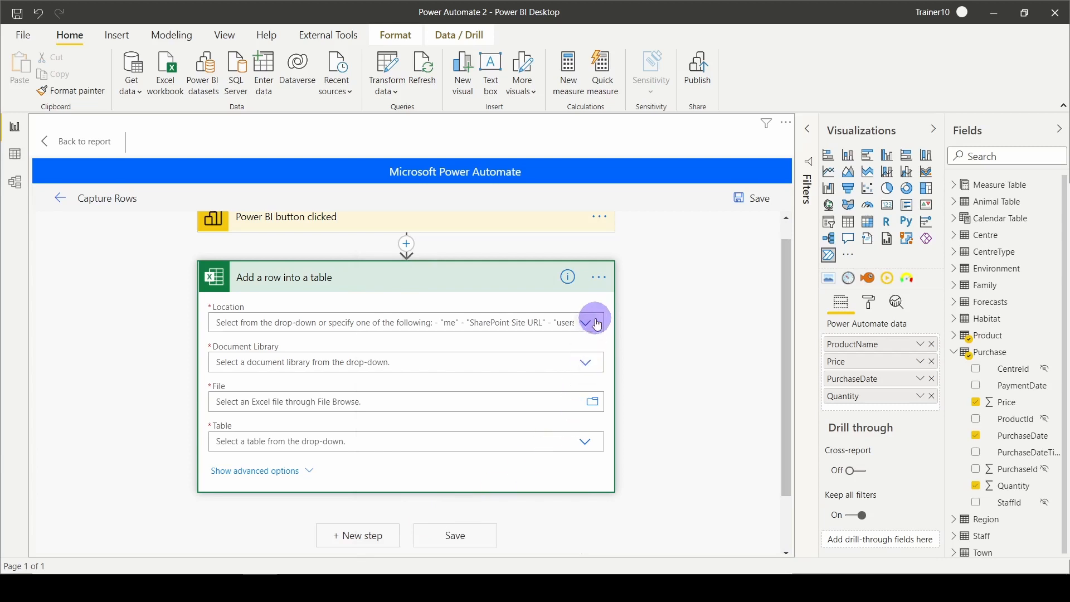
mouse_move(590, 323)
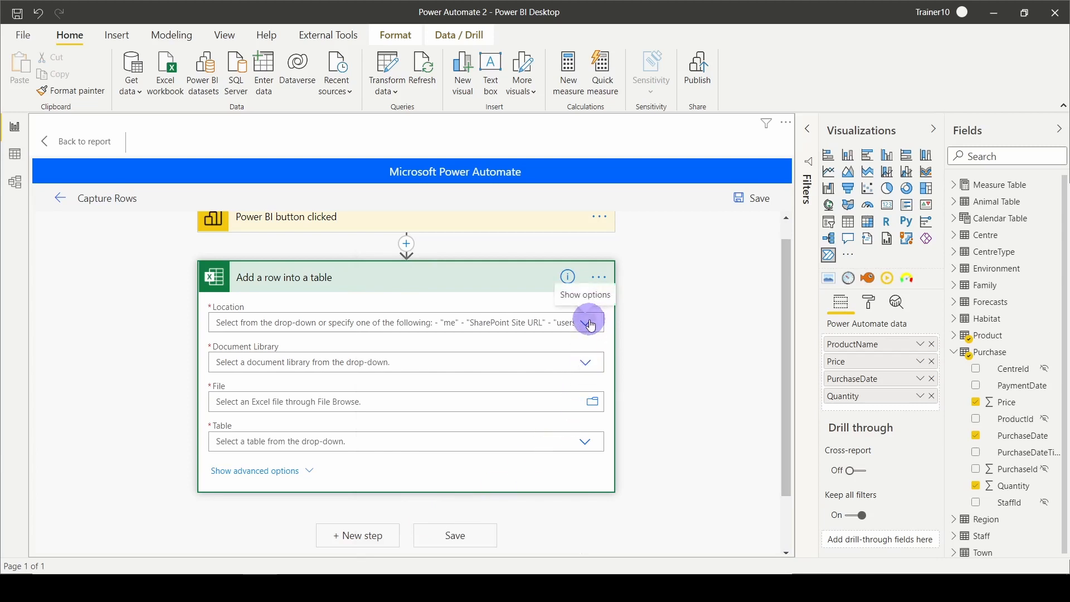
Set the add-row step's location to OneDrive for Business and library to OneDrive
click(585, 322)
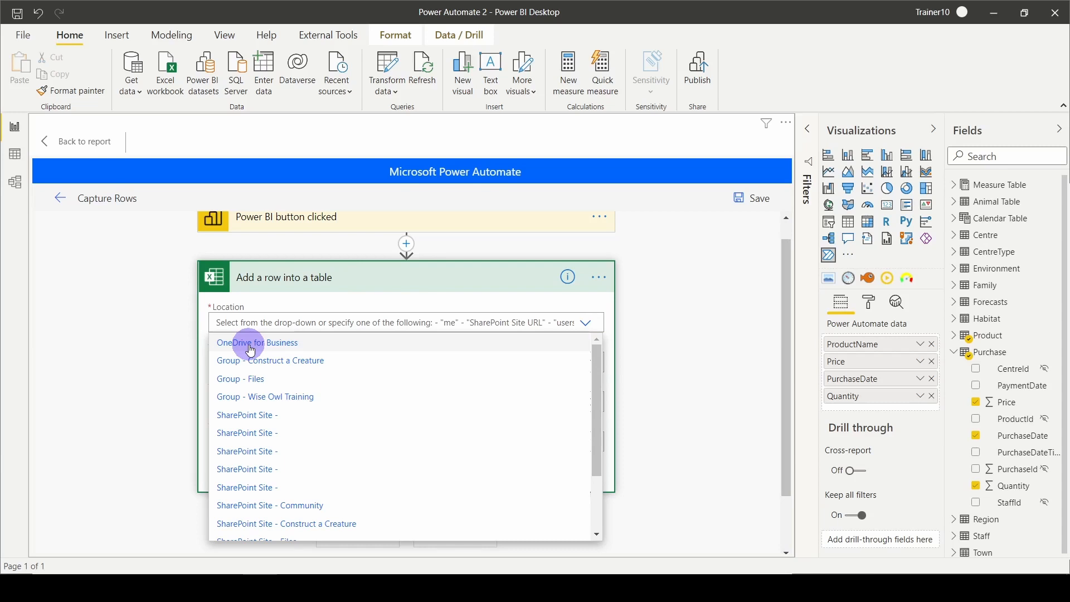
click(257, 342)
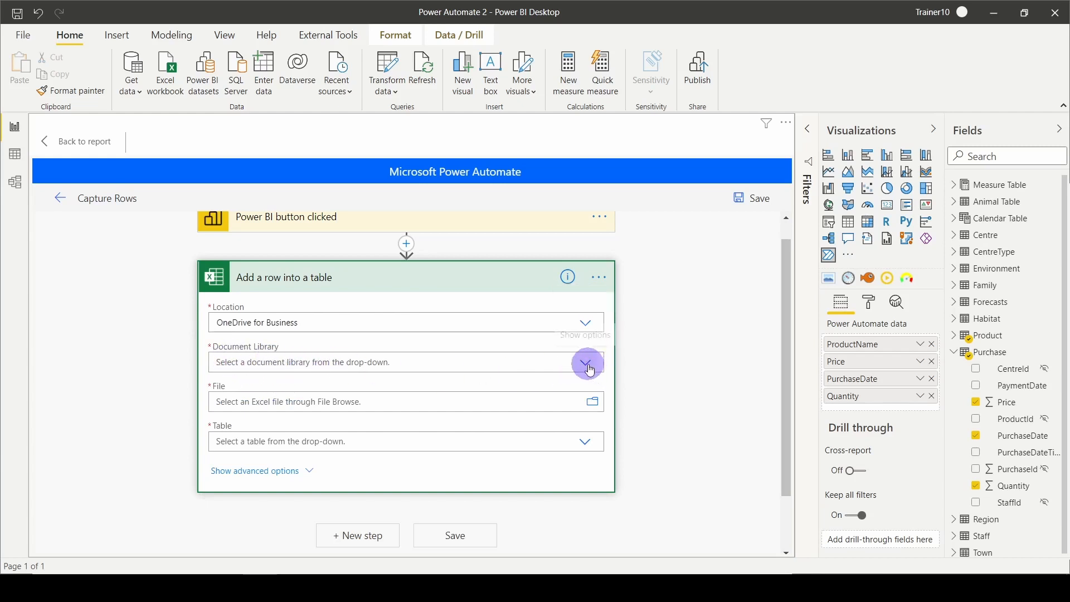
click(585, 361)
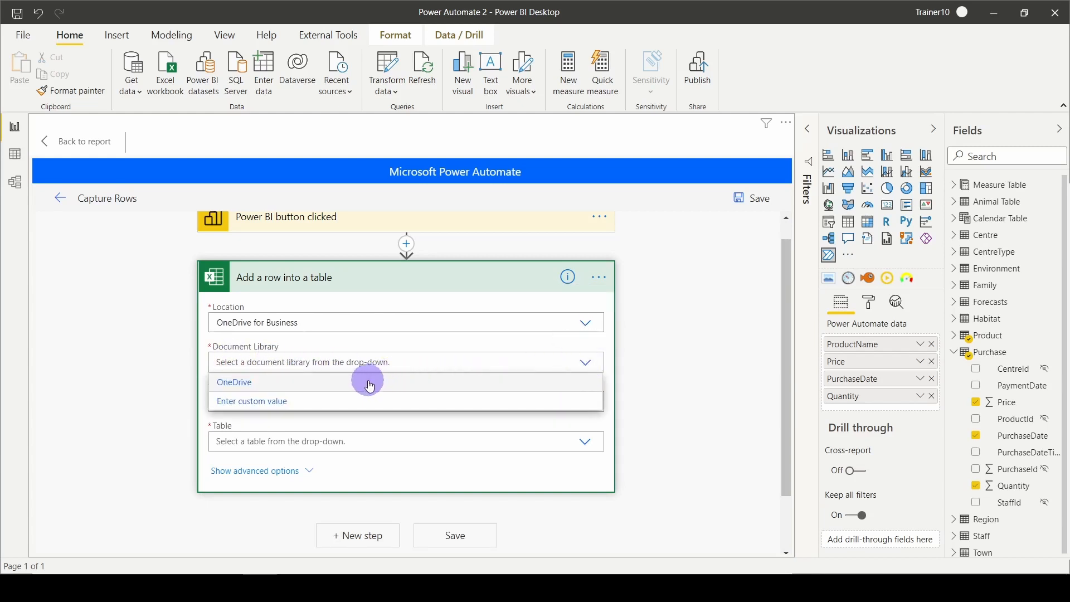
click(233, 382)
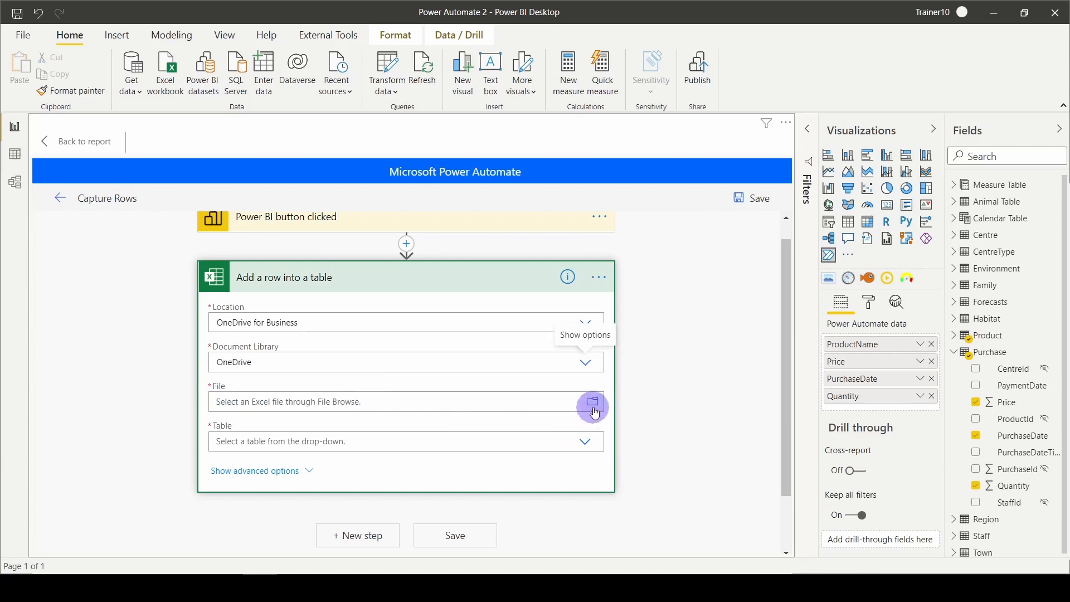
Point the step at Power BI/Sales table.xlsx and choose its Sales table
click(592, 403)
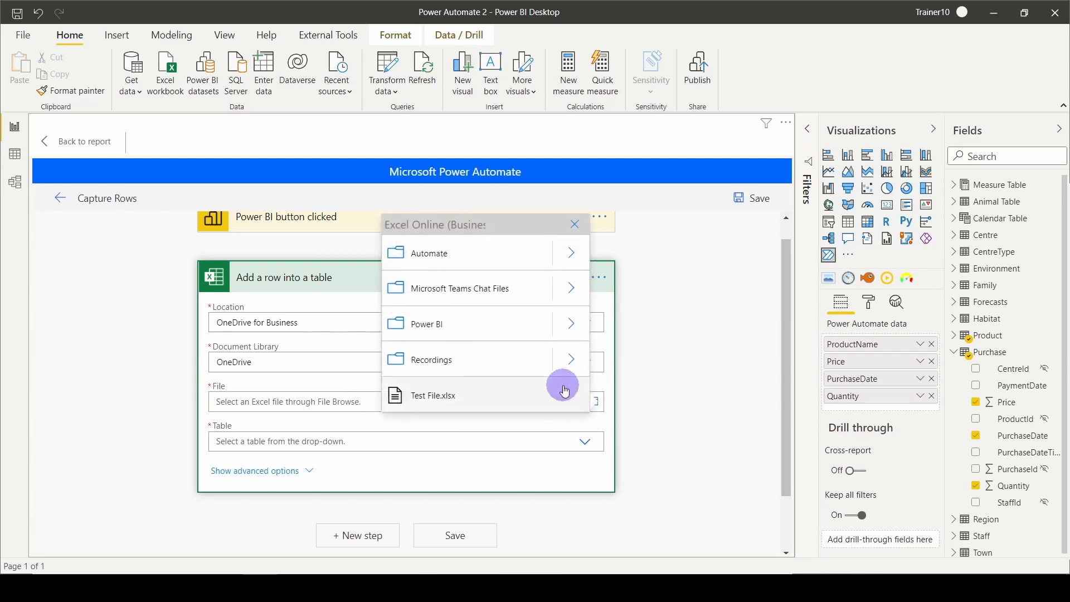
mouse_move(573, 326)
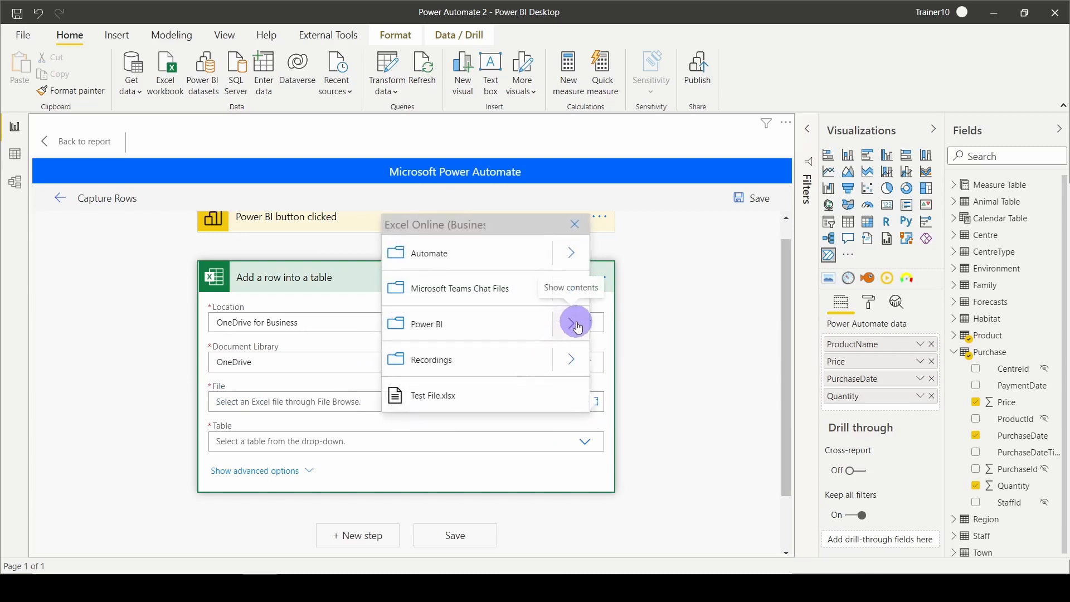
click(577, 324)
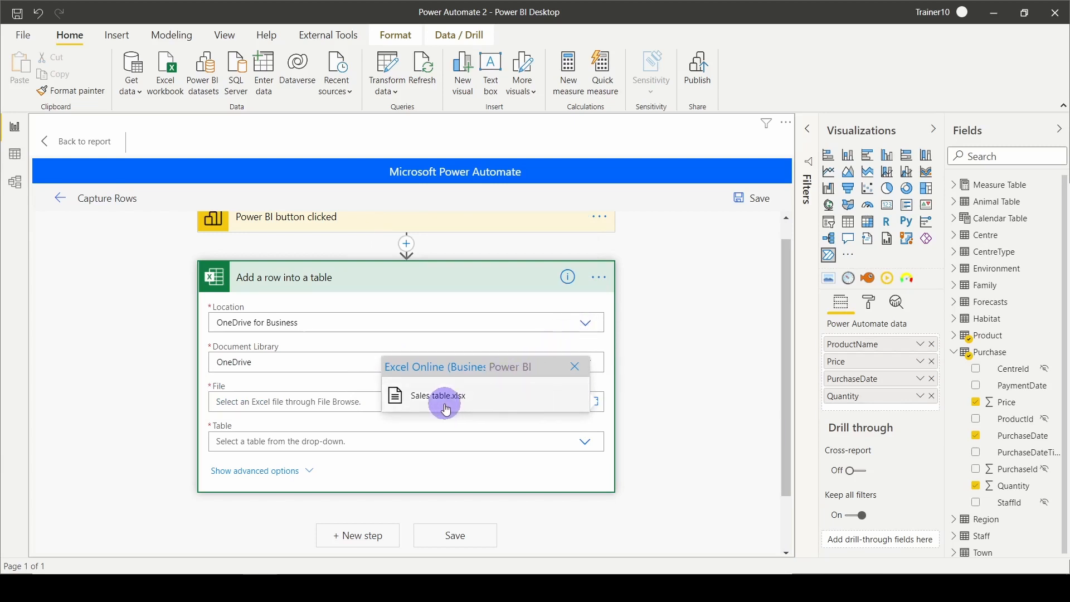
click(440, 396)
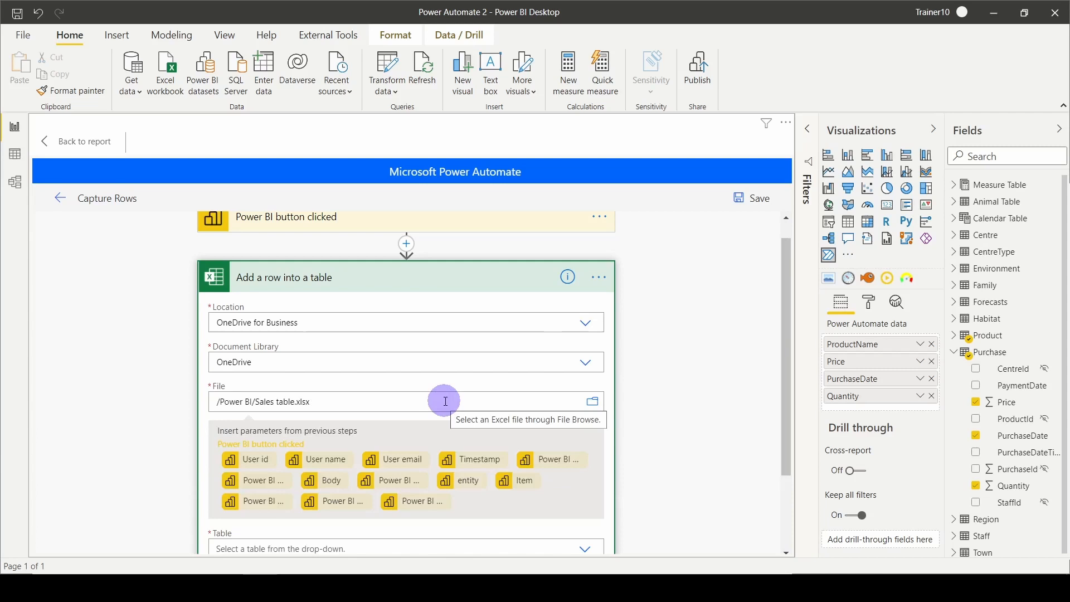
scroll(down, 3)
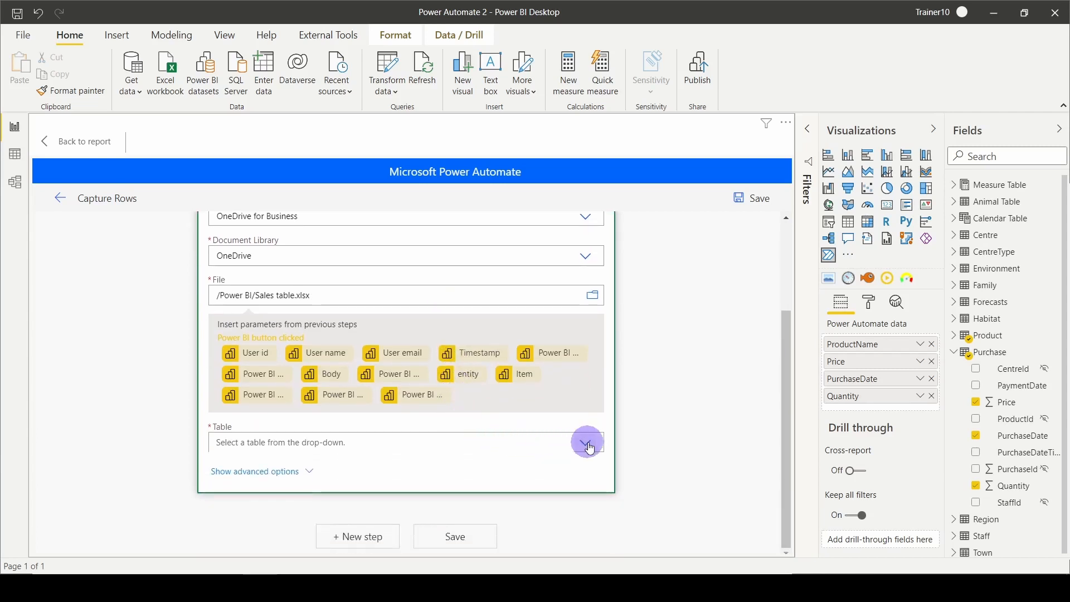
click(585, 443)
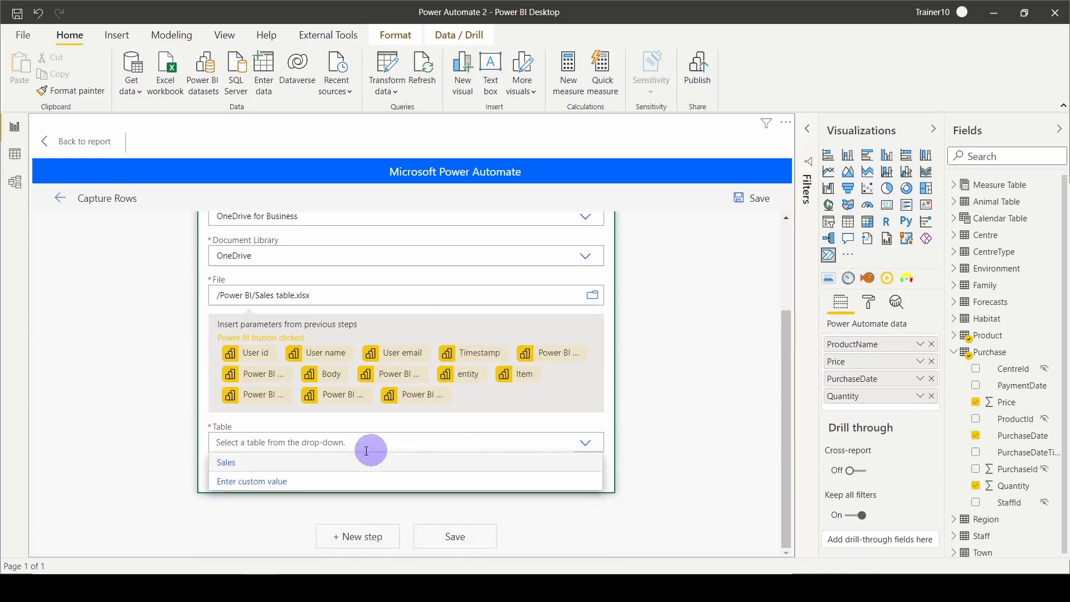
click(226, 461)
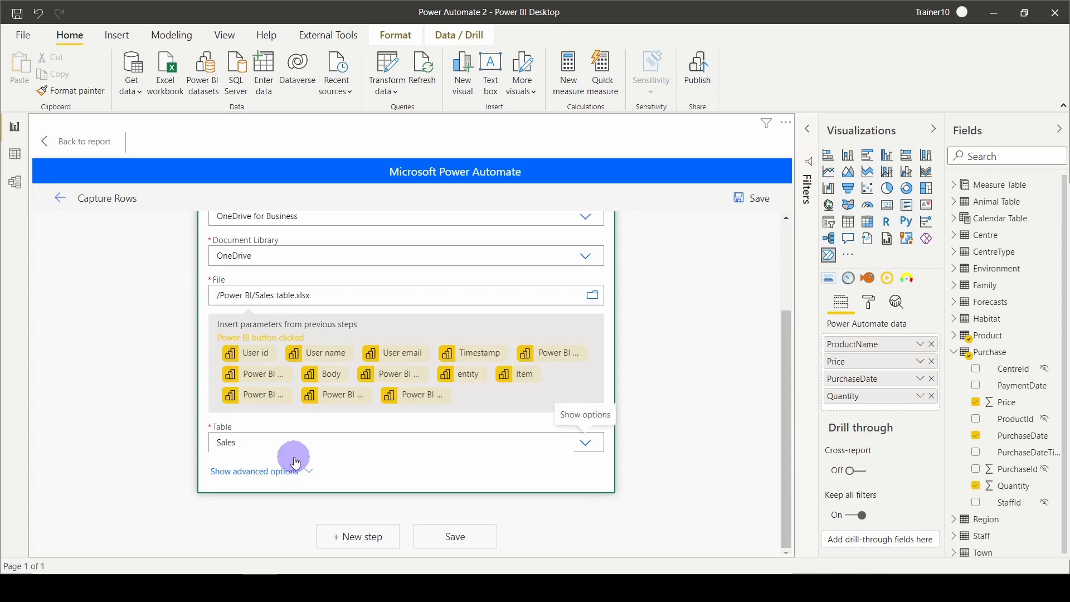
Load the Sales table's Product, PurchaseDate, Price and Quantity fields in the add-row step
click(253, 472)
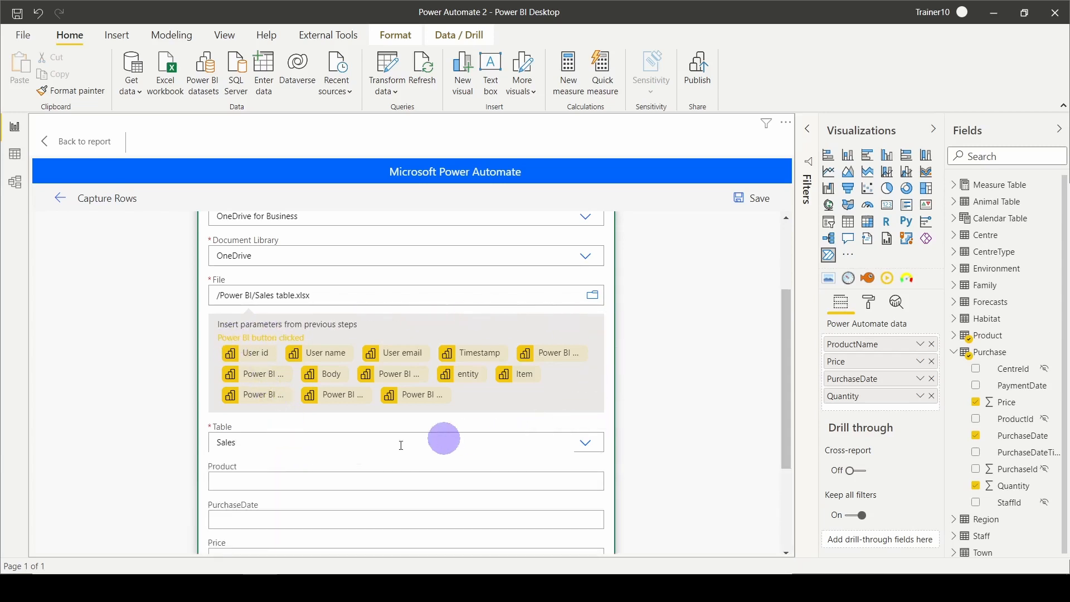
mouse_move(539, 328)
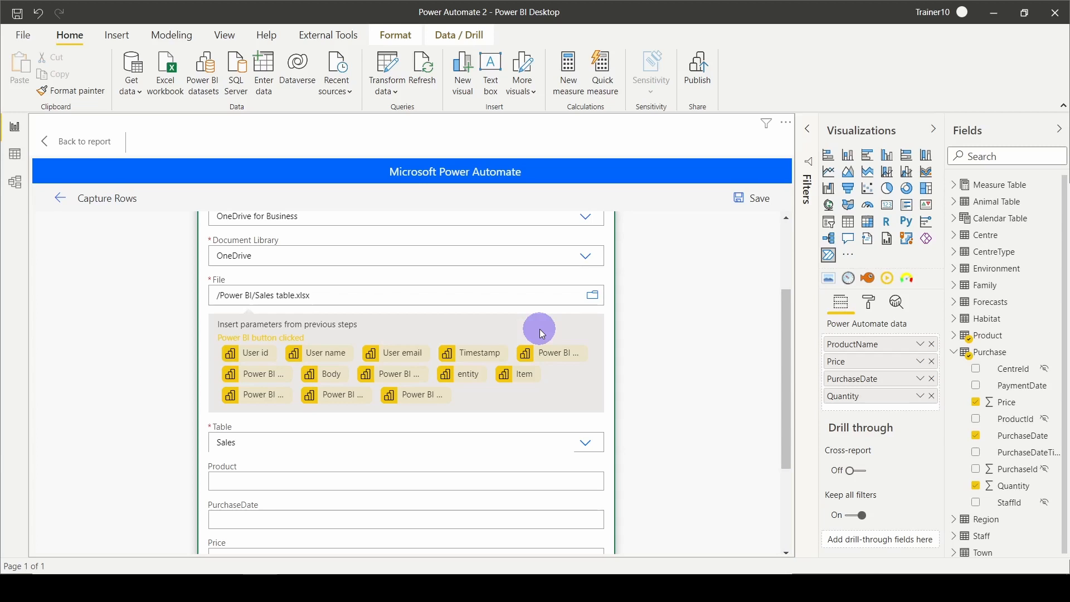
scroll(down, 3)
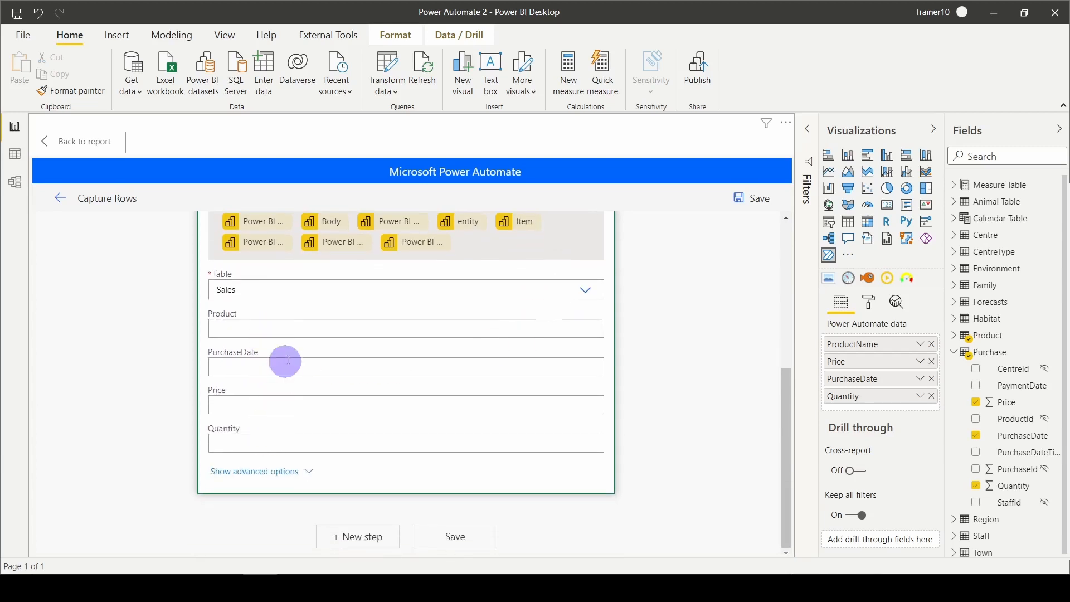
mouse_move(300, 330)
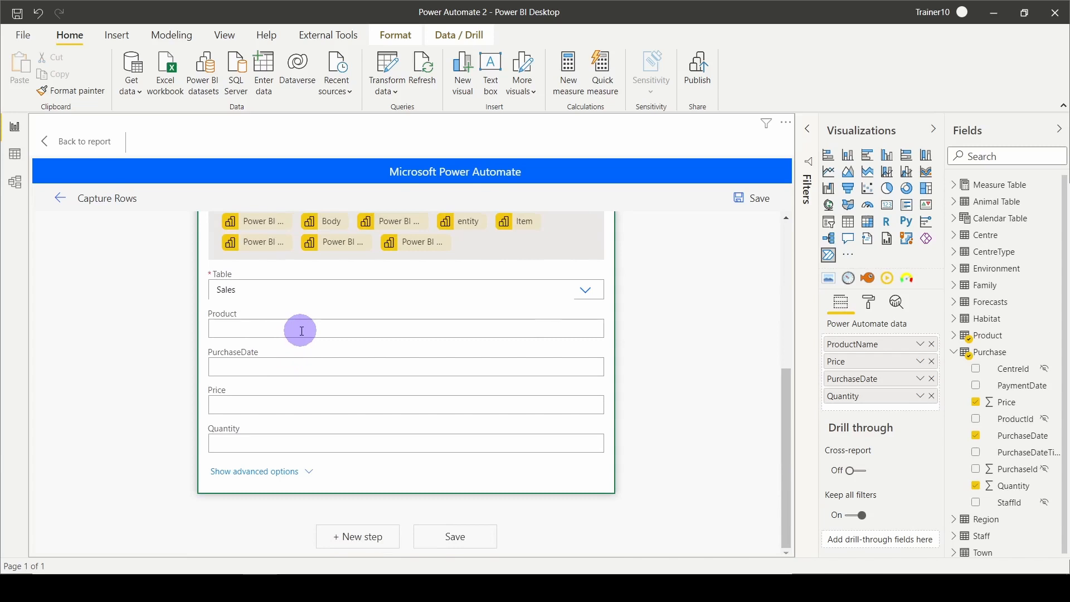
Start filling the Product column with the Power BI data ProductName dynamic content
click(406, 328)
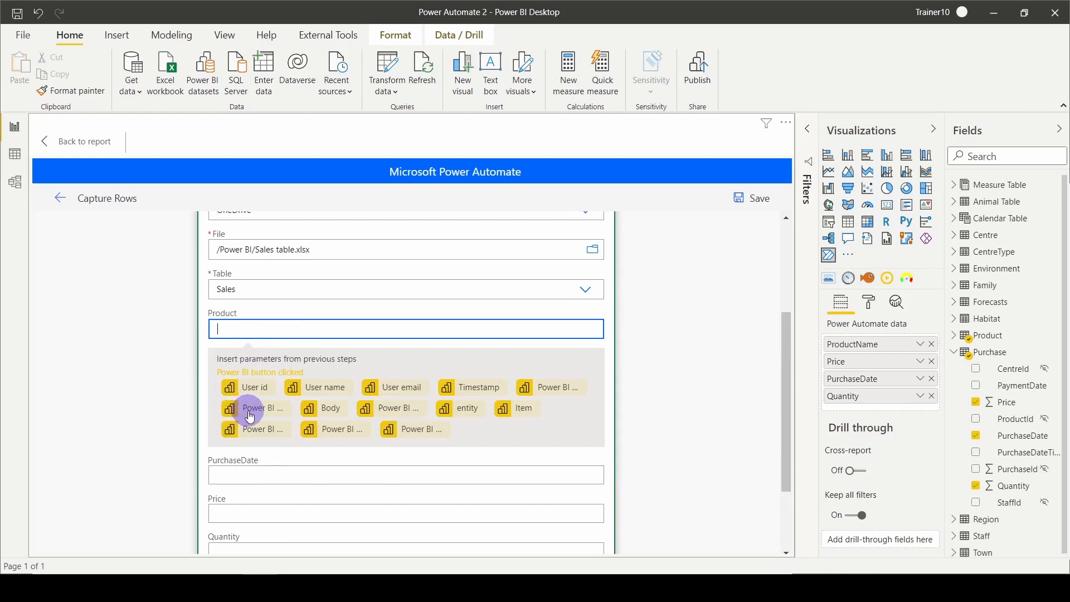
mouse_move(562, 386)
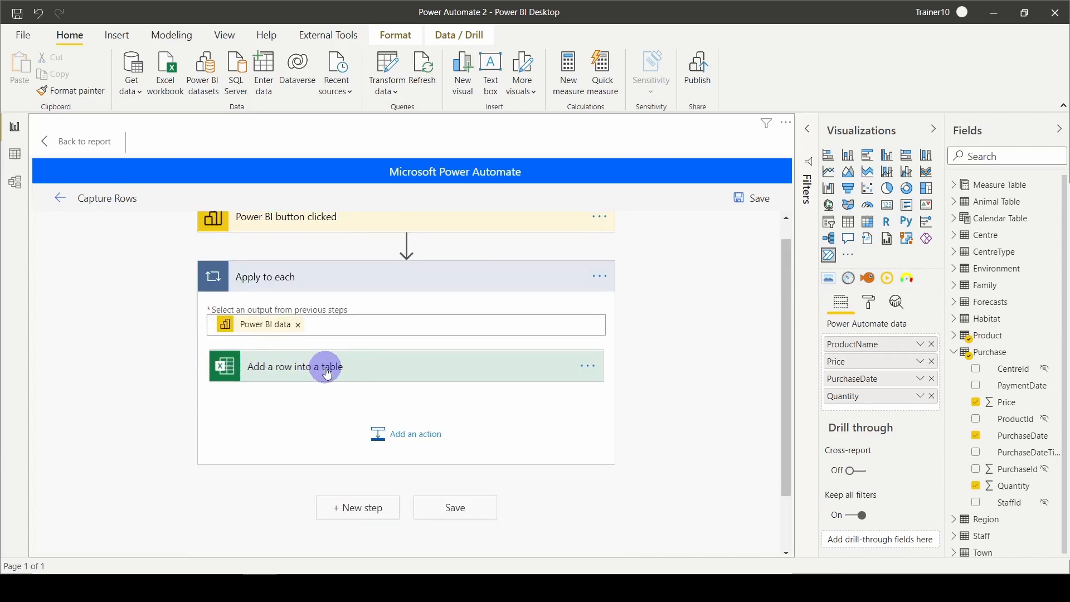
Fill PurchaseDate, Price and Quantity with Power BI data values, then save the Capture Rows flow
click(307, 362)
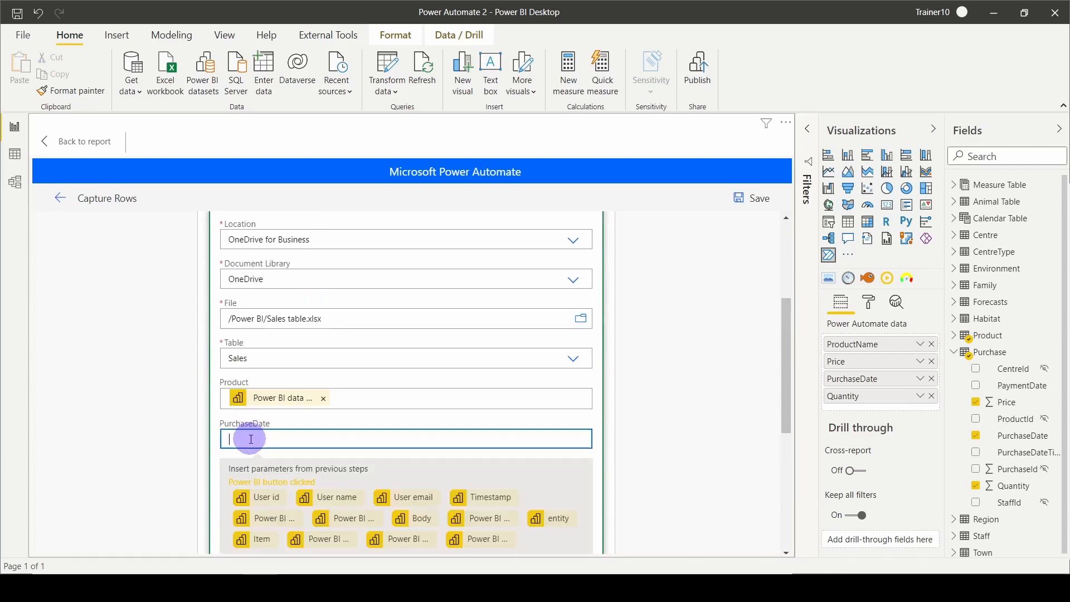
scroll(down, 3)
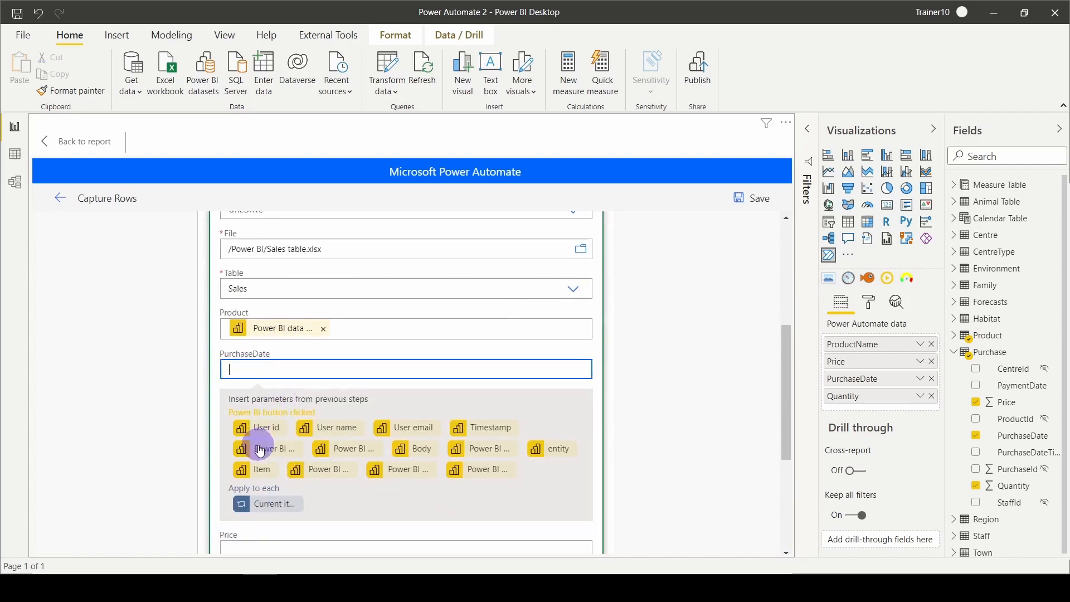
mouse_move(273, 449)
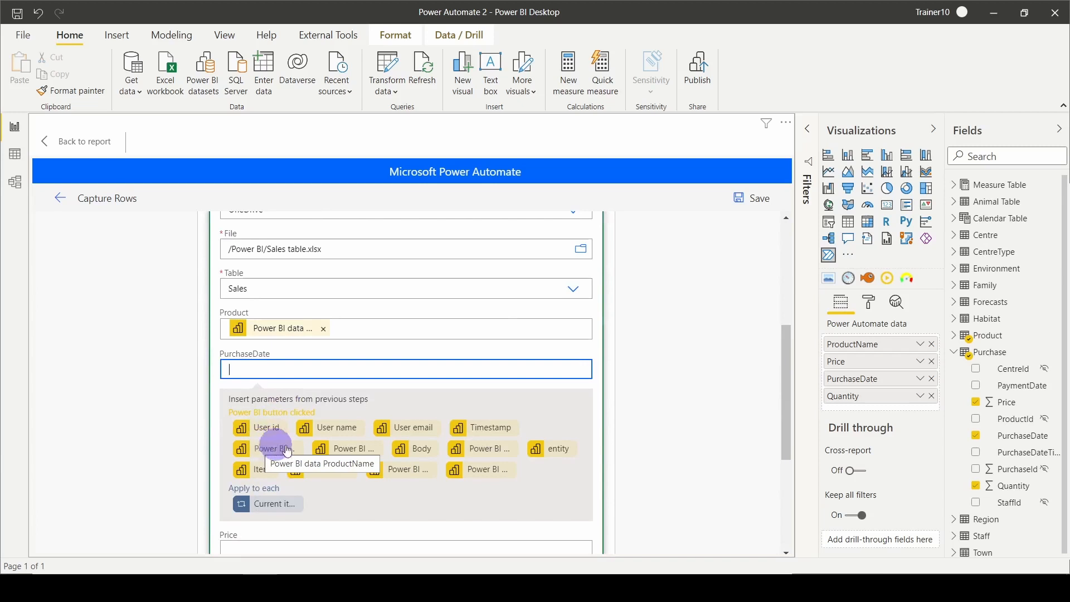
click(265, 447)
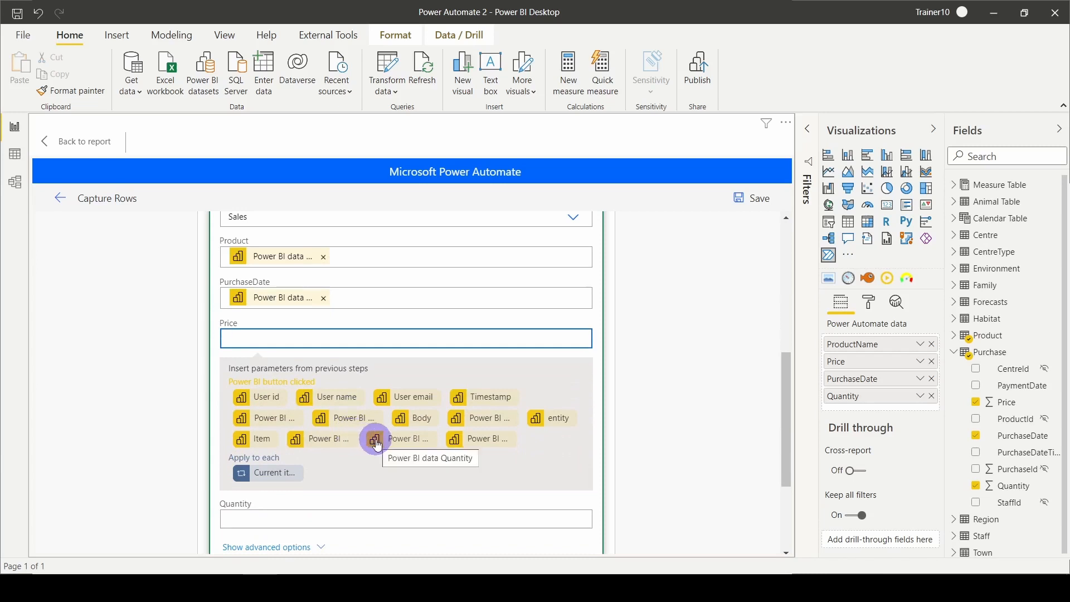
click(374, 438)
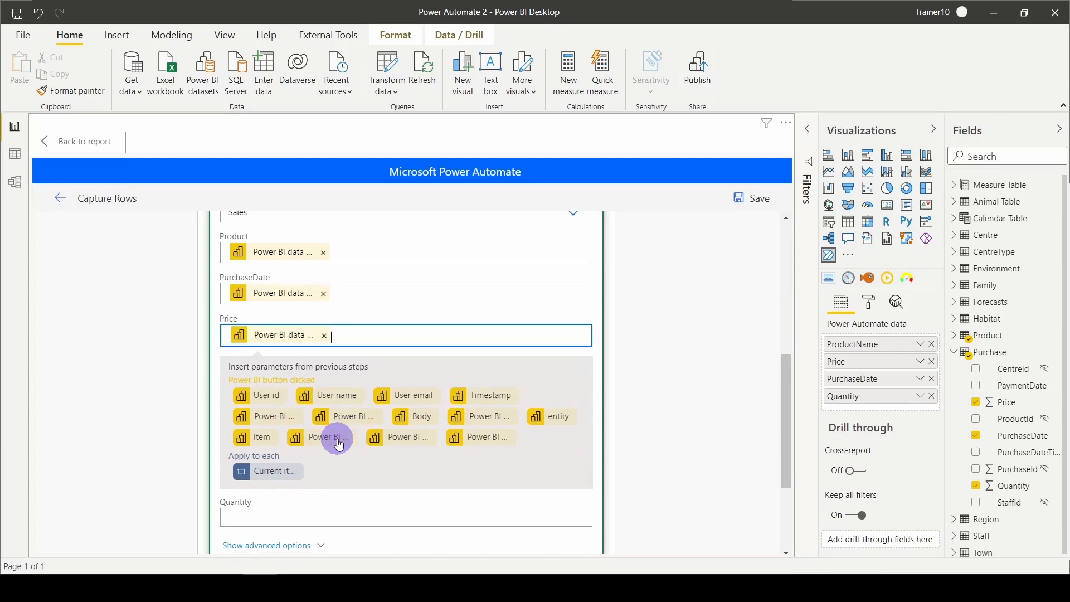
click(405, 516)
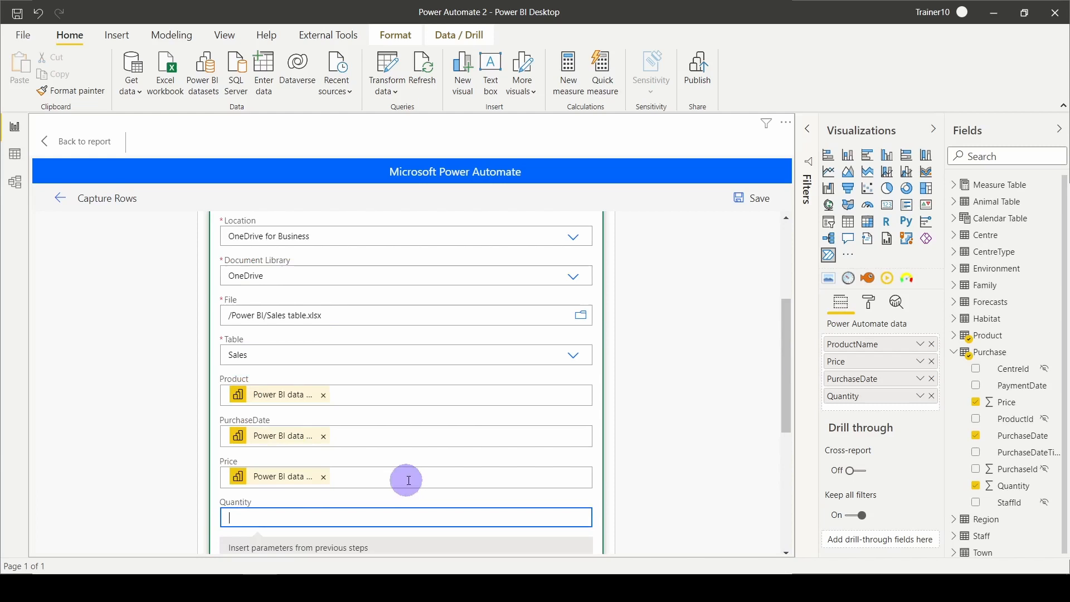
click(406, 516)
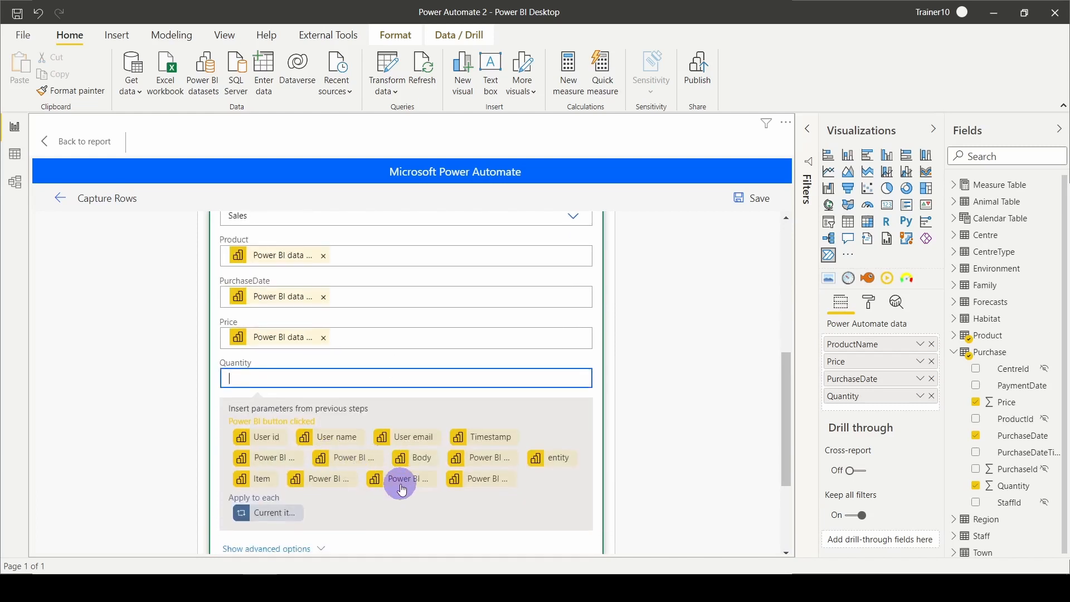
click(401, 488)
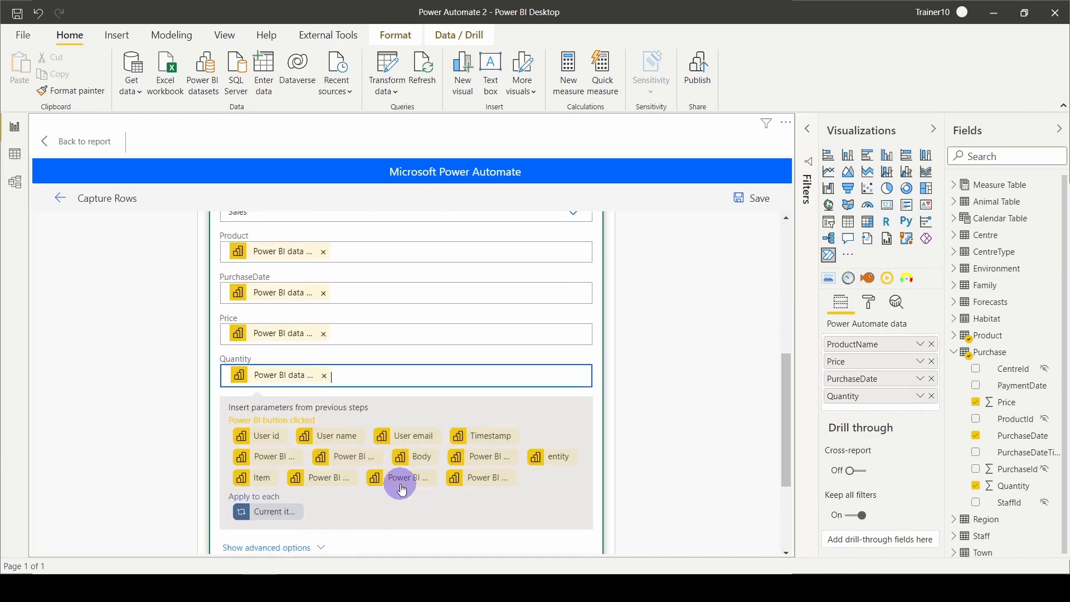
mouse_move(750, 198)
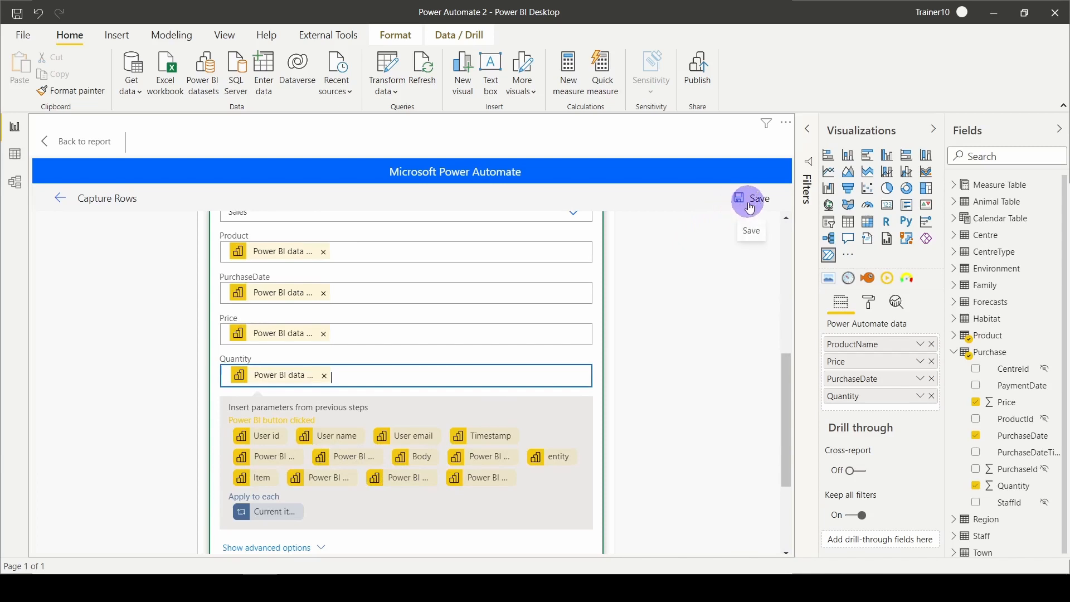
click(750, 198)
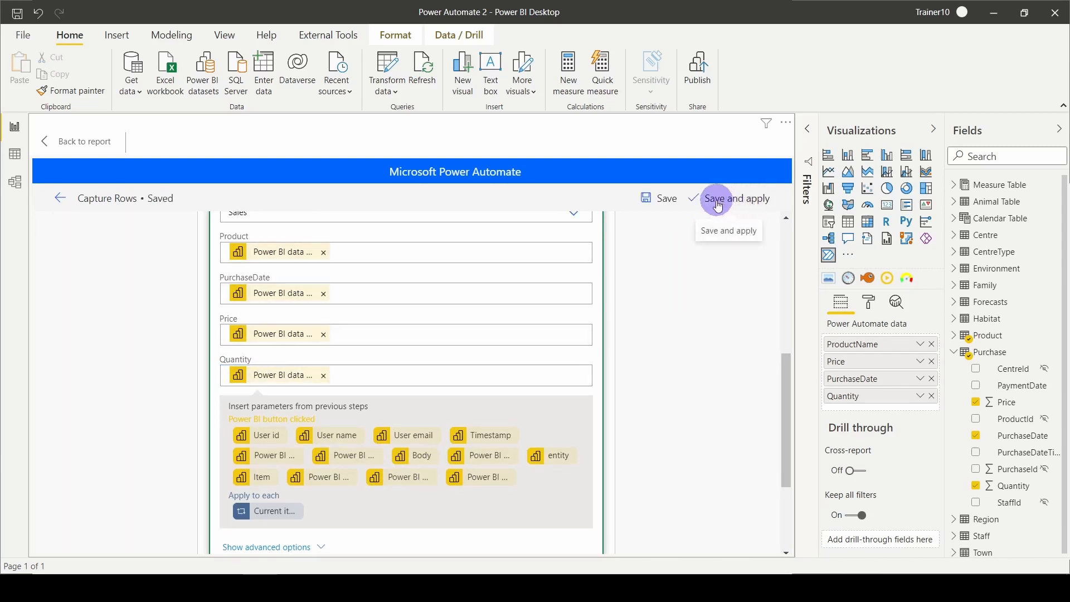
Save and apply the Capture Rows flow to the report's button
click(740, 198)
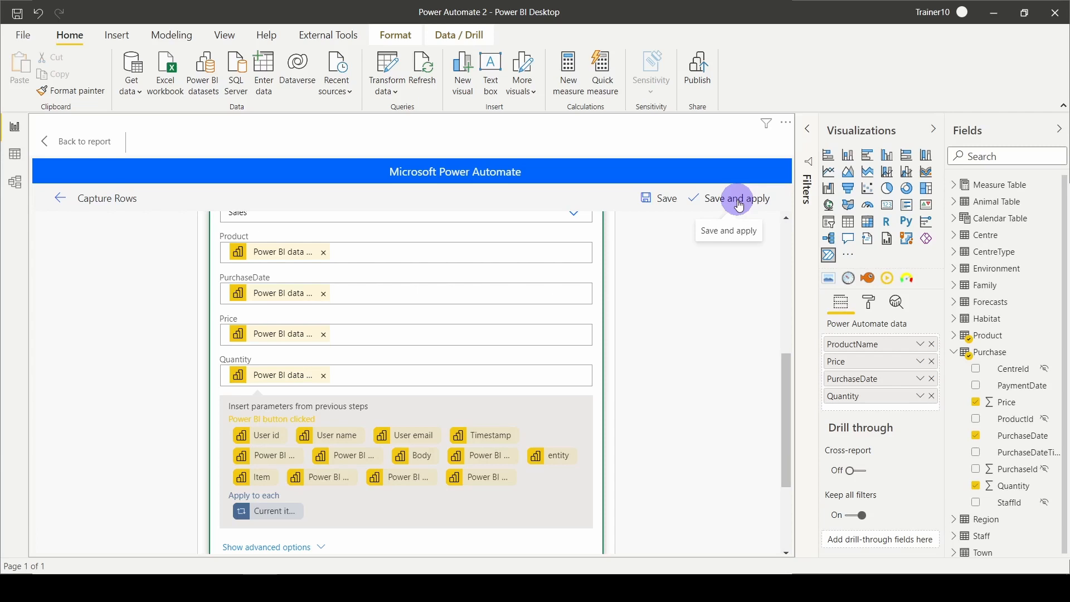
click(729, 199)
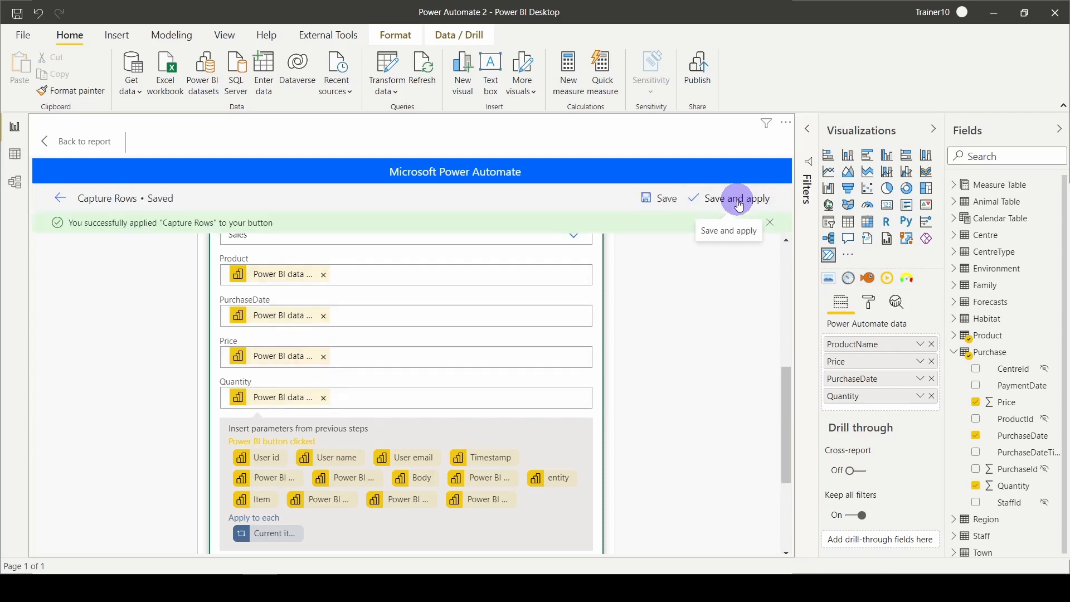
mouse_move(60, 199)
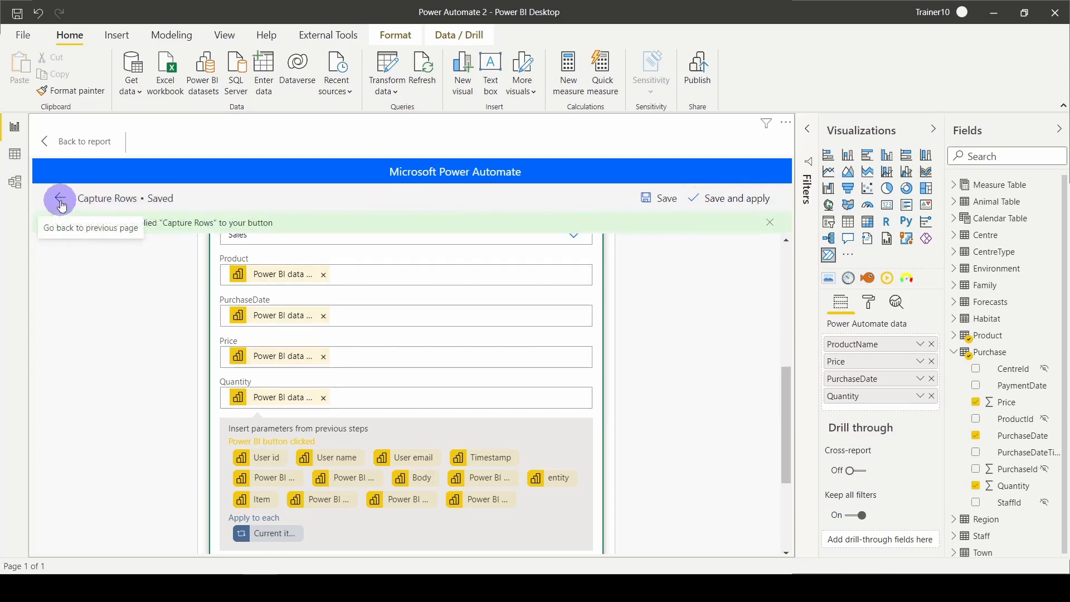
Review the Capture Rows flow's details page, then go back to the report with its Run flow button
click(60, 198)
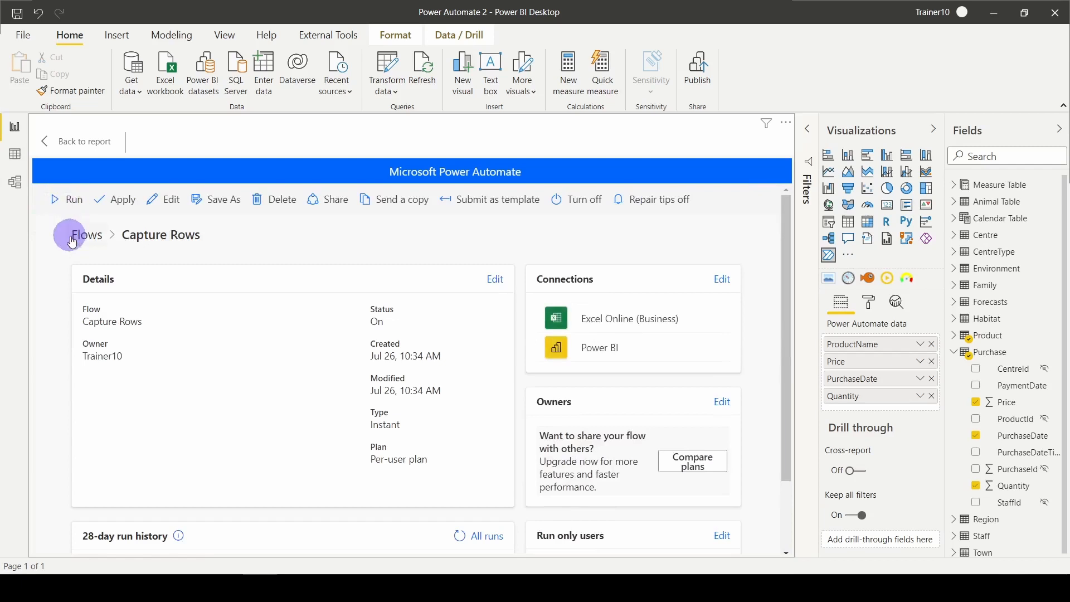
scroll(down, 3)
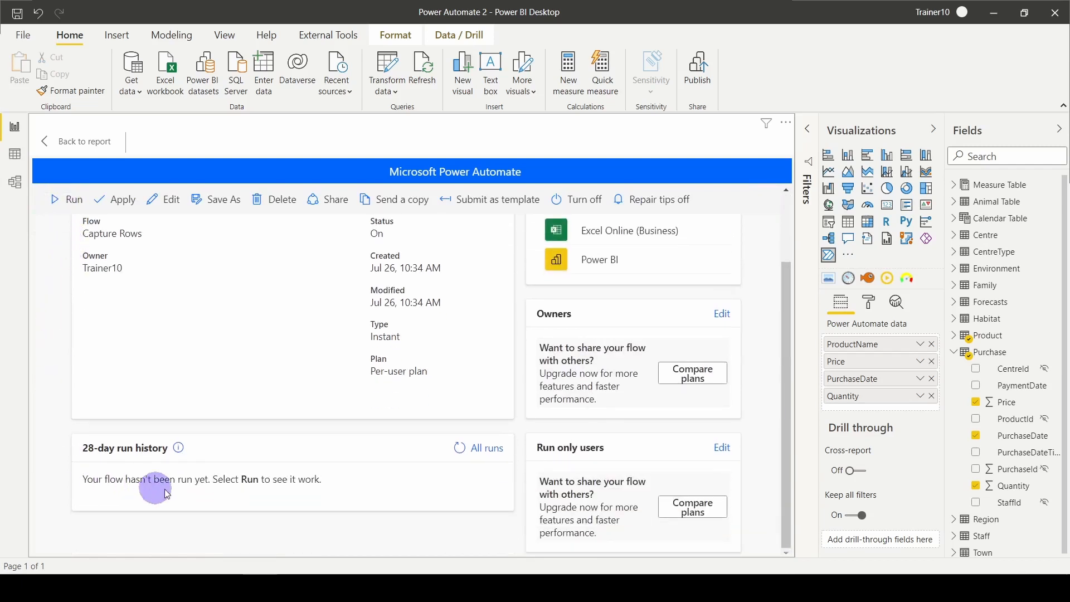
mouse_move(282, 473)
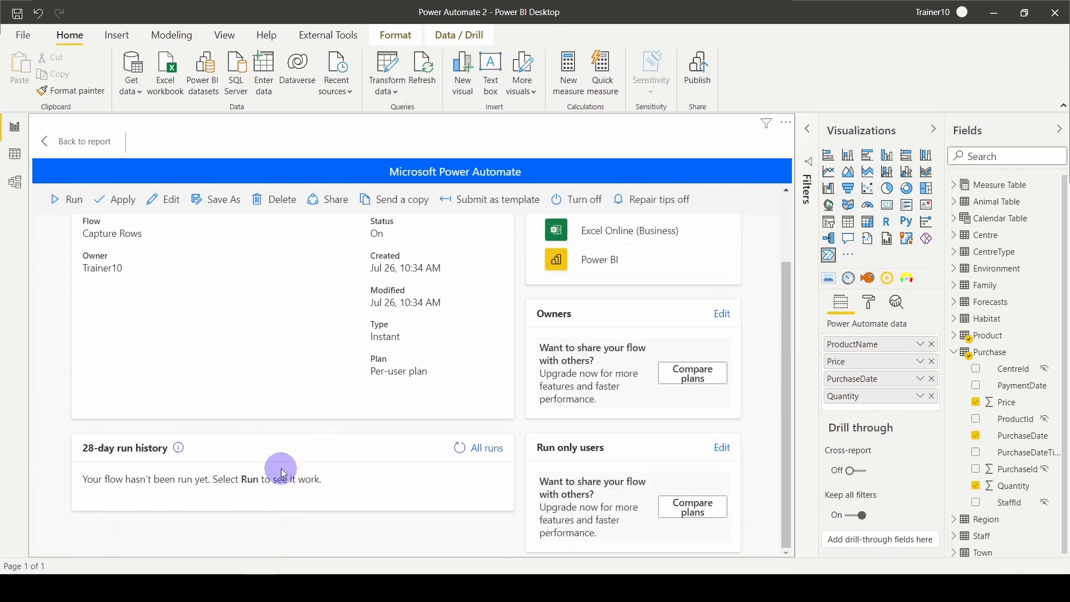
scroll(up, 3)
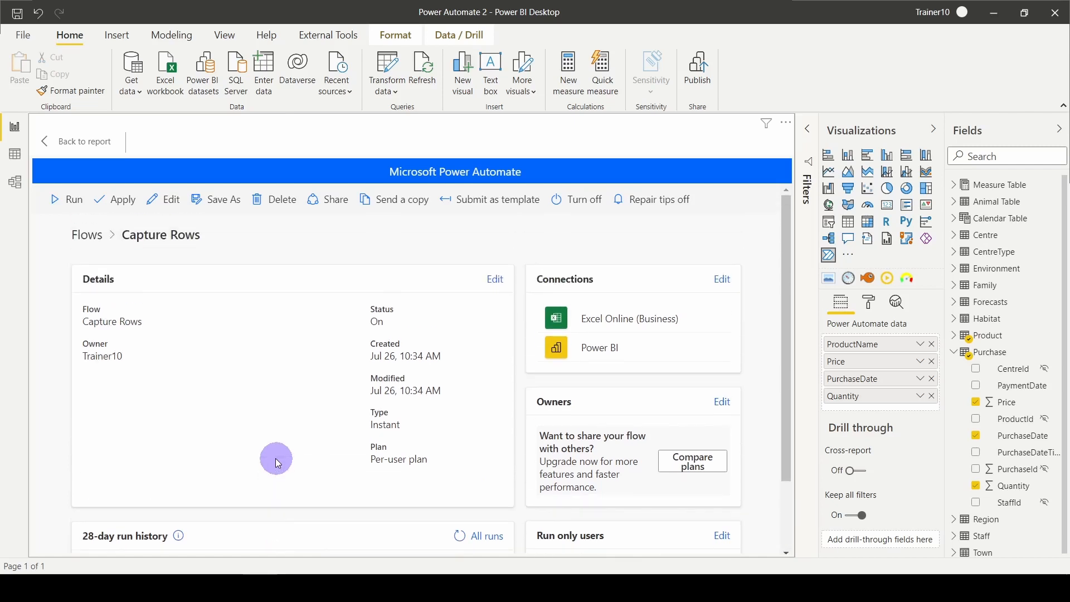
click(84, 142)
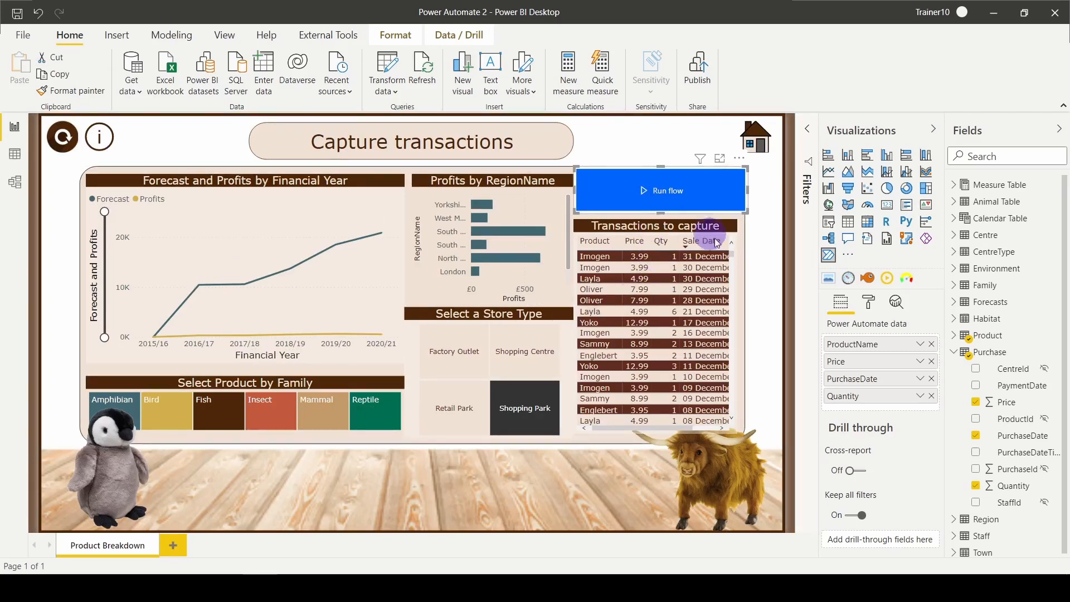
mouse_move(870, 303)
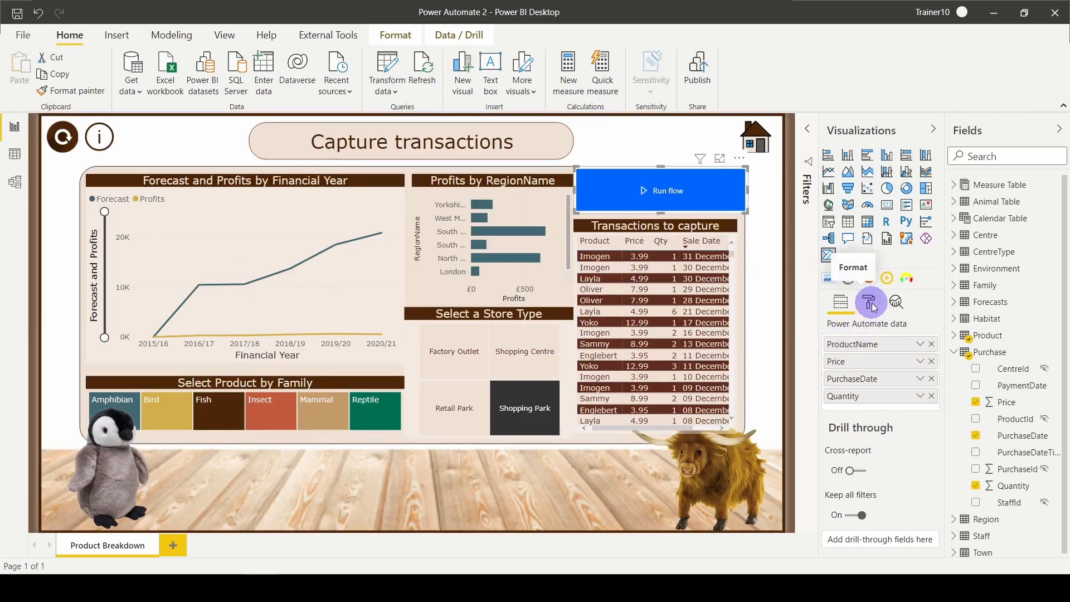
Set the Run flow button's Fill background to the dark brown recent colour via Format visual
click(871, 302)
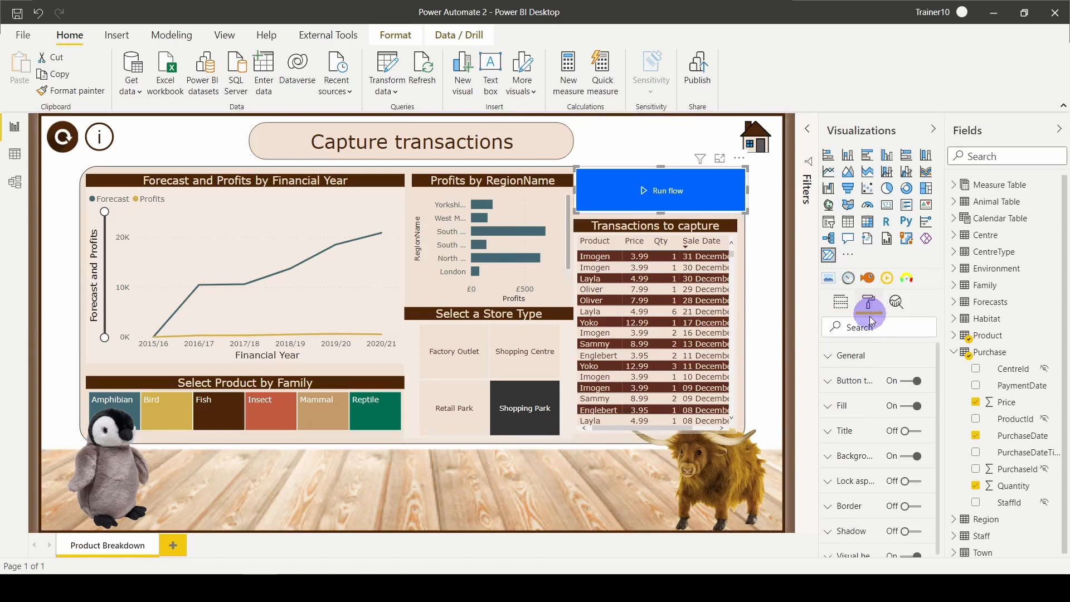
click(855, 382)
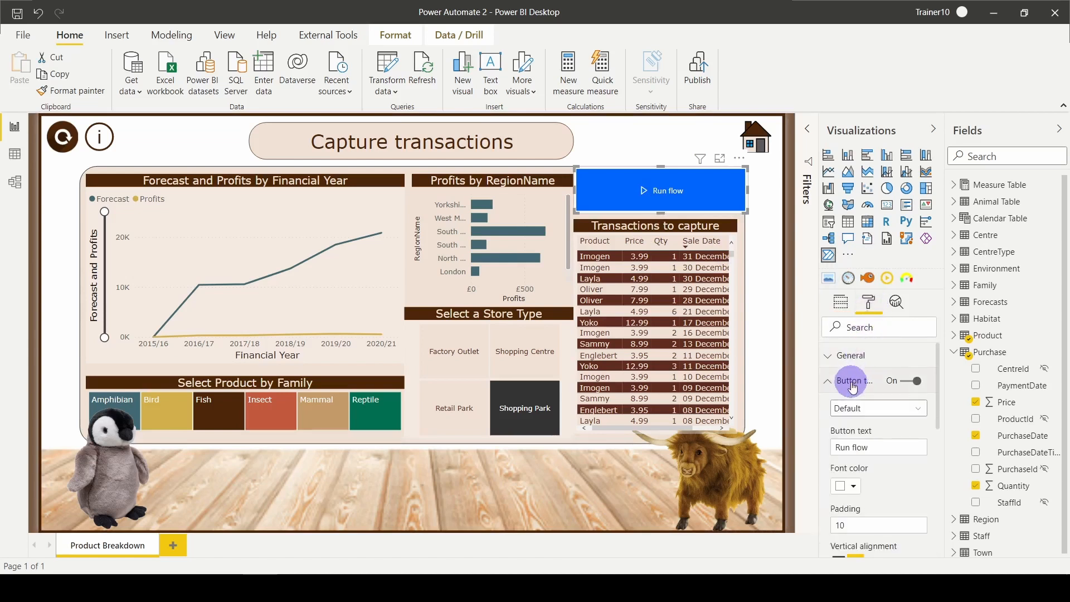
click(855, 486)
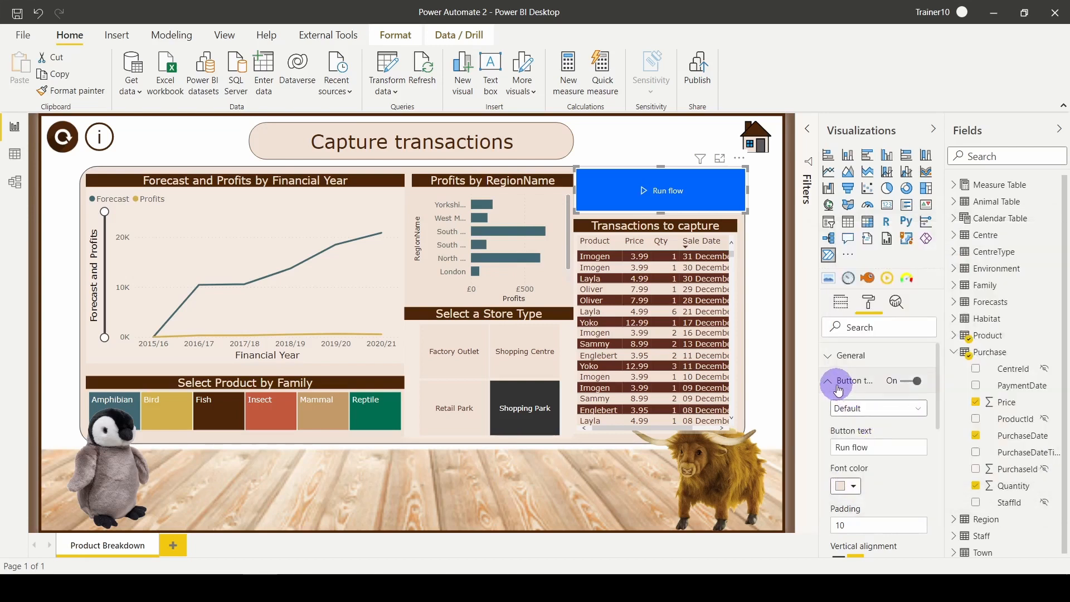
click(829, 382)
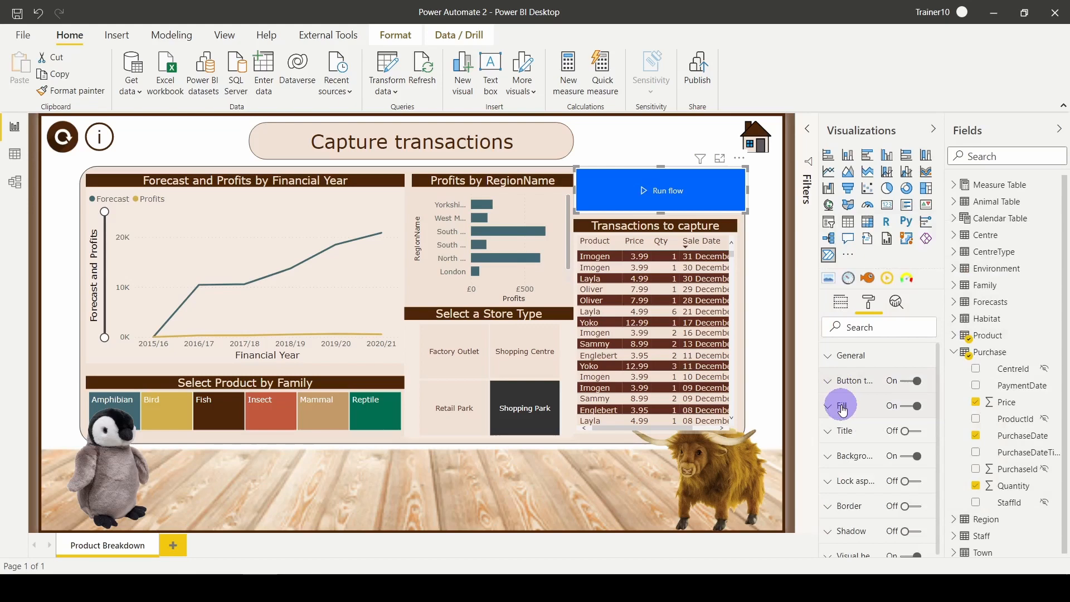
click(841, 406)
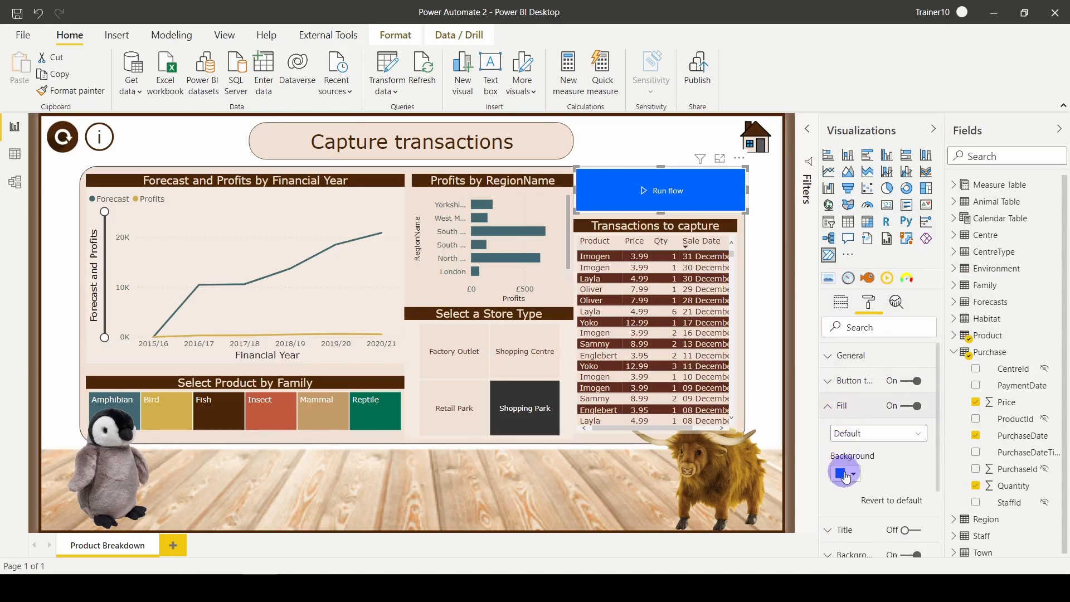
click(844, 473)
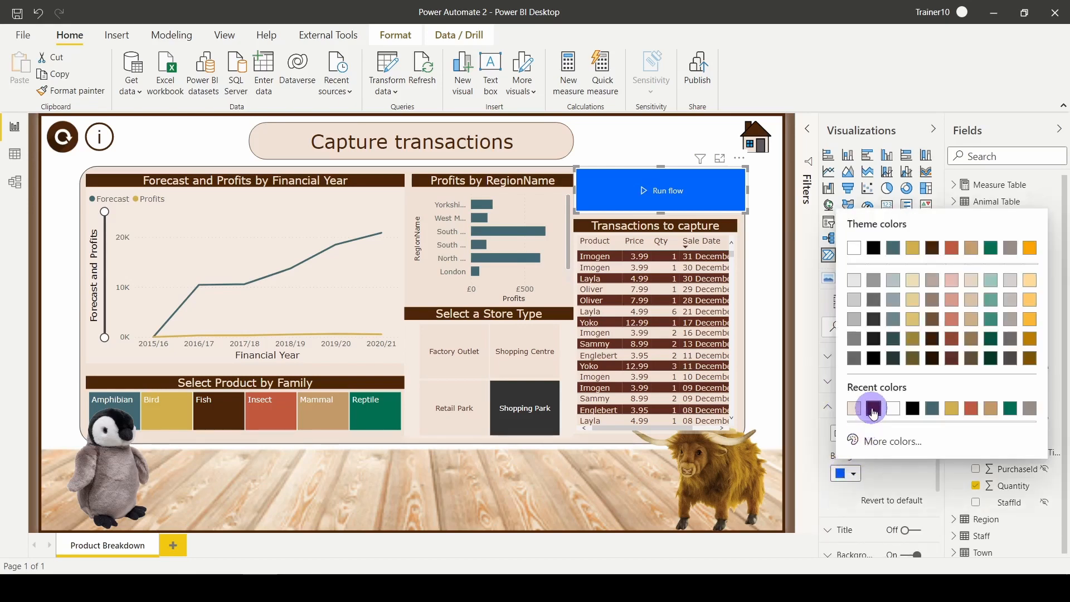
click(872, 408)
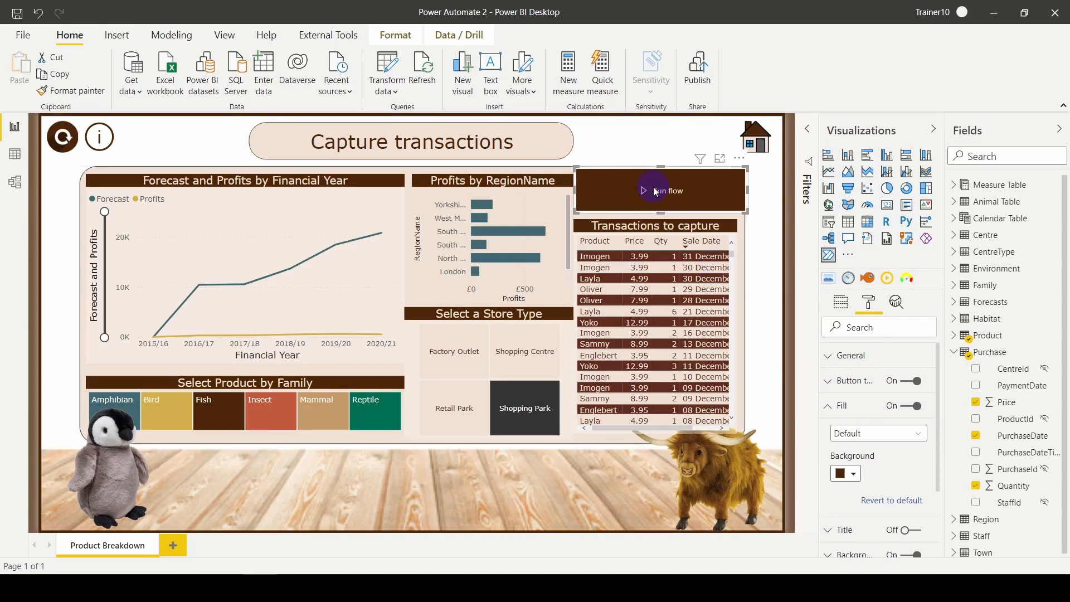
Select the brown Run flow button and show its More options menu
click(659, 190)
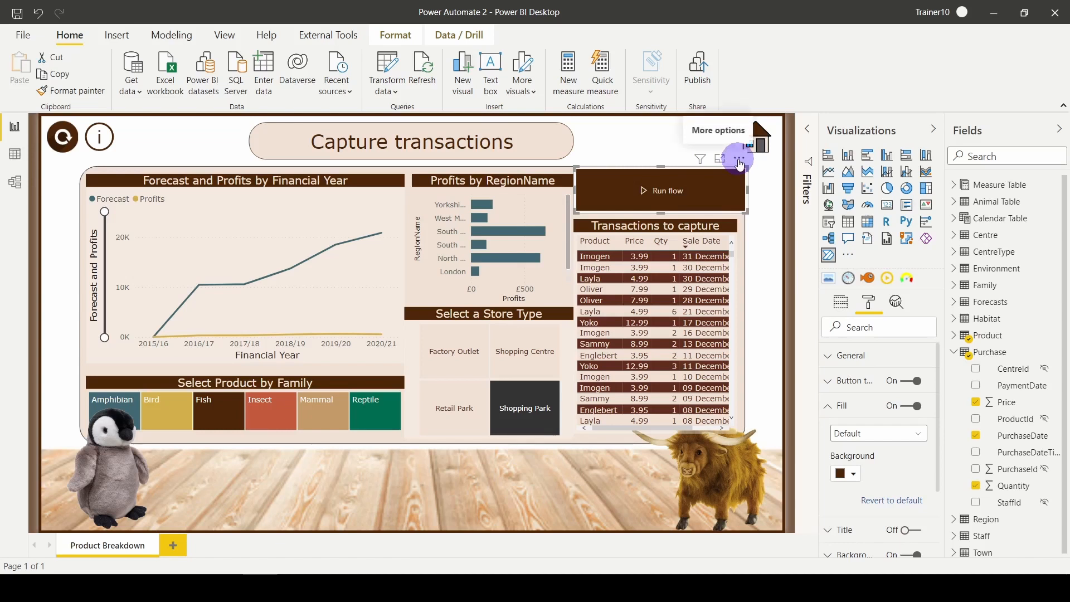
click(737, 159)
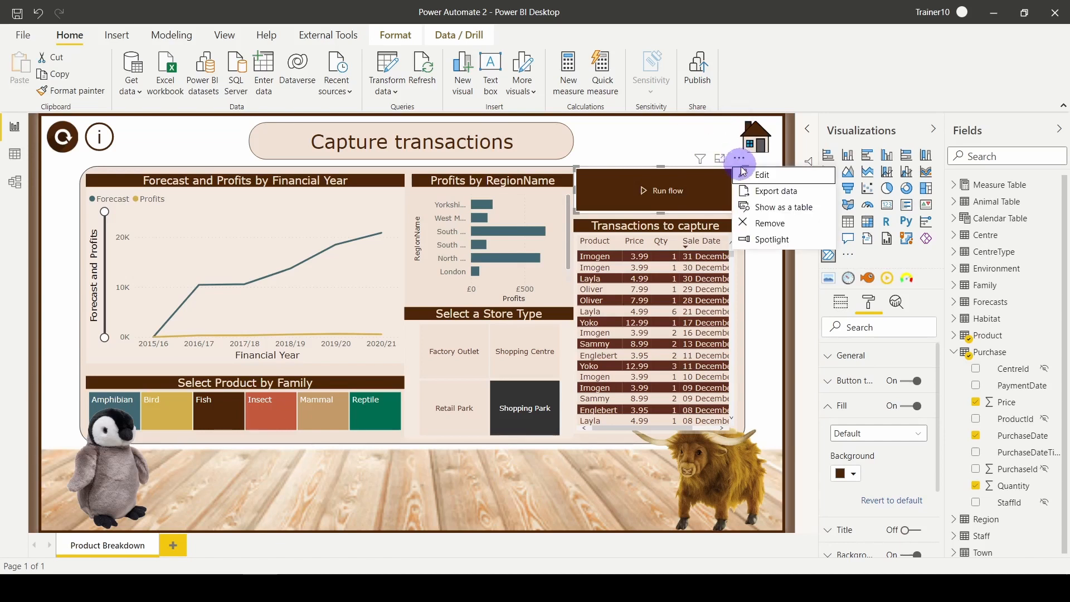
Edit the button's flow and open the Capture Rows flow's Details via More commands
click(762, 175)
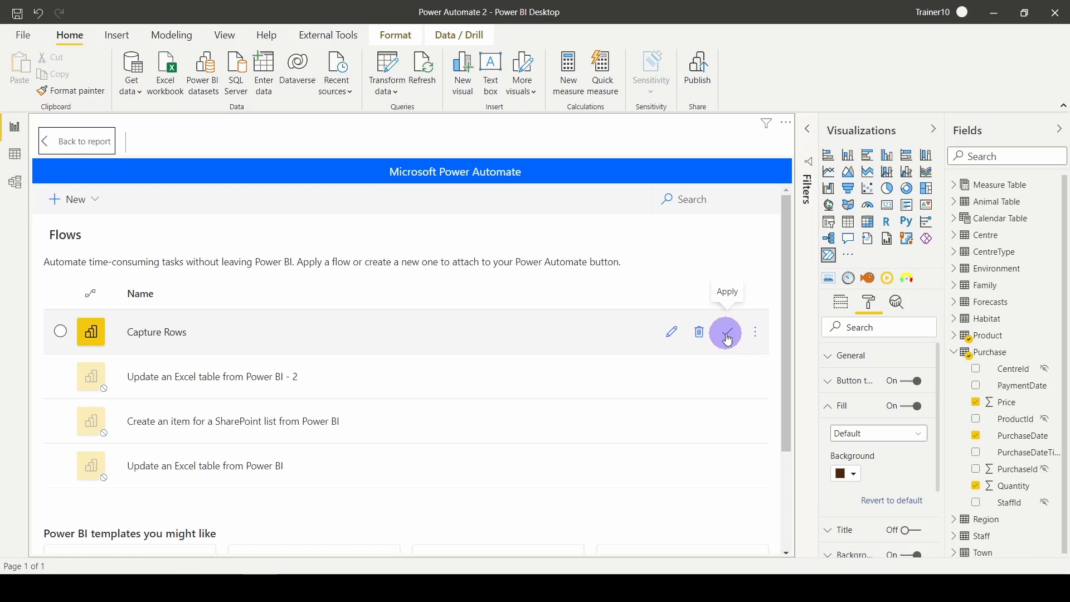
mouse_move(725, 465)
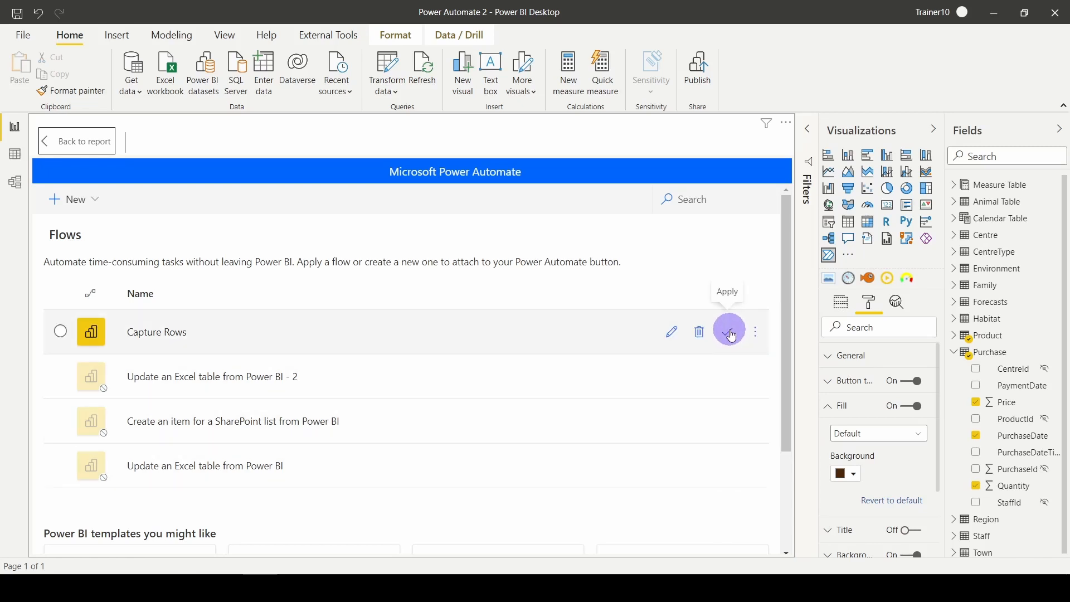
mouse_move(755, 334)
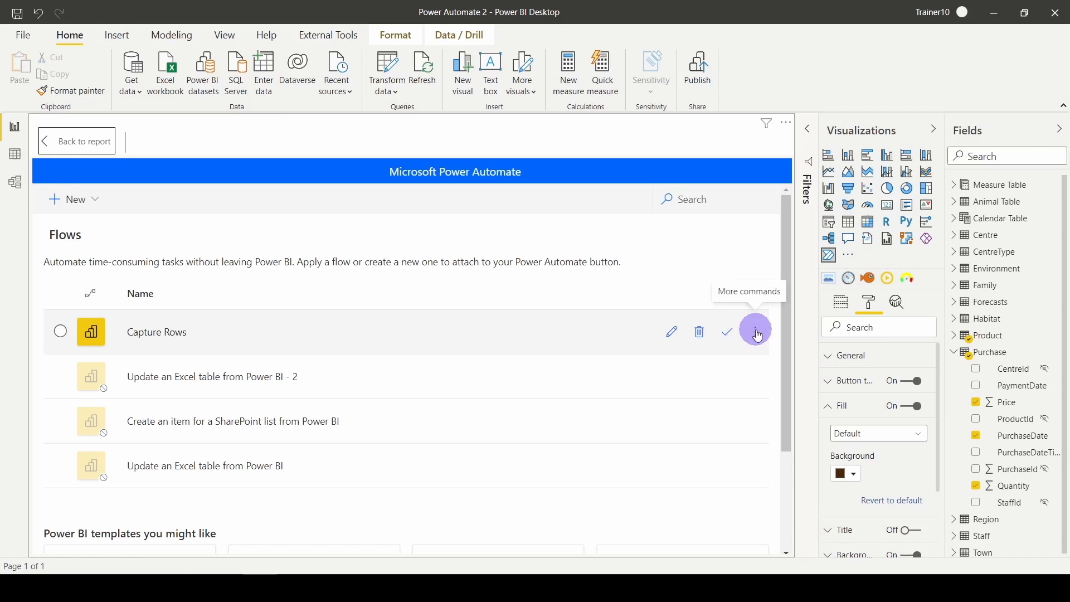
click(754, 332)
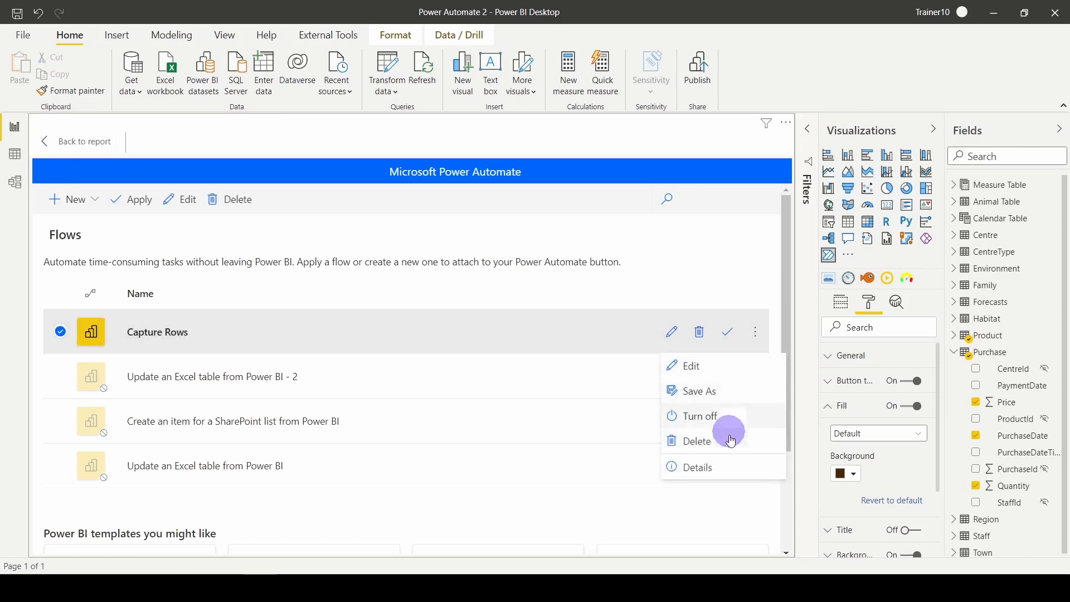
click(695, 467)
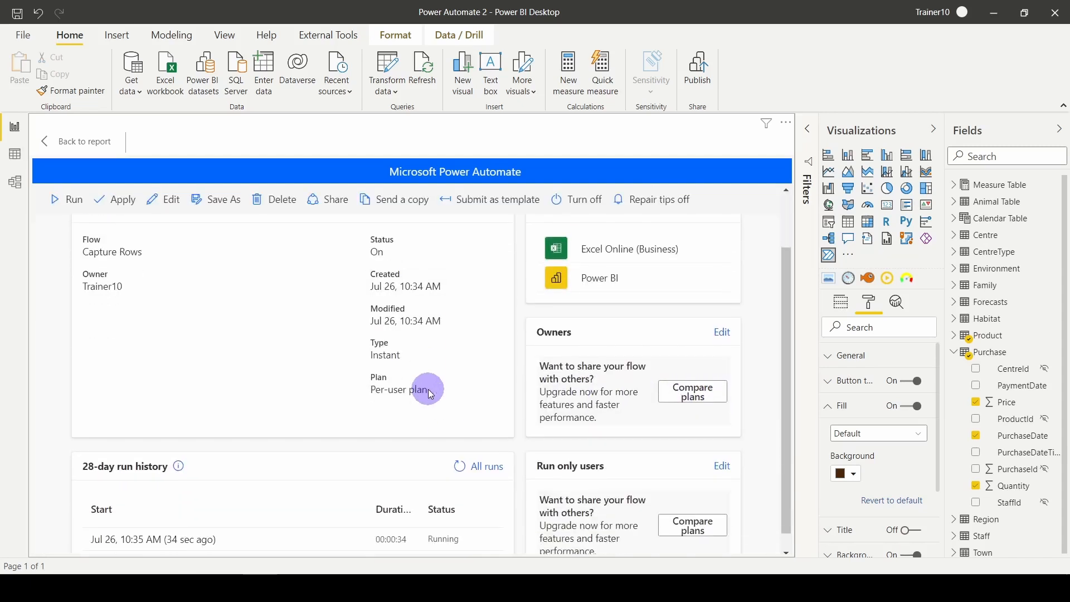
Check the 28-day run history shows the run as Running, then go Back to report
scroll(down, 3)
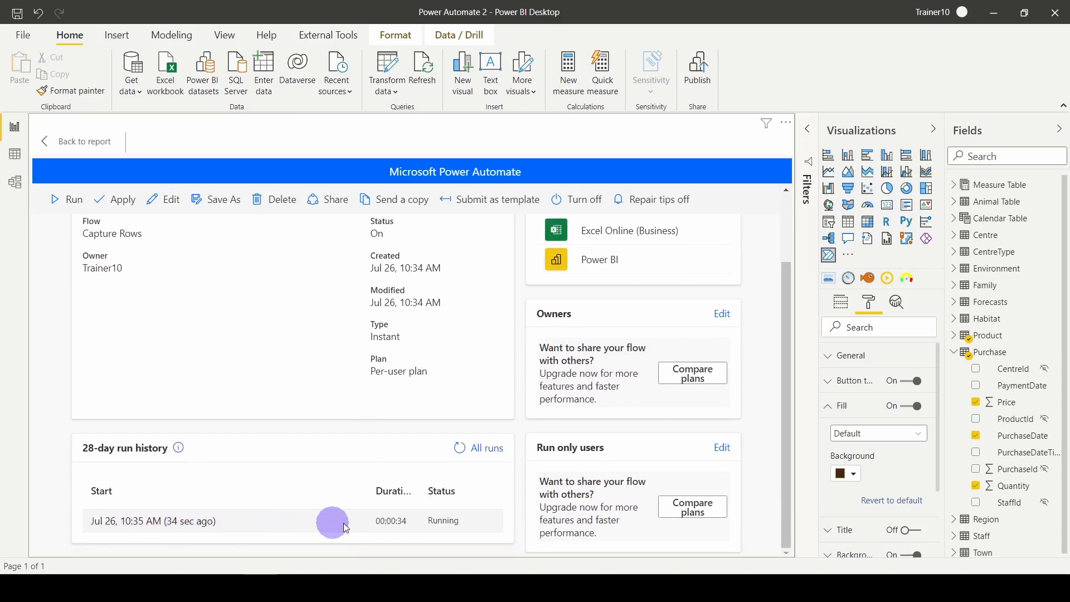
mouse_move(415, 524)
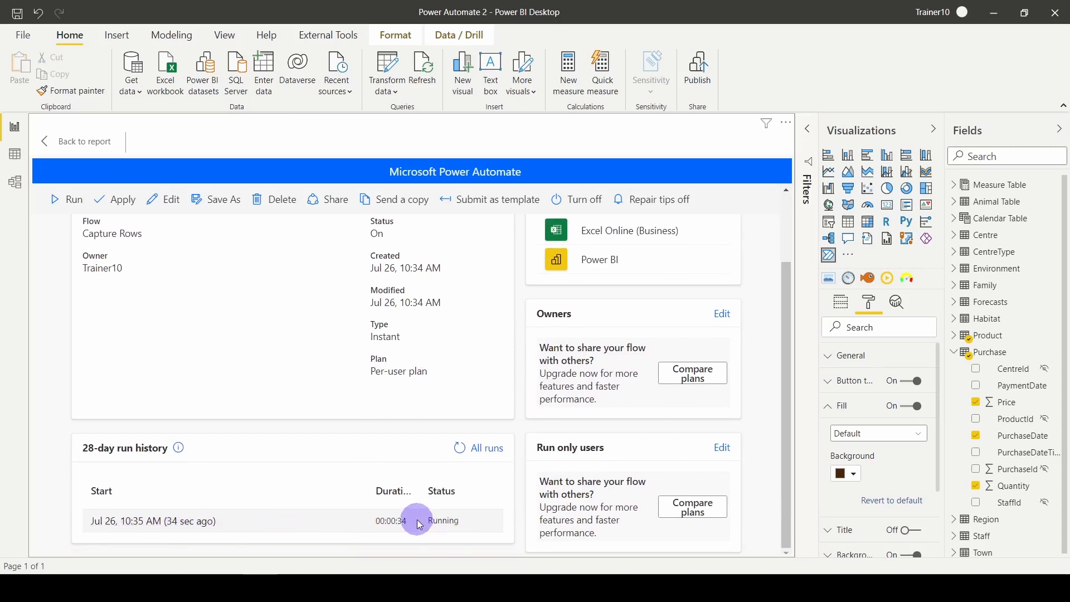
scroll(up, 3)
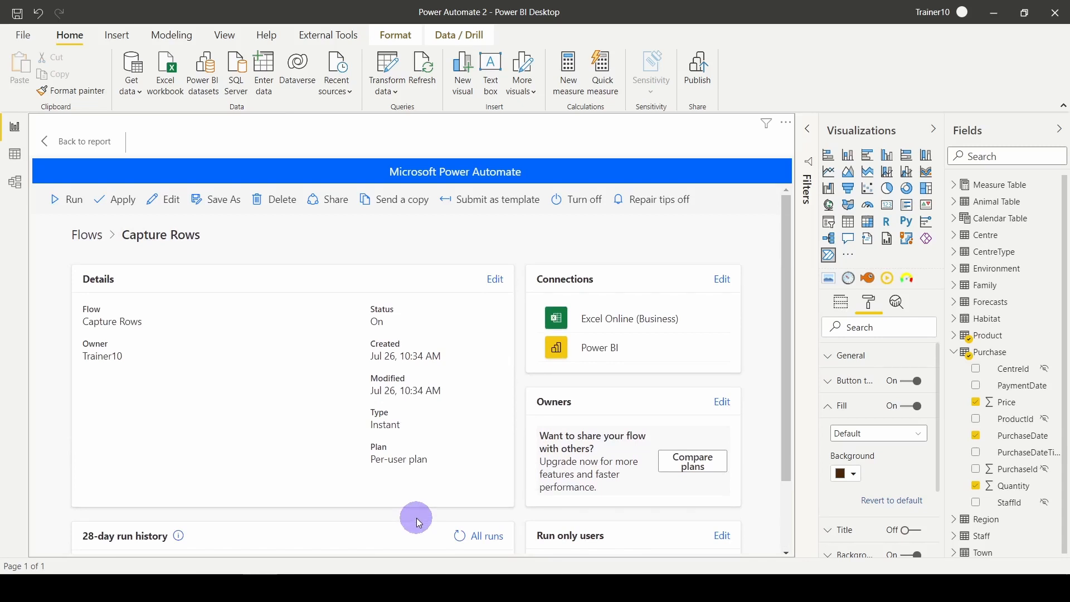
mouse_move(272, 437)
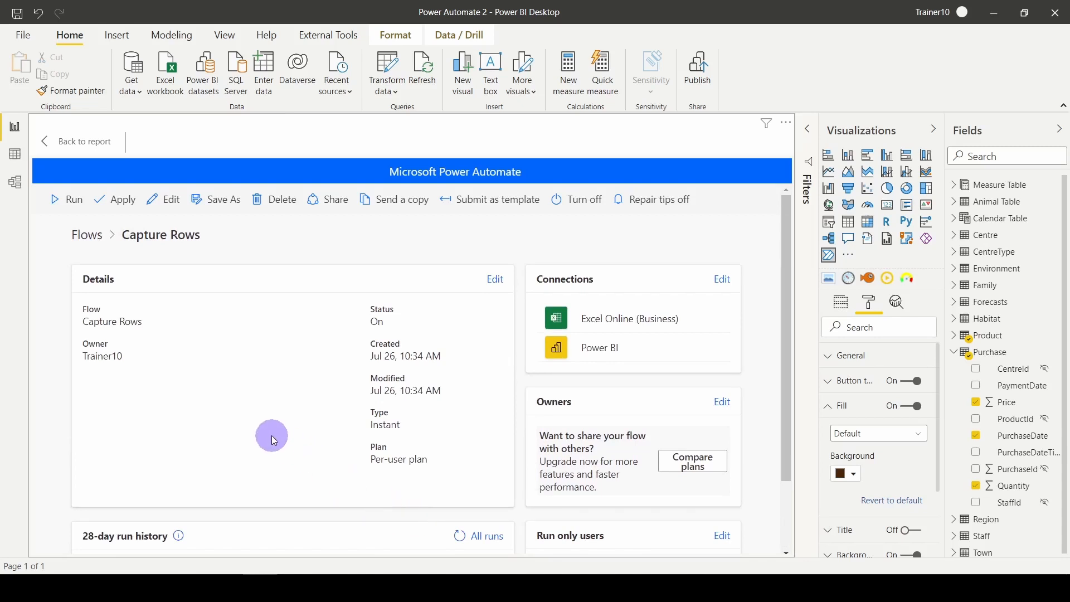
scroll(down, 3)
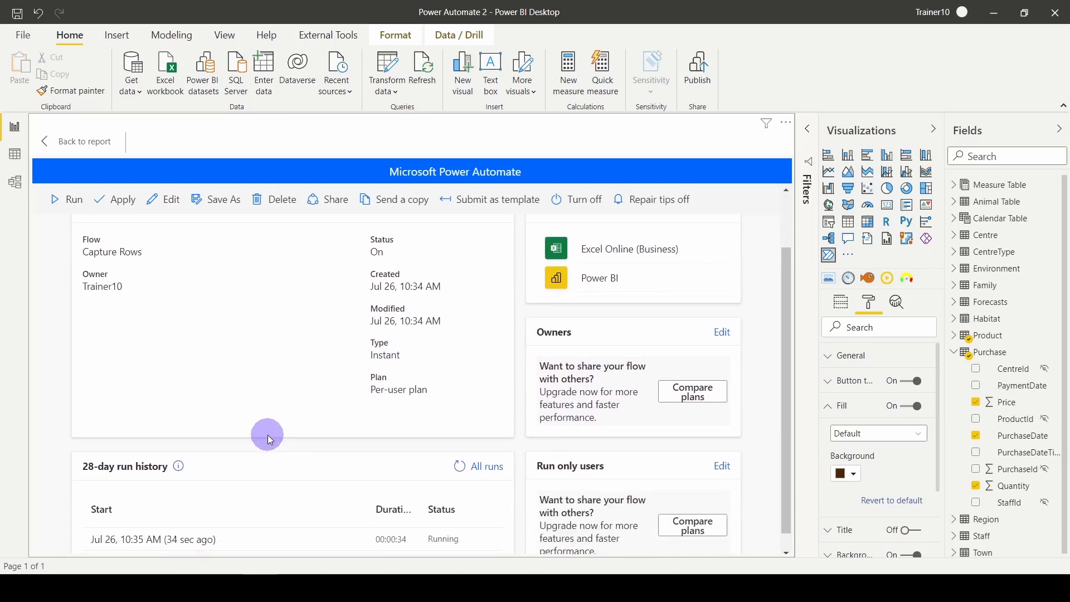
scroll(up, 3)
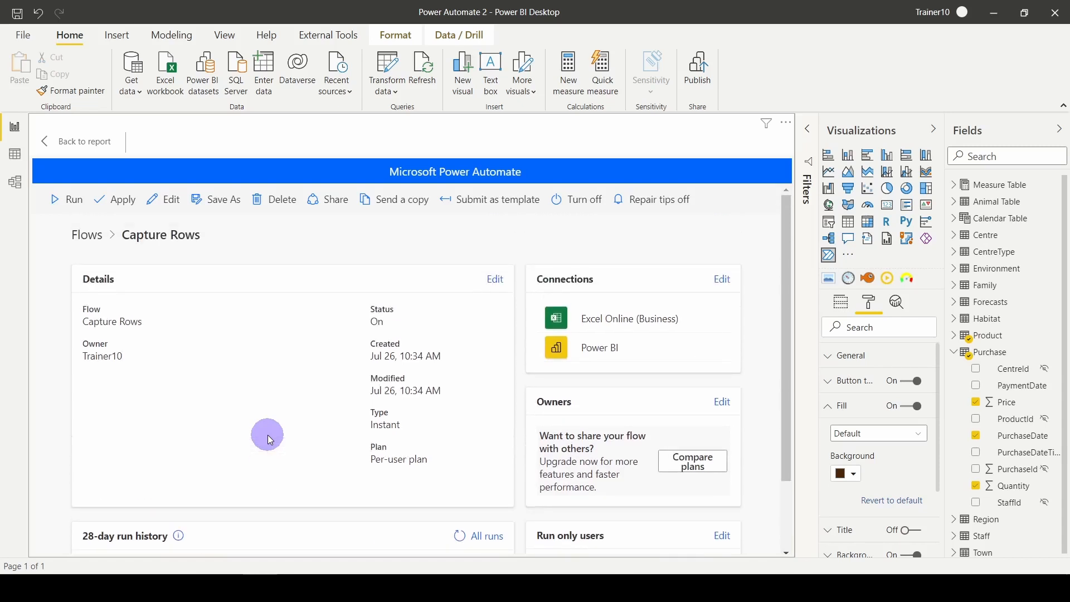
mouse_move(259, 447)
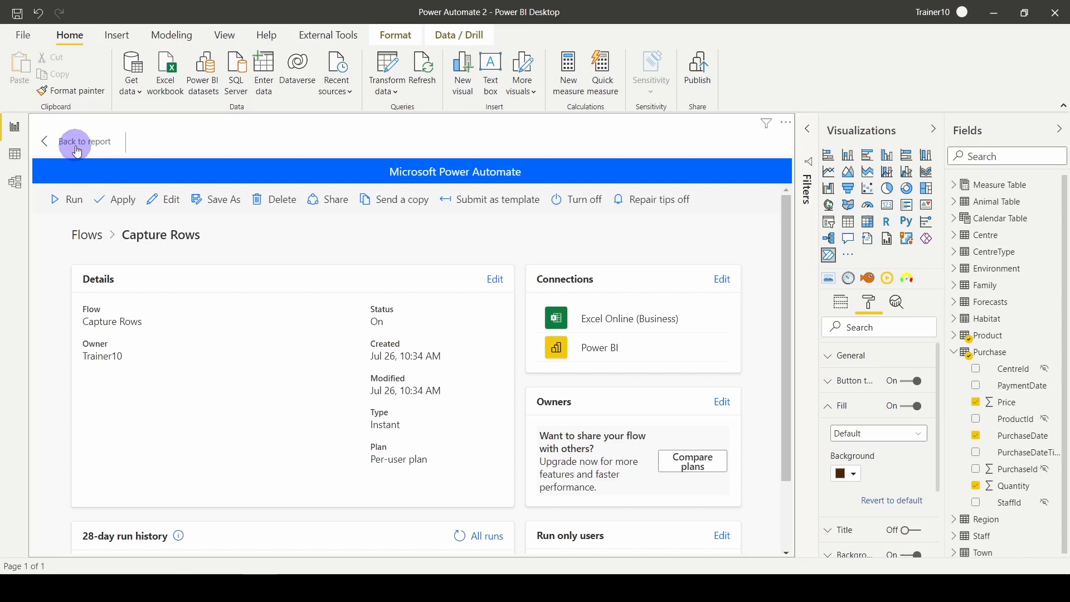
click(86, 141)
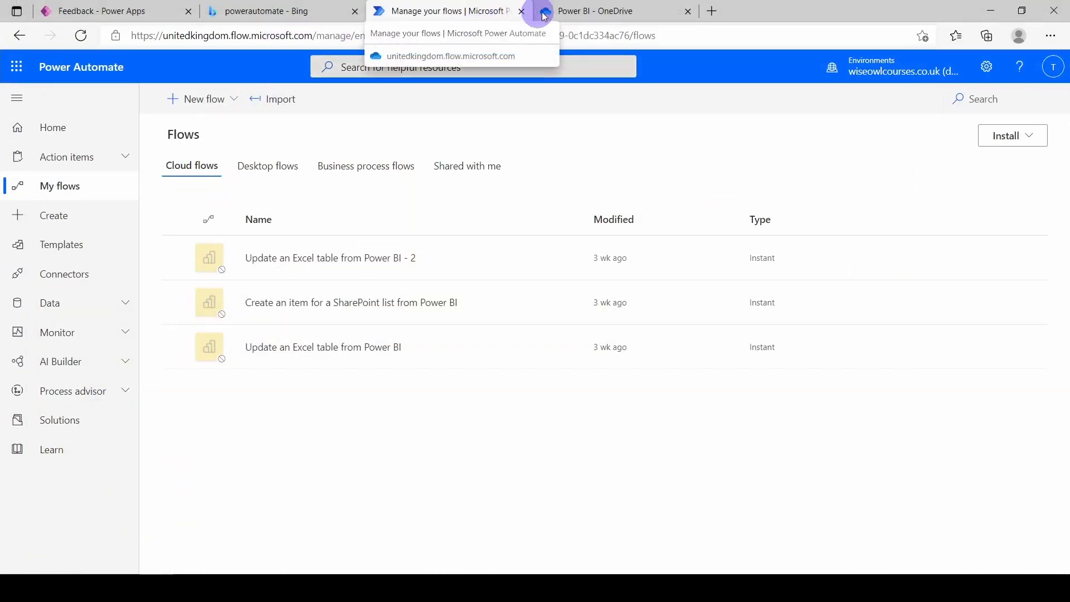
Switch to the Power BI - OneDrive tab showing Sales table.xlsx modified seconds ago
click(608, 11)
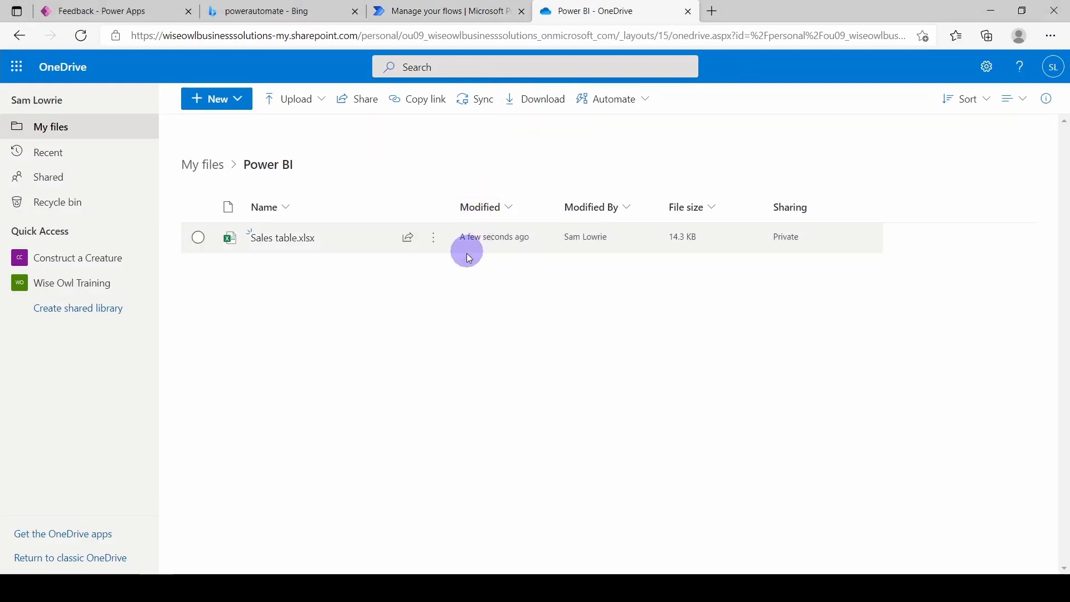
mouse_move(492, 243)
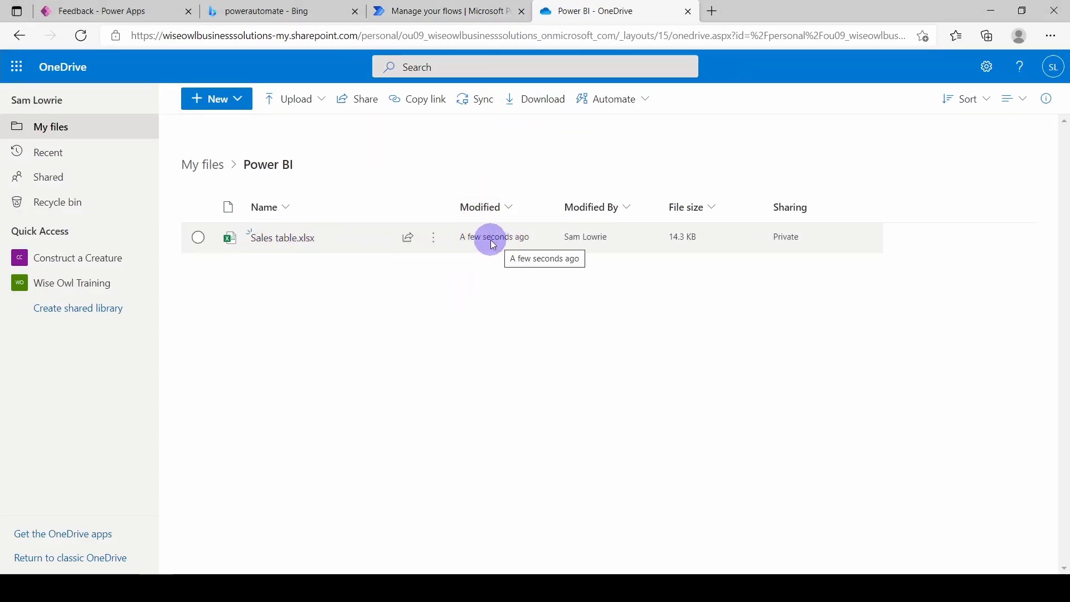
mouse_move(281, 238)
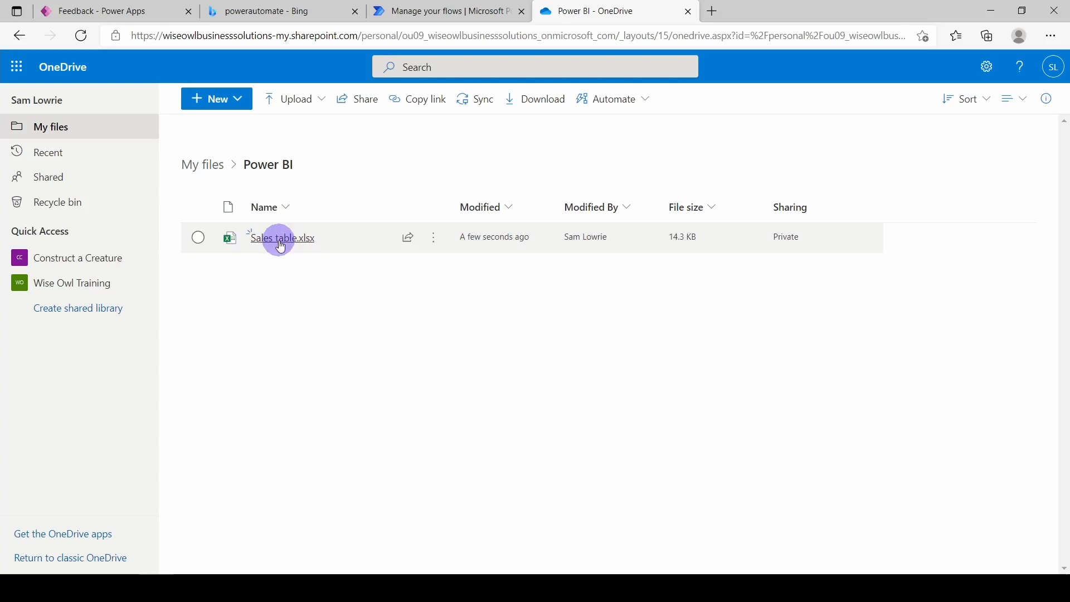